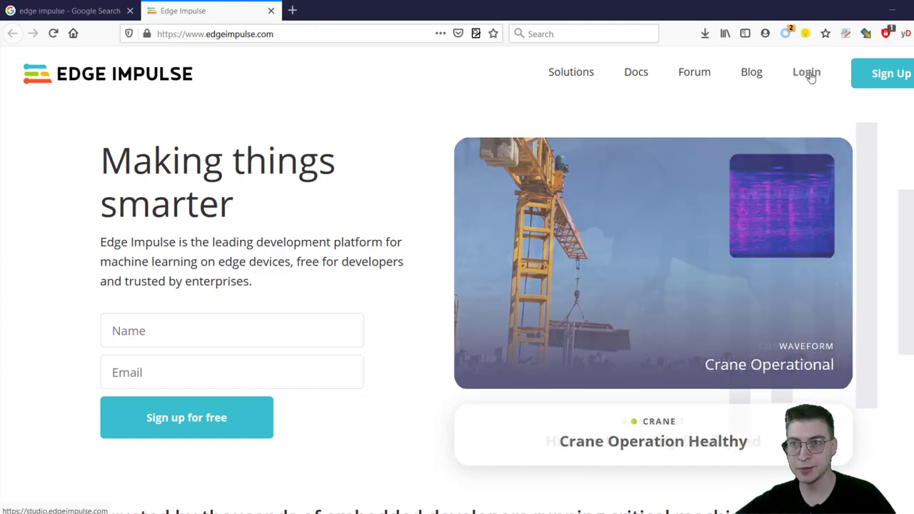
Step: Log in to Edge Impulse and open the video_tinyml_Flatten project from the project list
left_click(806, 72)
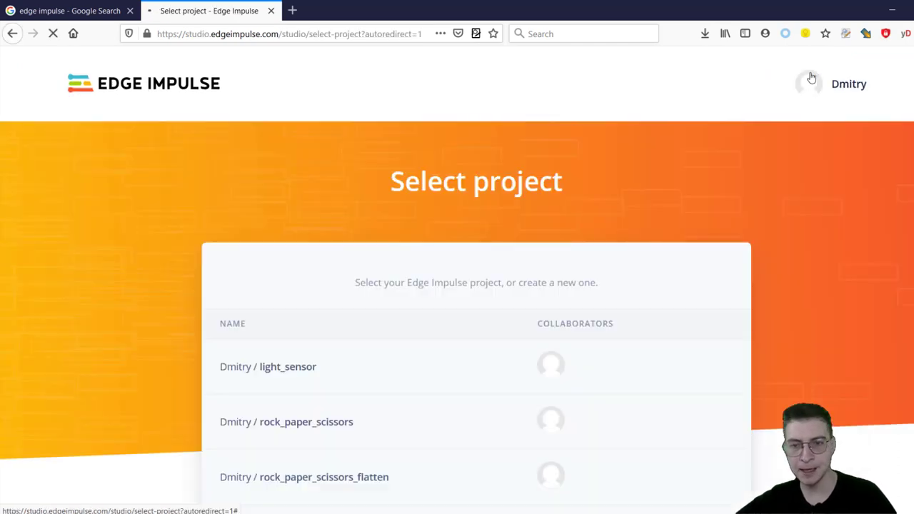
scroll("down", 3)
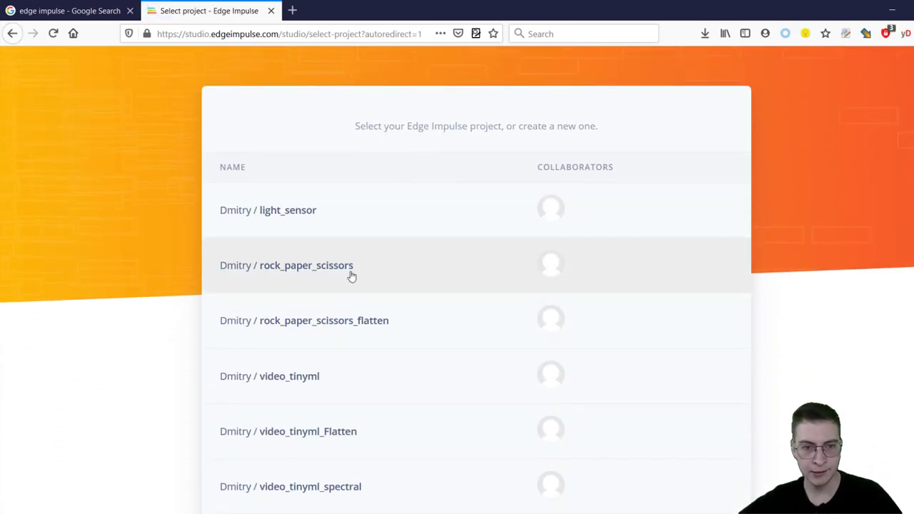
scroll("down", 3)
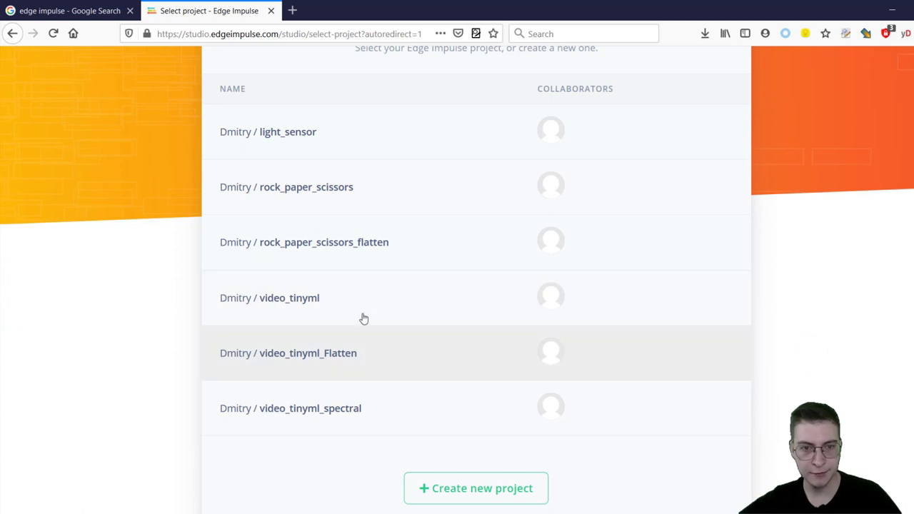
mouse_move(374, 353)
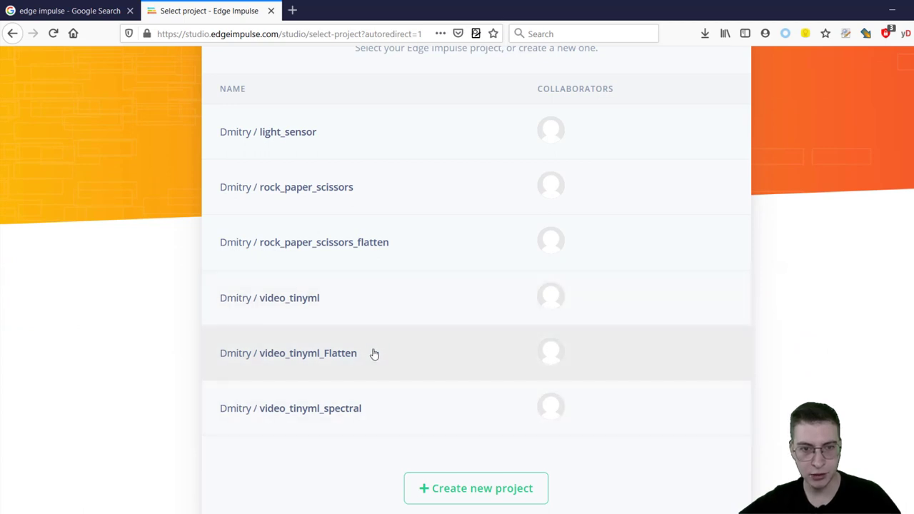
left_click(308, 353)
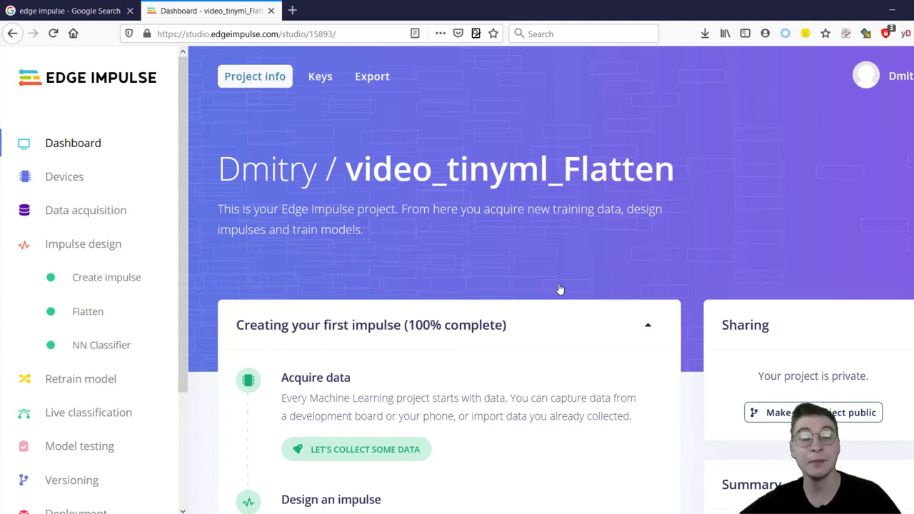
scroll("down", 3)
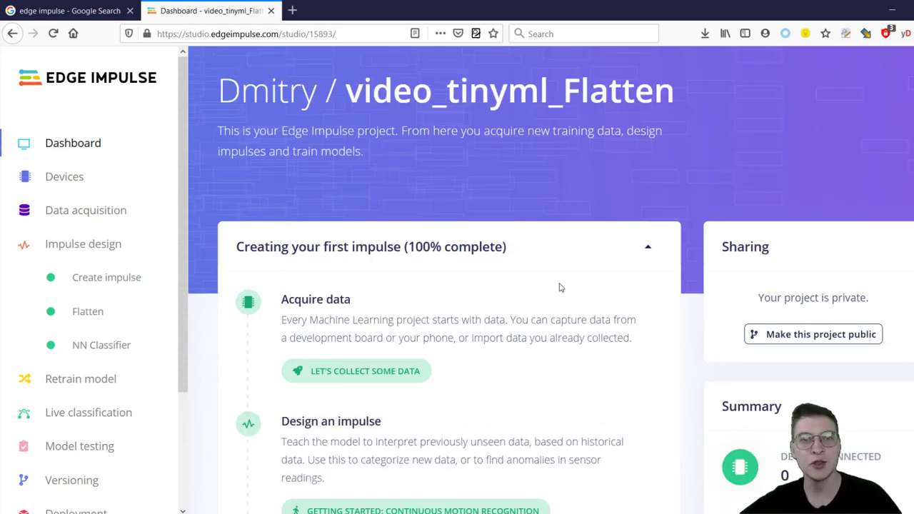
mouse_move(551, 242)
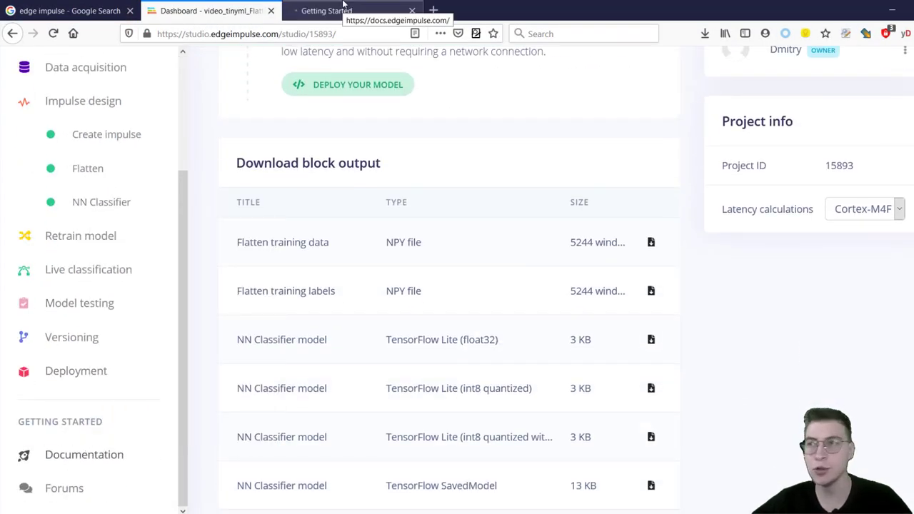
Step: Open the CLI installation docs and view the linked Node.js website in a new tab
left_click(326, 11)
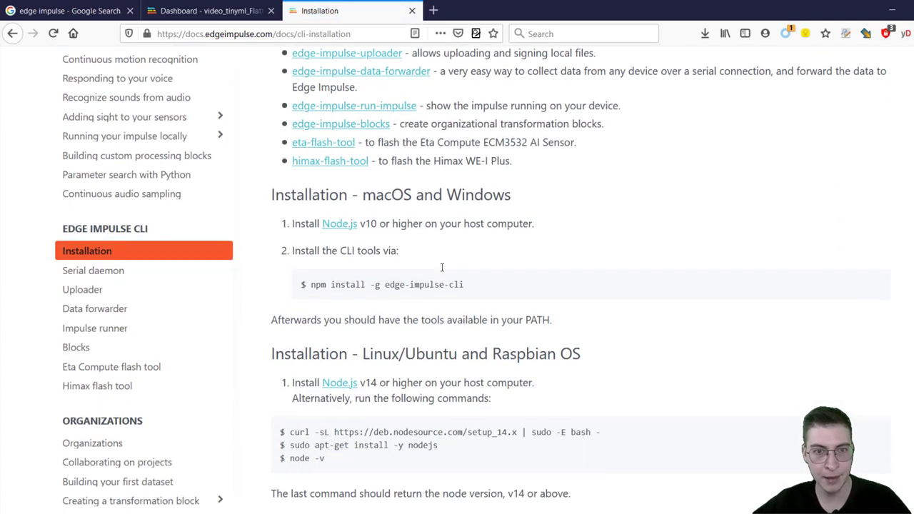
mouse_move(442, 271)
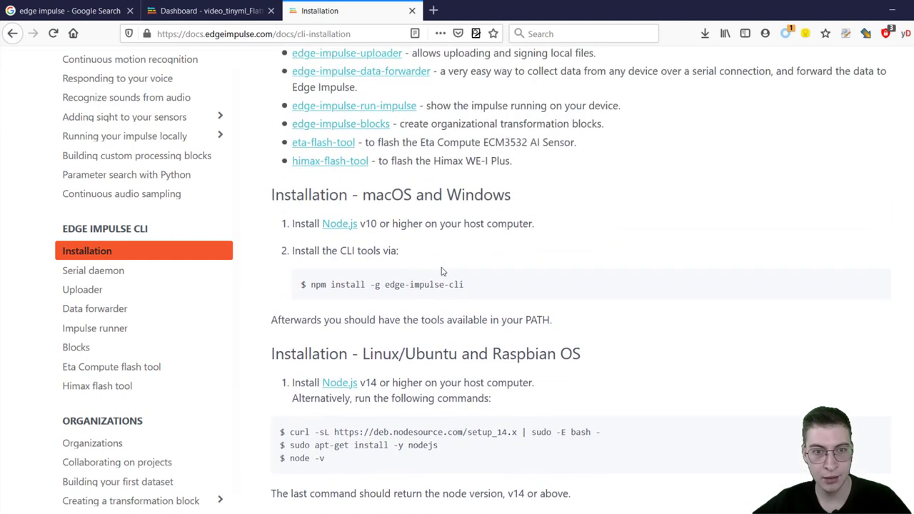
left_click(339, 224)
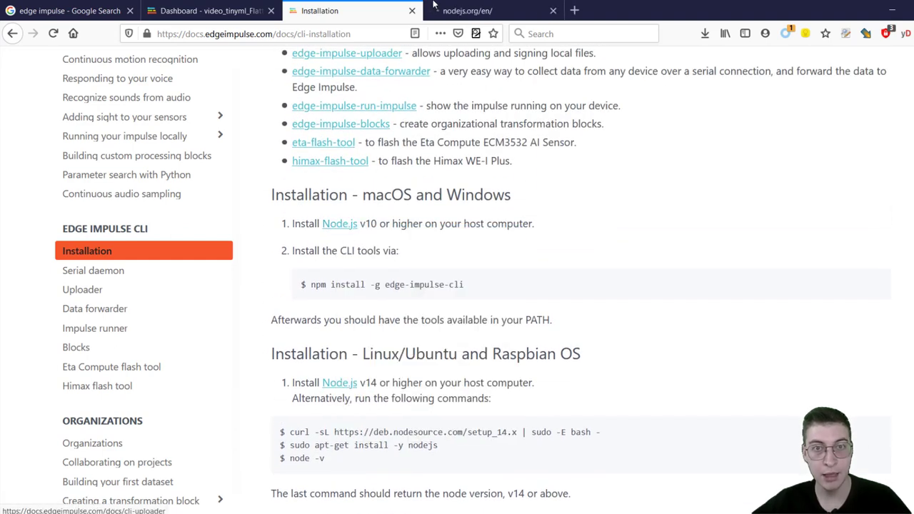
left_click(489, 10)
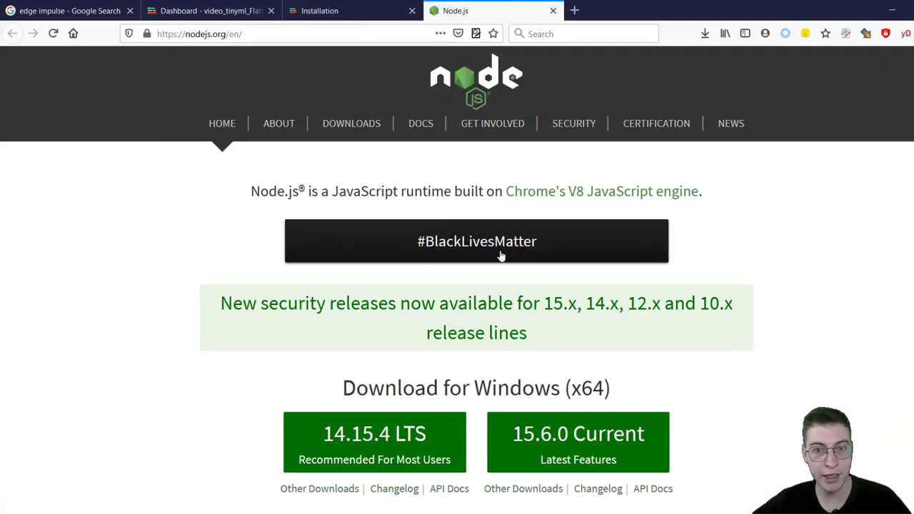
scroll("down", 3)
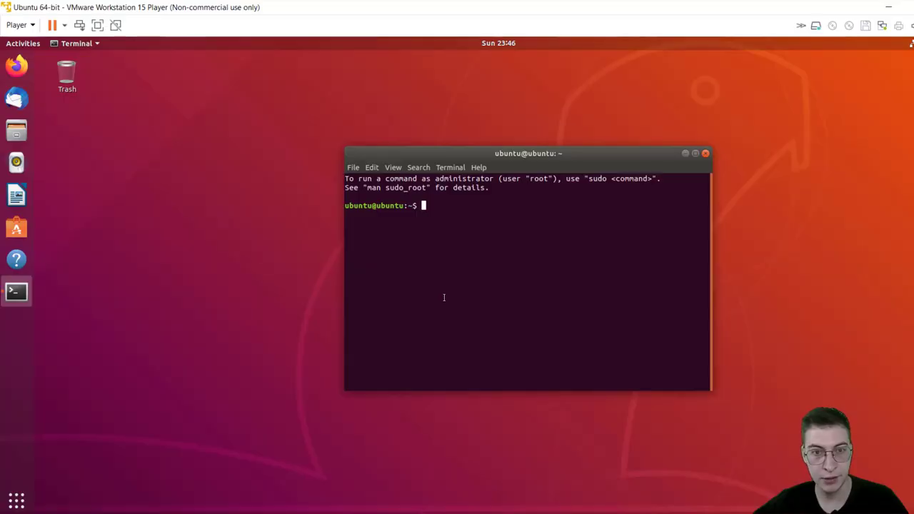
Step: Run 'sudo snap install node --classic' and drag the terminal window to the left
type("sudo snap install node --classic")
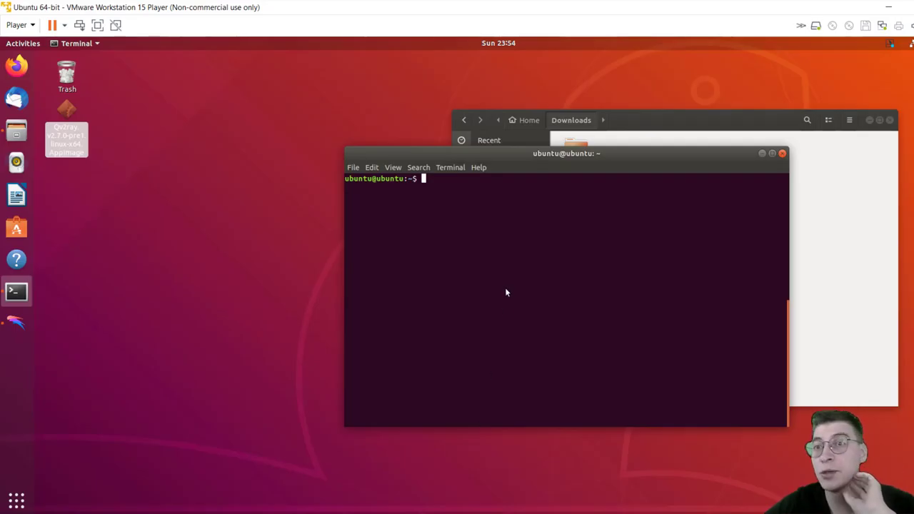
left_click_drag(566, 153, 499, 140)
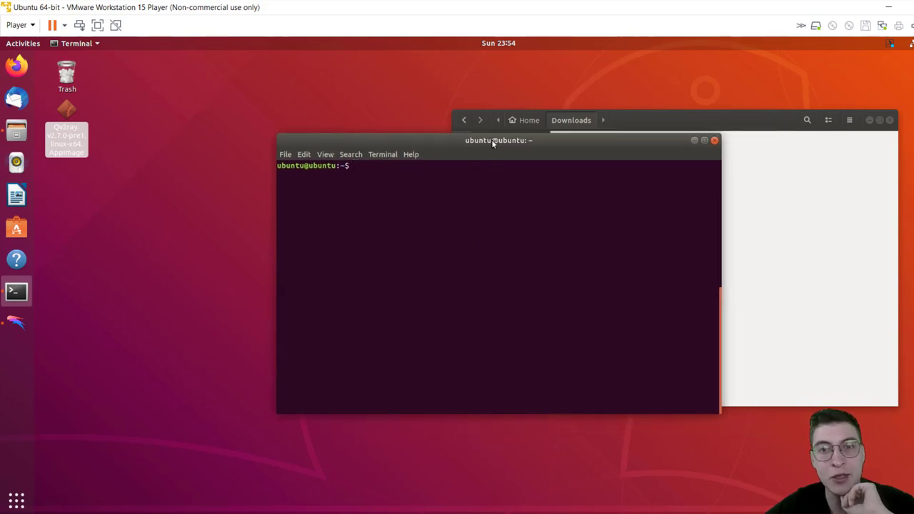
left_click_drag(498, 140, 457, 132)
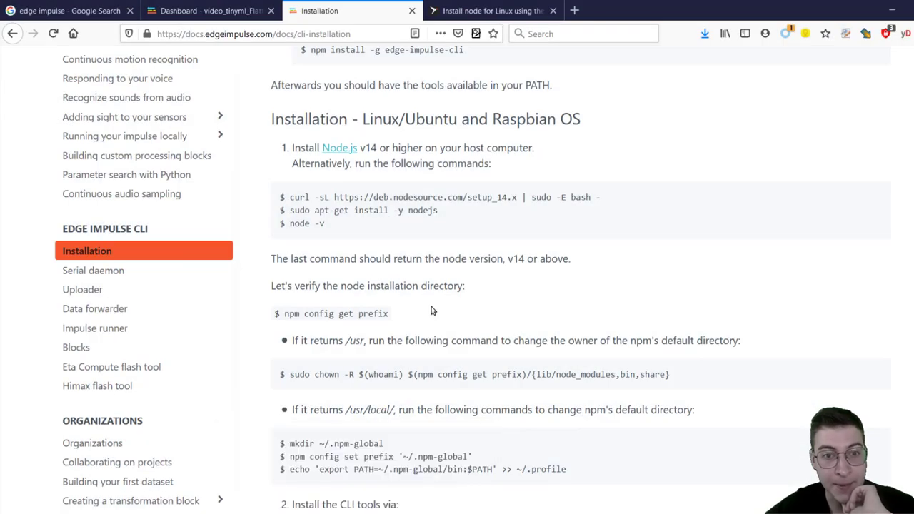
Step: Read the GitHub npm-global guide and find 'npm install -g edge-impulse-cli' in the docs
scroll("down", 3)
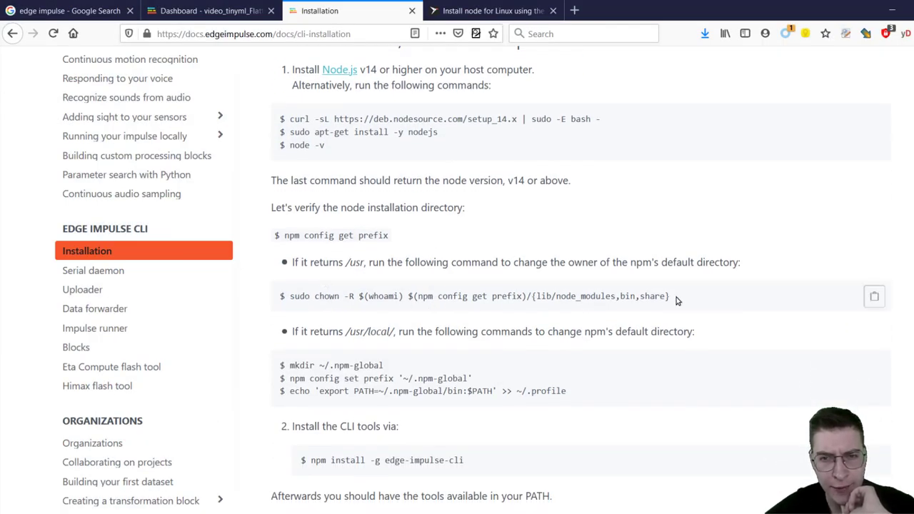
mouse_move(583, 298)
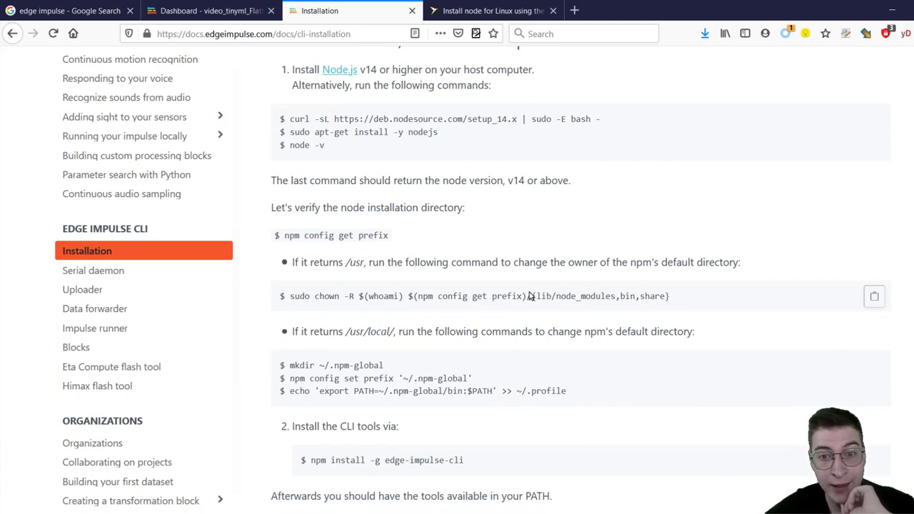
mouse_move(391, 302)
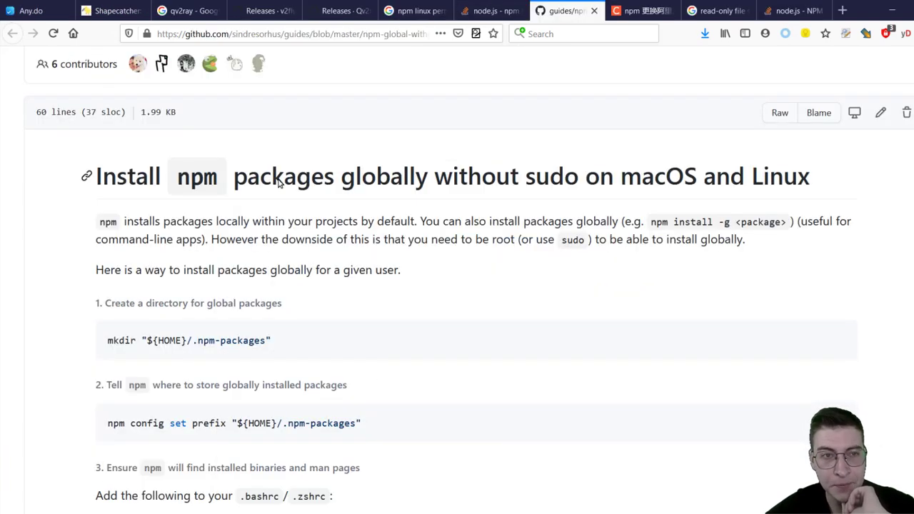
mouse_move(561, 176)
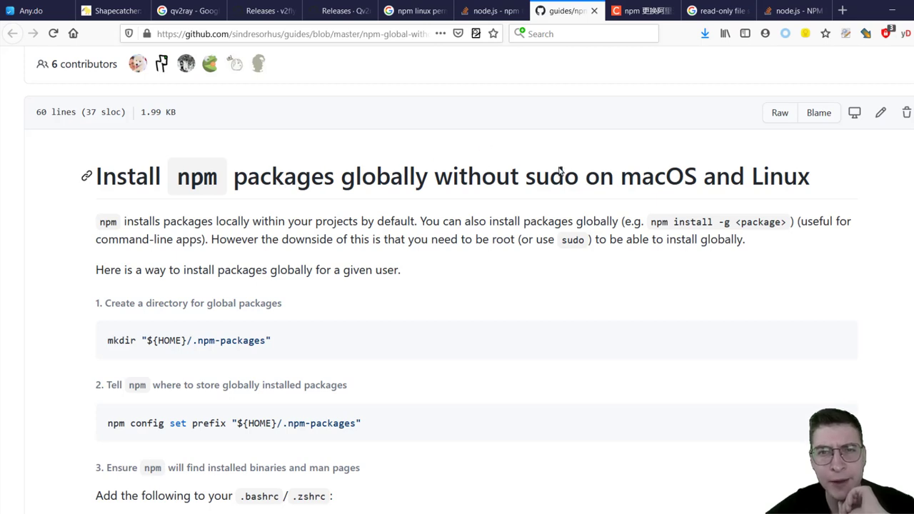
scroll("down", 3)
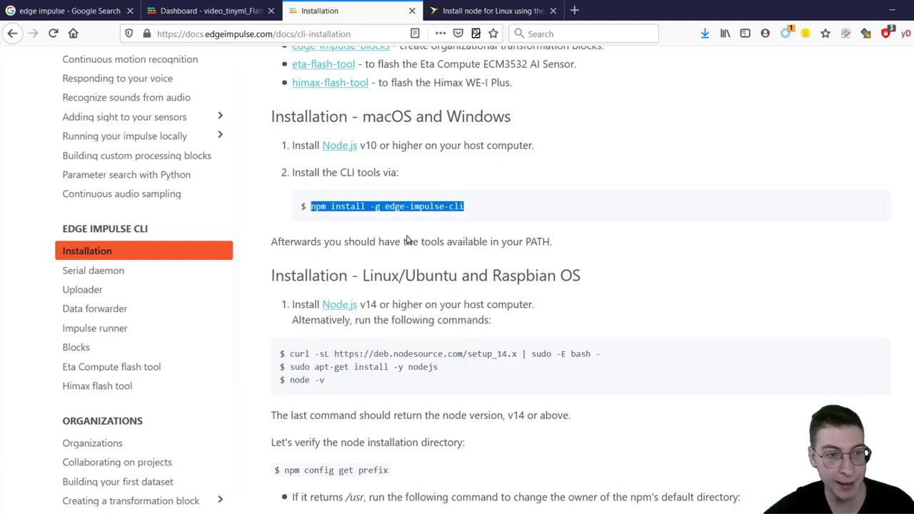
mouse_move(162, 272)
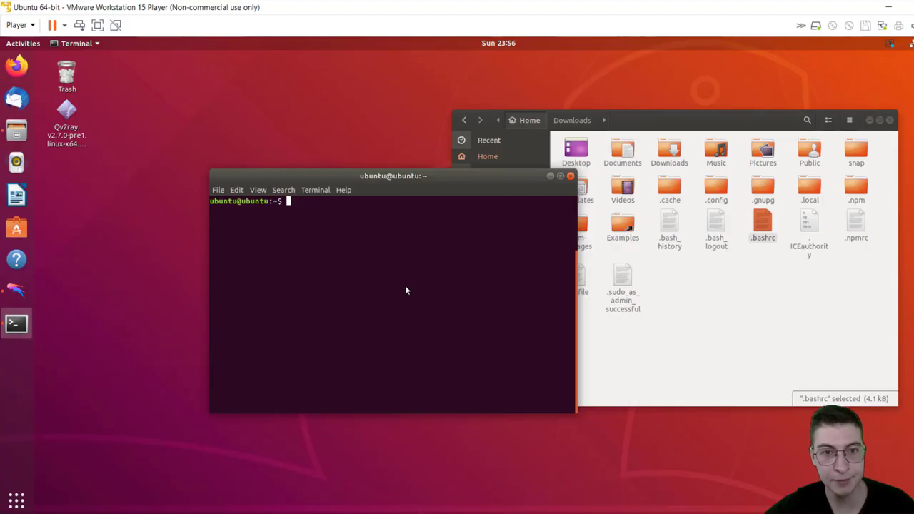
Step: Run 'npm install -g edge-impulse-cli' in the terminal
type("npm install -g edge-impulse-cli")
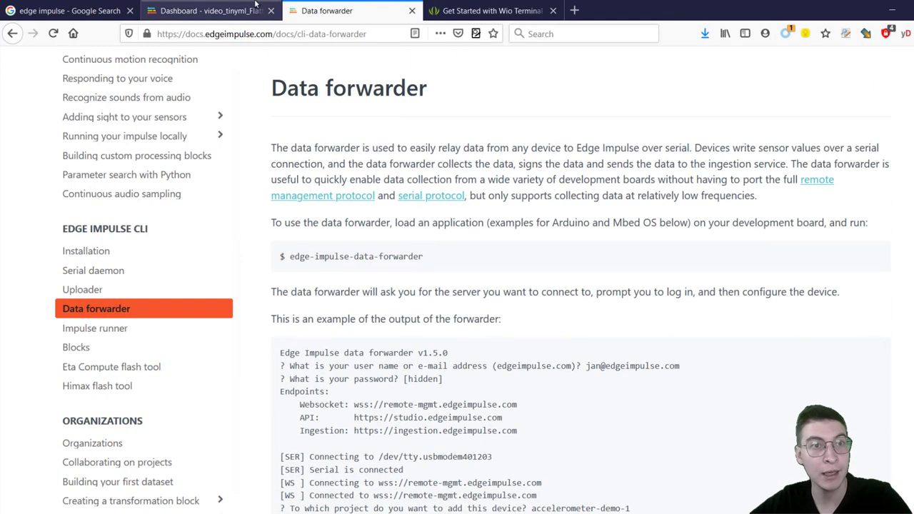
left_click(207, 11)
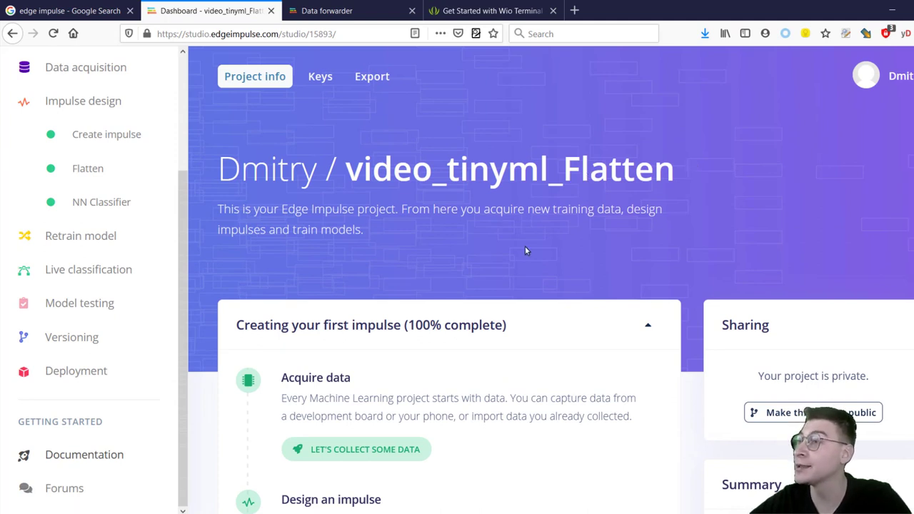
left_click(341, 10)
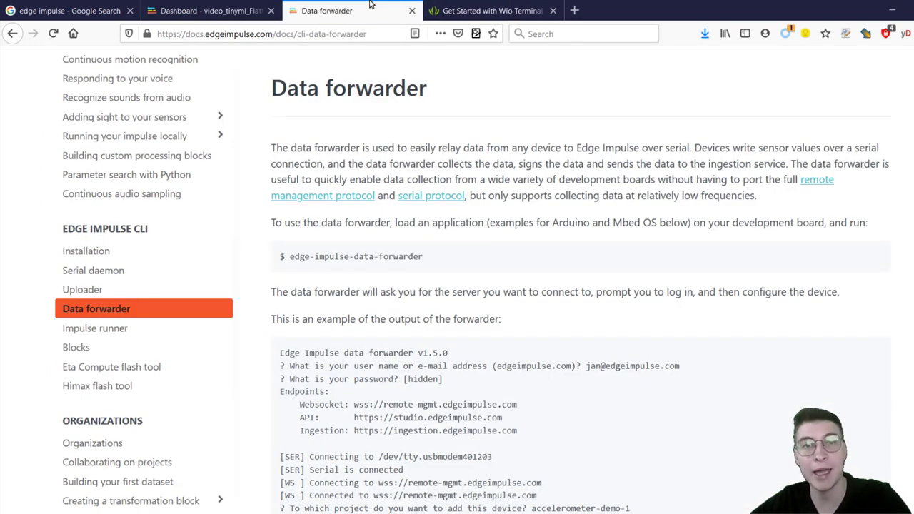
mouse_move(385, 150)
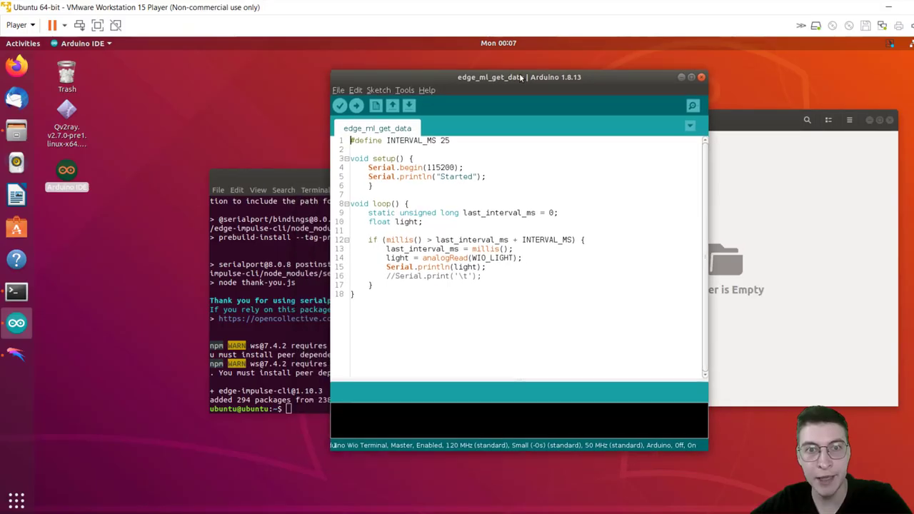
Step: Drag the edge_ml_get_data sketch window slightly to the right
left_click_drag(519, 78, 552, 69)
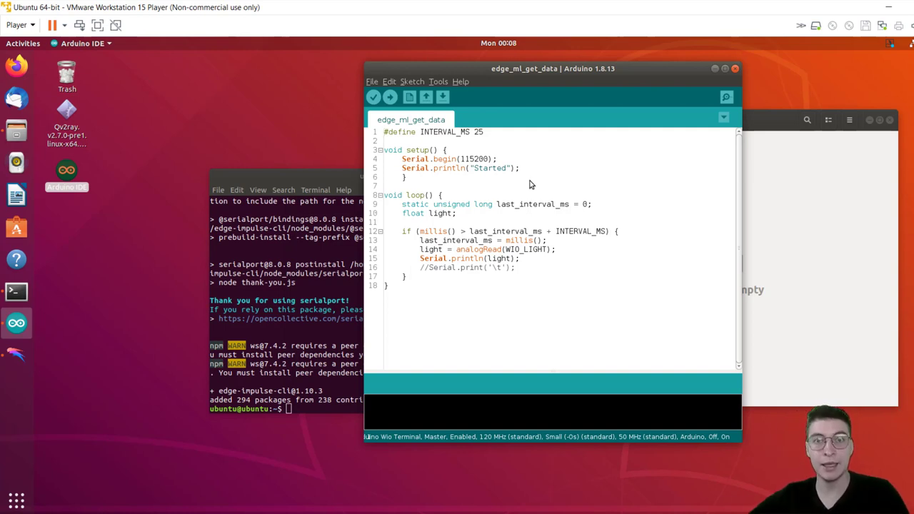
mouse_move(468, 134)
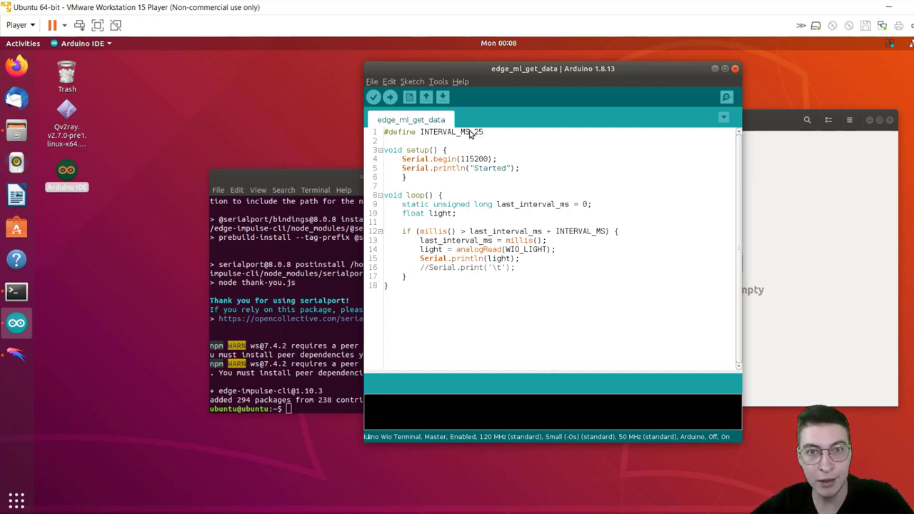
mouse_move(484, 136)
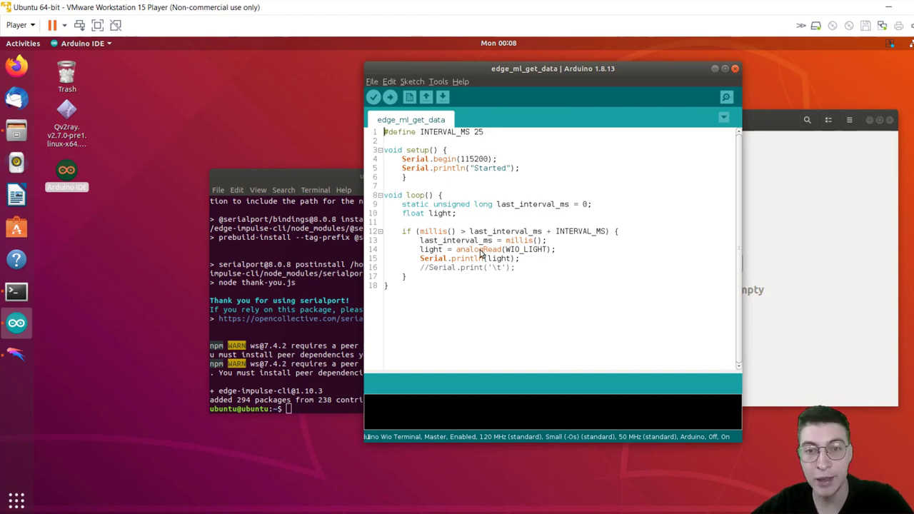
mouse_move(530, 255)
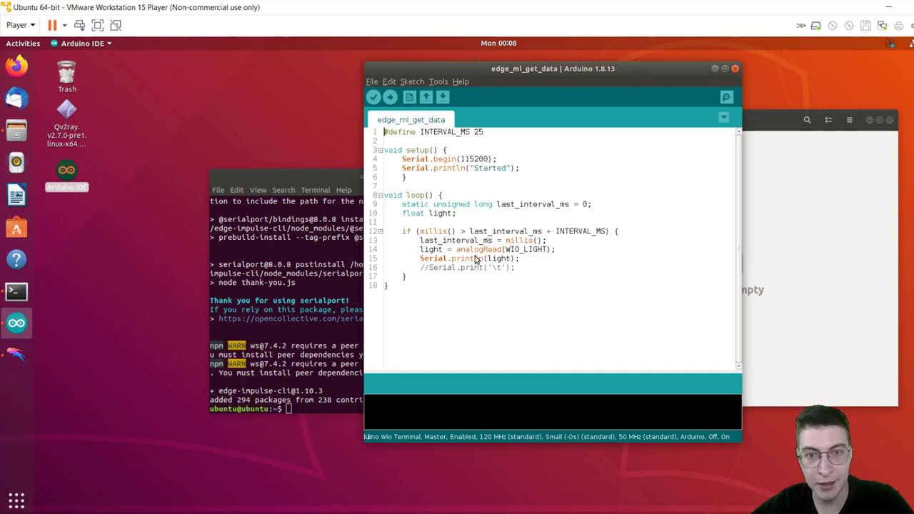
mouse_move(482, 262)
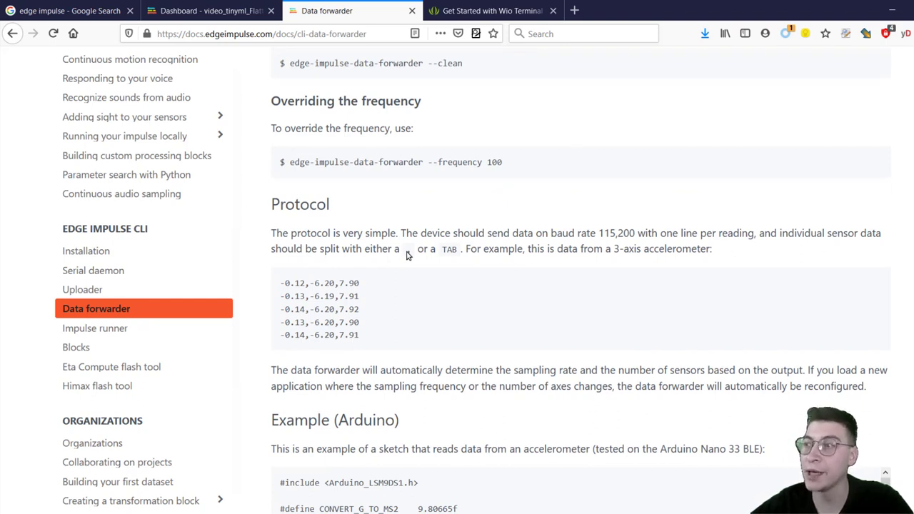
Step: Scroll the Data forwarder docs down to the Arduino accelerometer example sketch
scroll("down", 3)
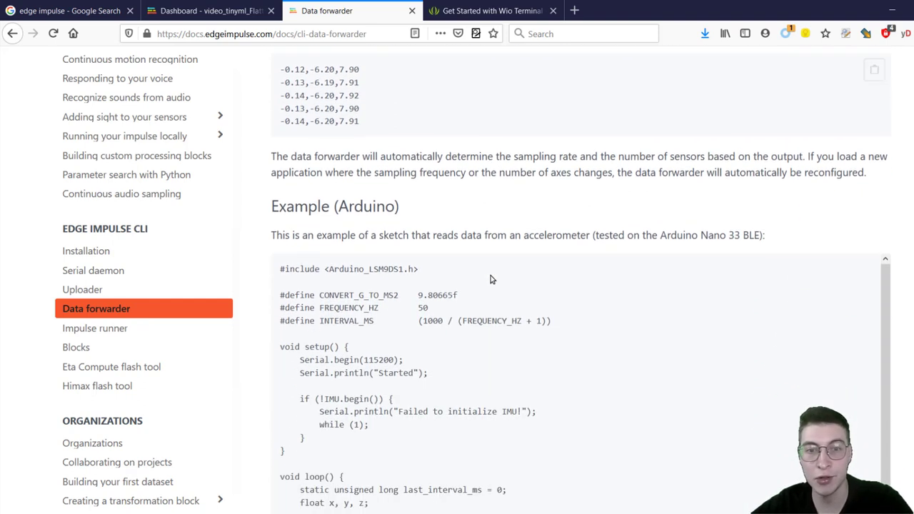
scroll("down", 3)
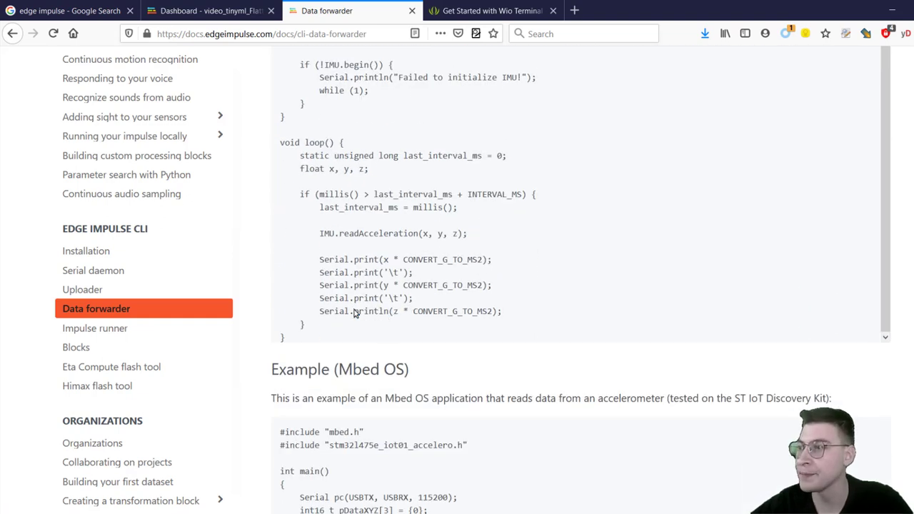
mouse_move(405, 303)
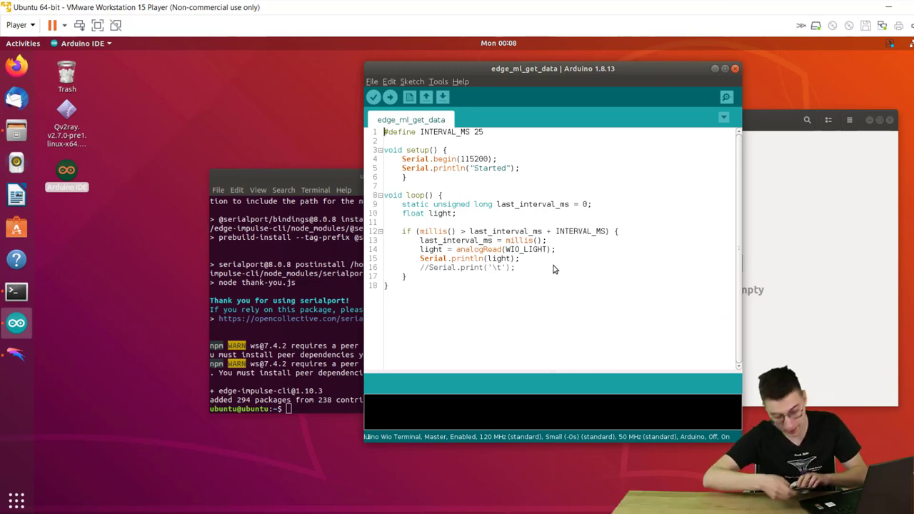
mouse_move(568, 303)
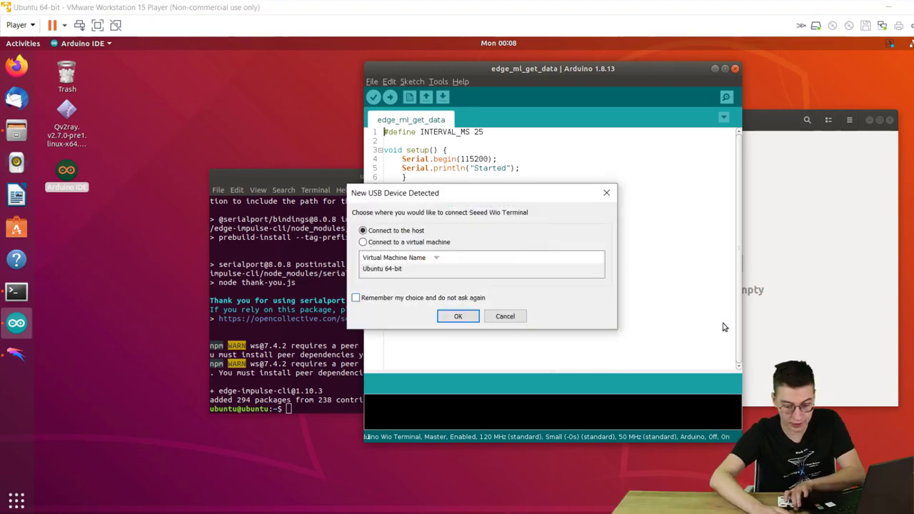
Step: Connect the Wio Terminal to the virtual machine and upload the edge_ml_get_data sketch
left_click(362, 242)
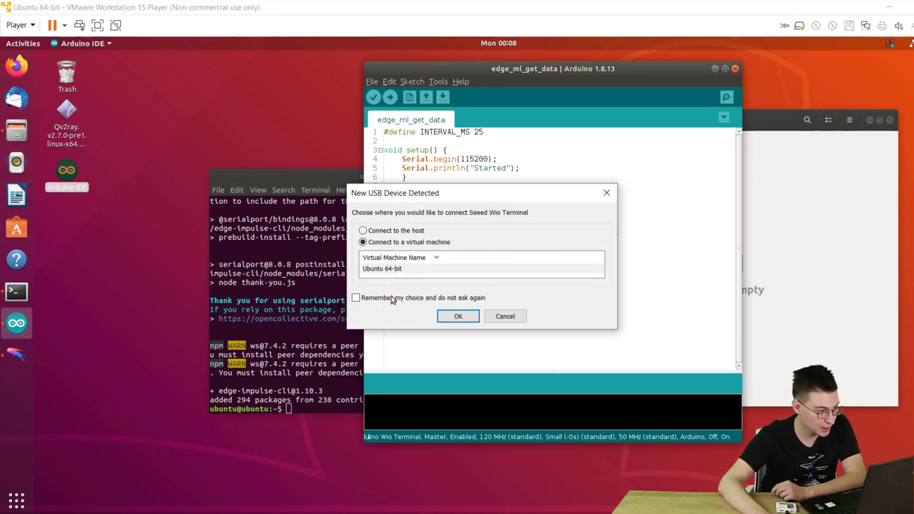
left_click(458, 315)
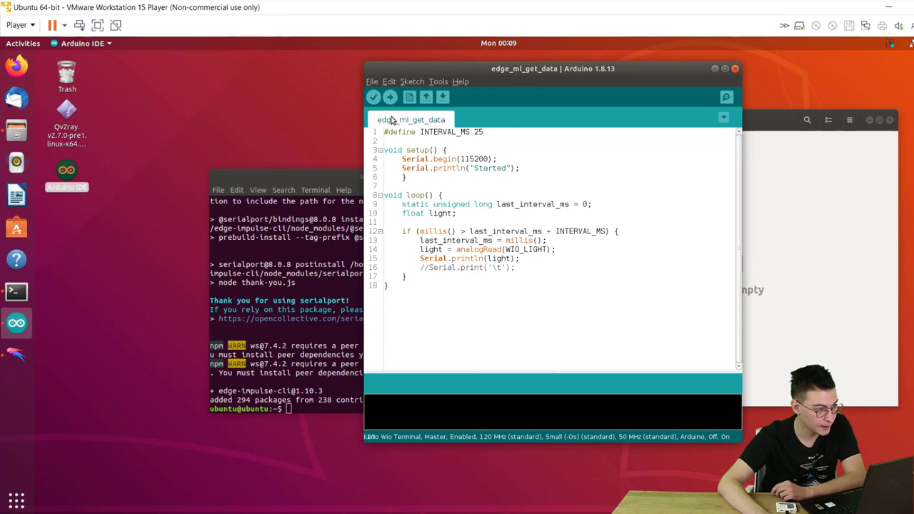
left_click(372, 97)
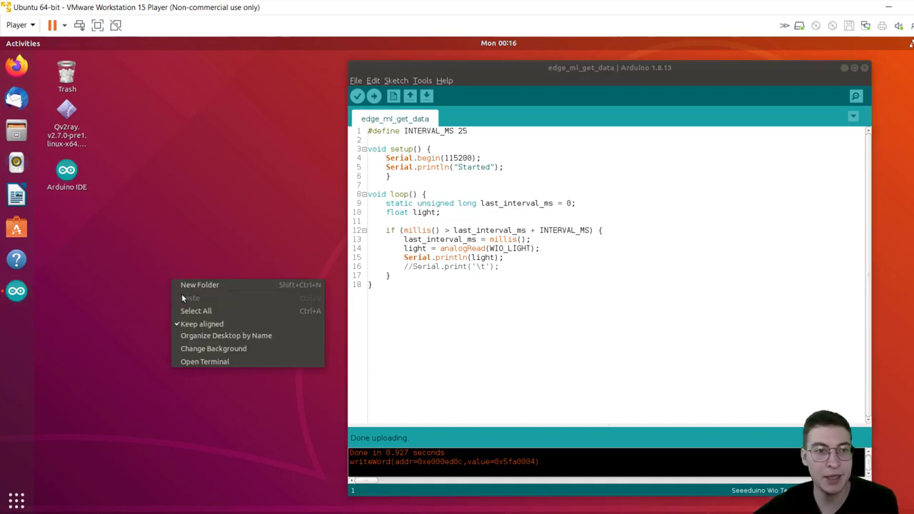
Step: Launch edge-impulse-data-forwarder in a new terminal window
left_click(204, 362)
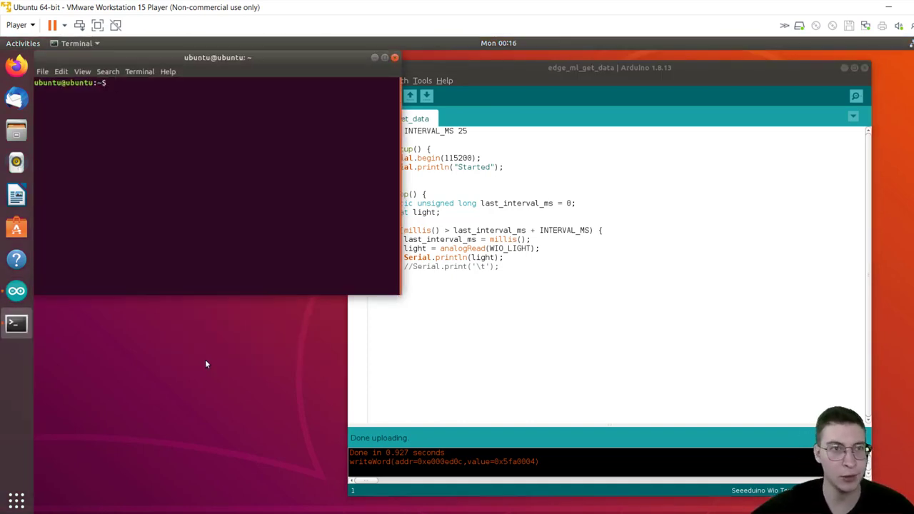
type("edge-")
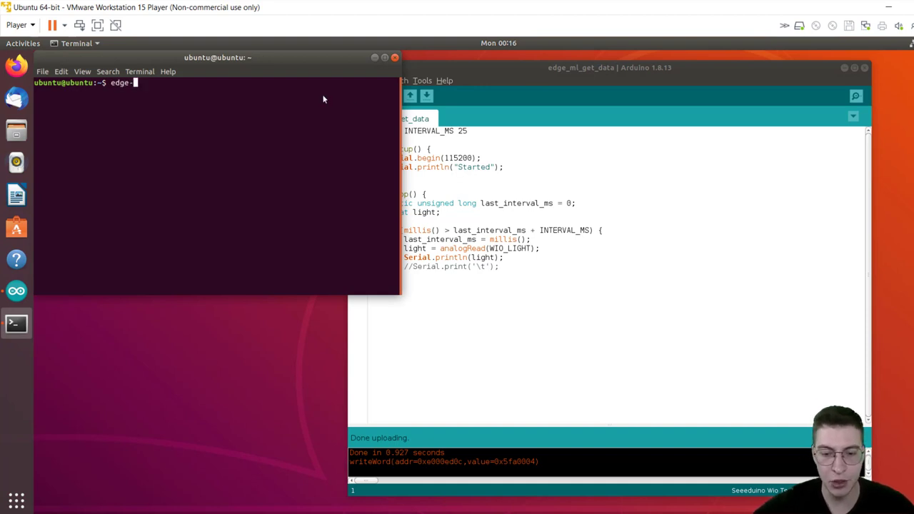
type("impulse")
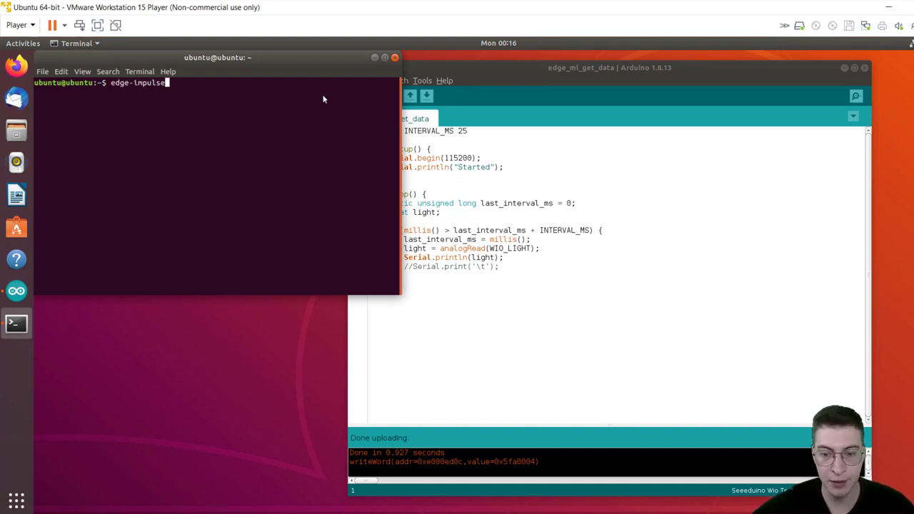
type("-data-forwarder")
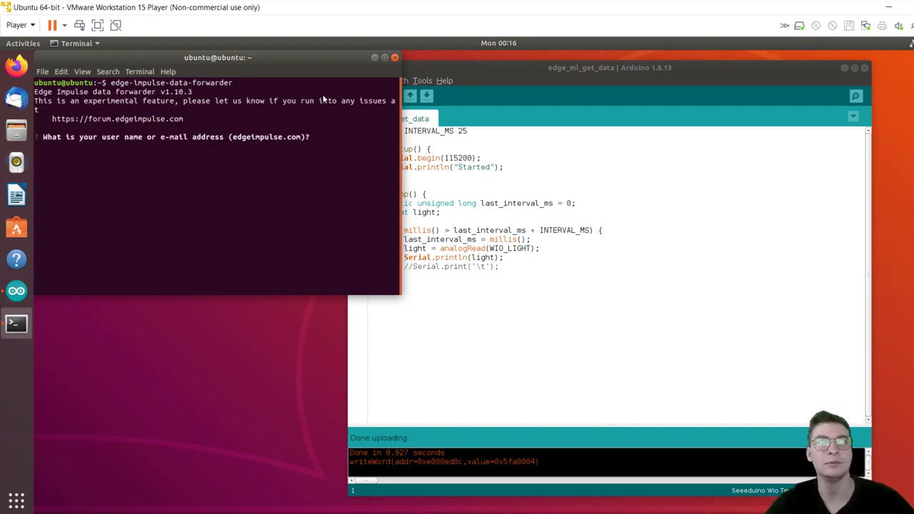
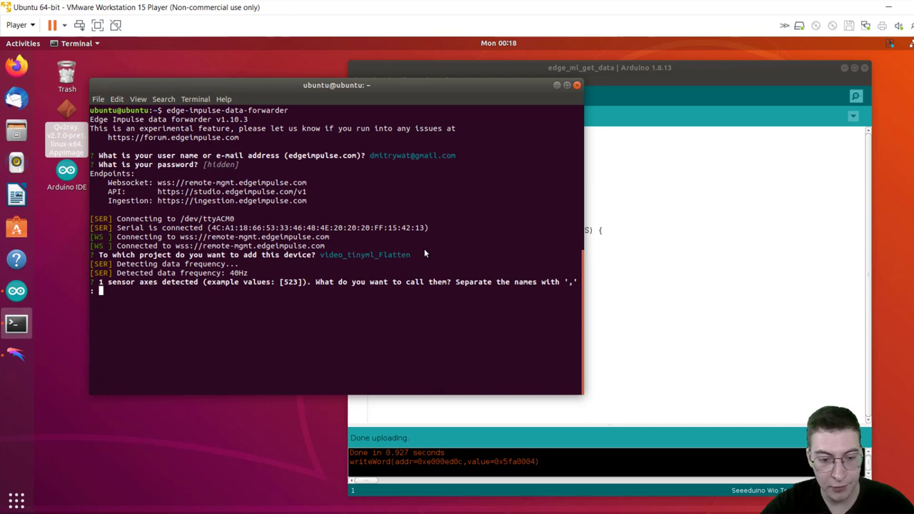
type("light_sensor")
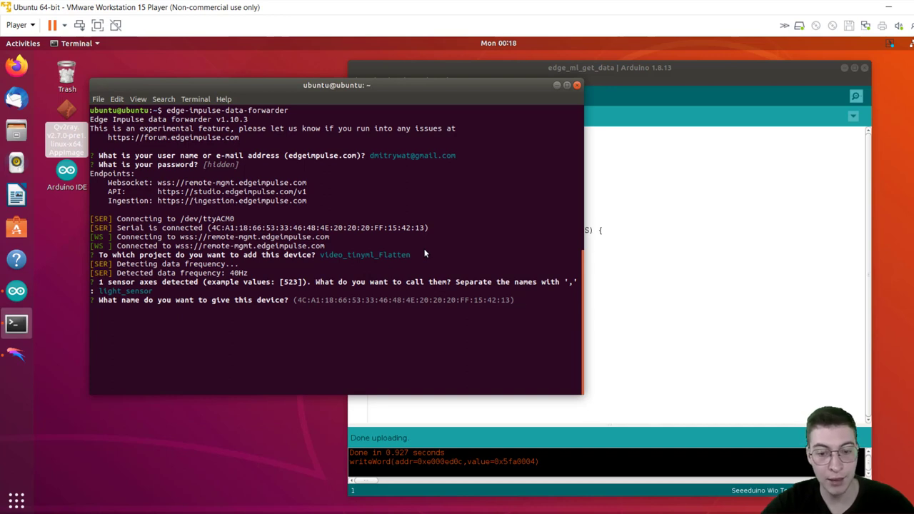
type("wio")
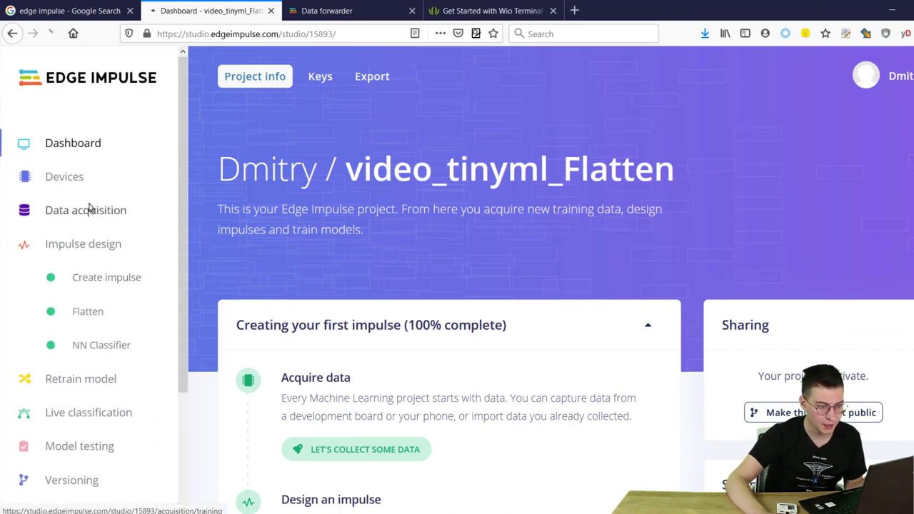
Step: On Data acquisition, choose the wio device's 1-axis light_sensor as the recording sensor
left_click(85, 210)
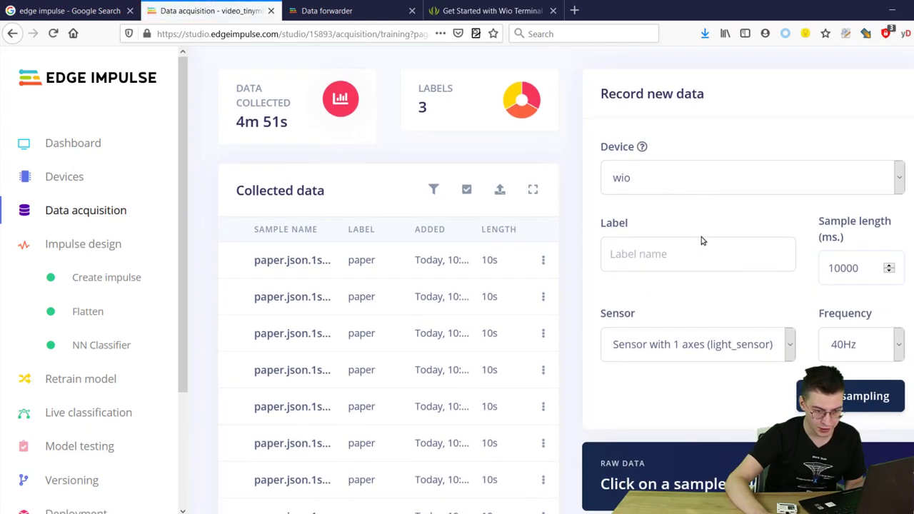
left_click(696, 345)
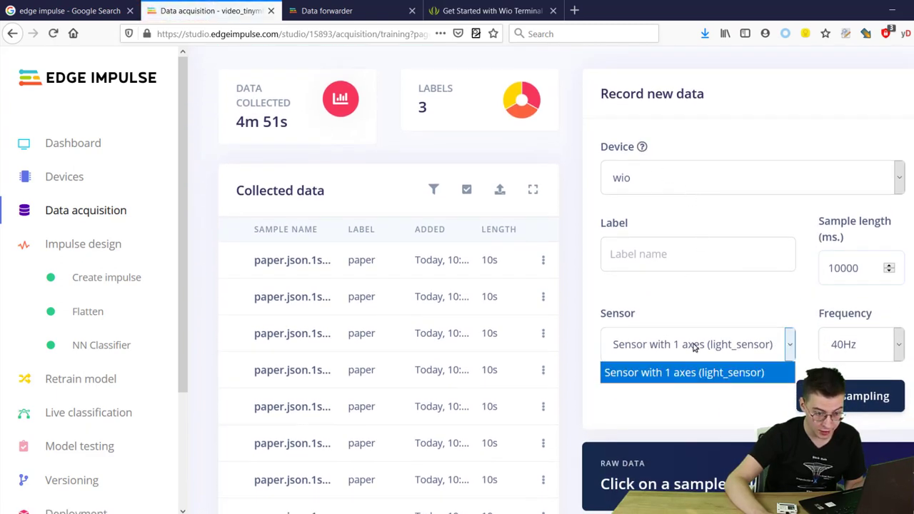
left_click(696, 372)
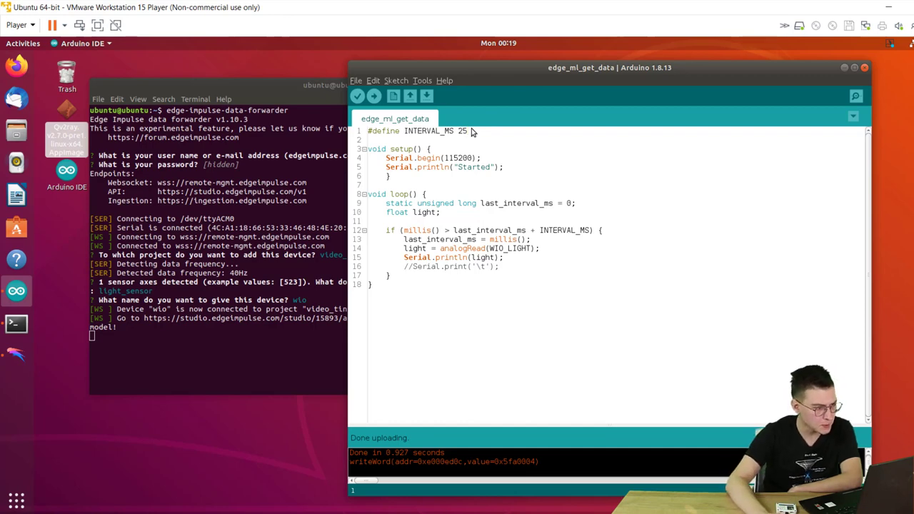
mouse_move(373, 95)
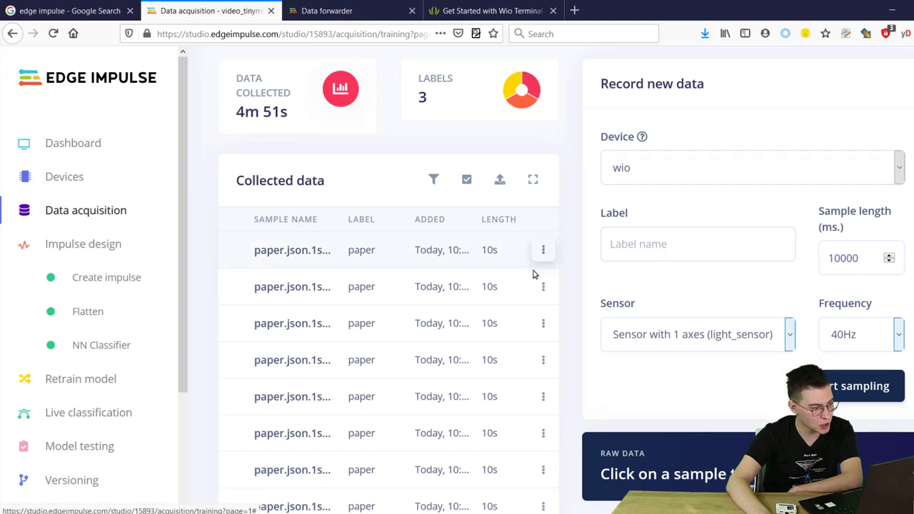
Step: Record a 10-second 'paper' light-sensor sample from the Wio Terminal
scroll("down", 3)
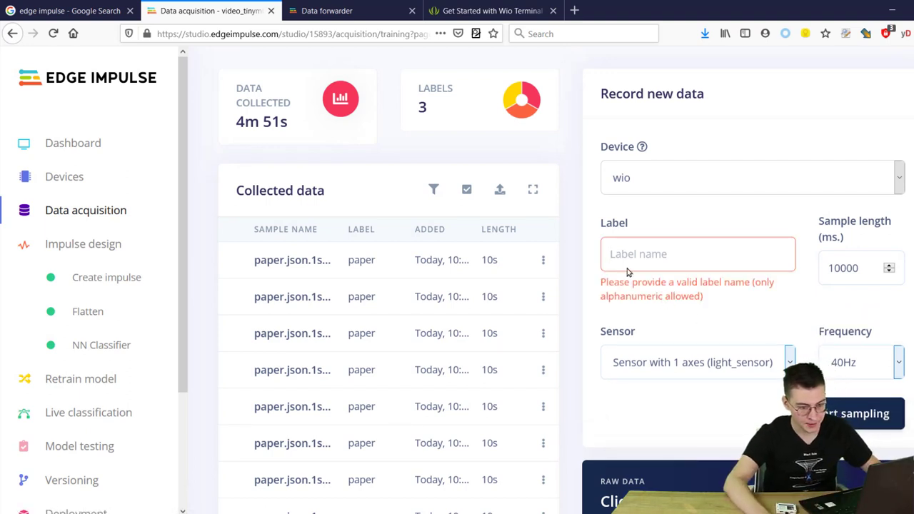
type("paper")
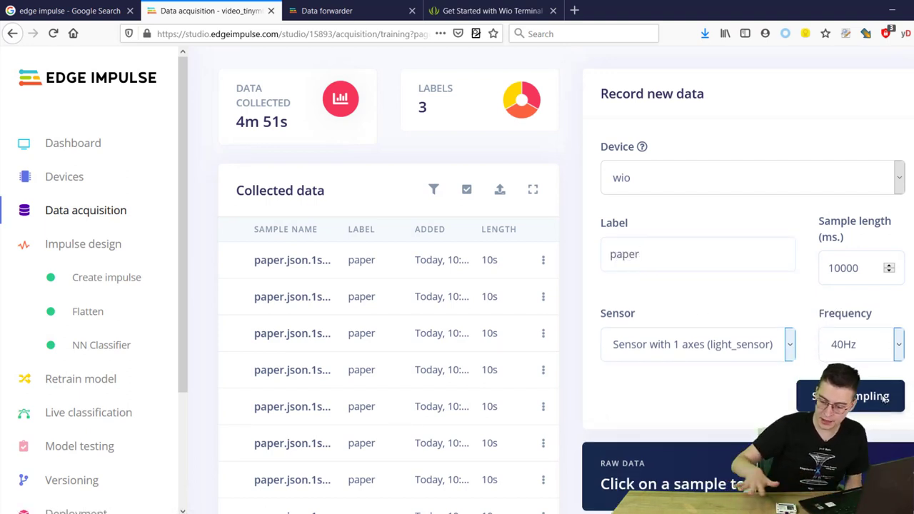
left_click(850, 395)
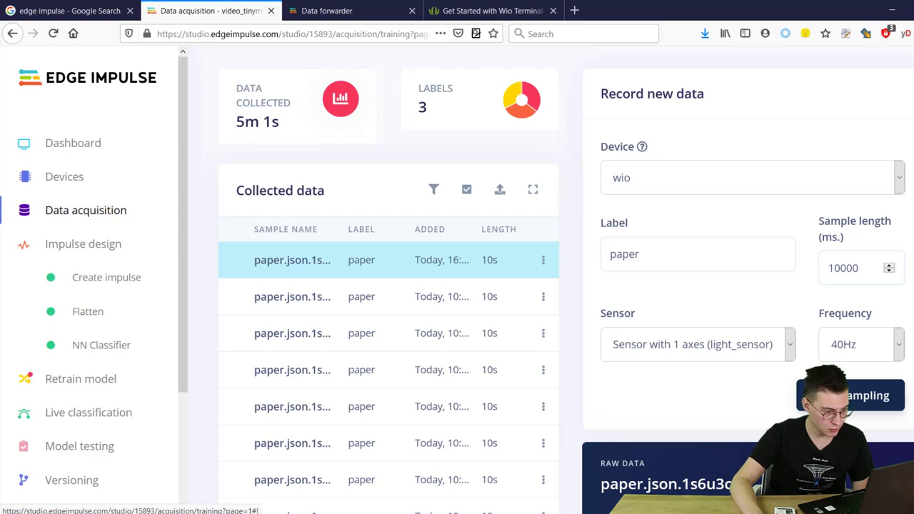
mouse_move(480, 291)
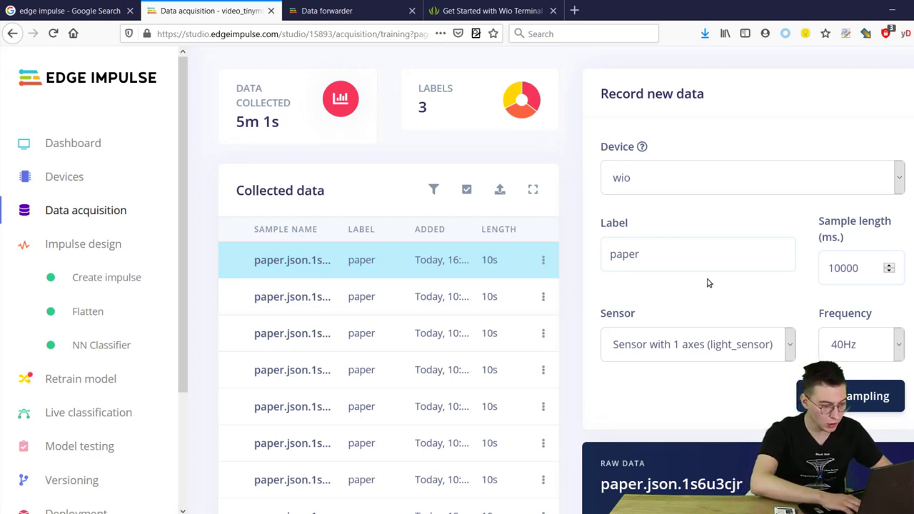
Step: Record new 10-second 'rock' and 'scissors' light-sensor samples from the Wio
double_click(624, 254)
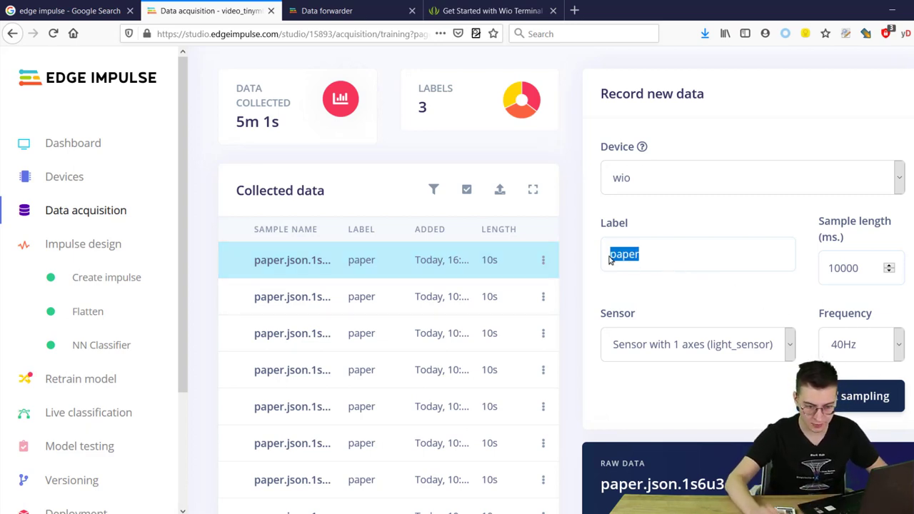
type("rock")
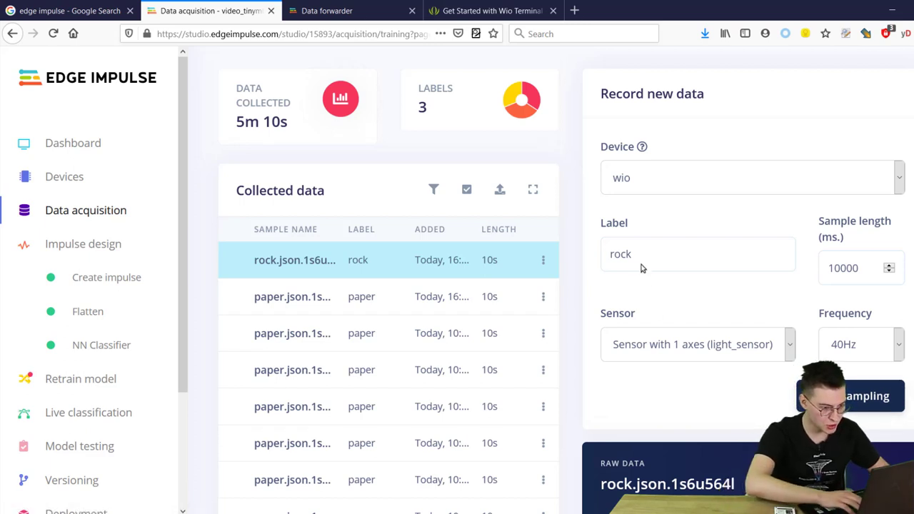
type("sciss")
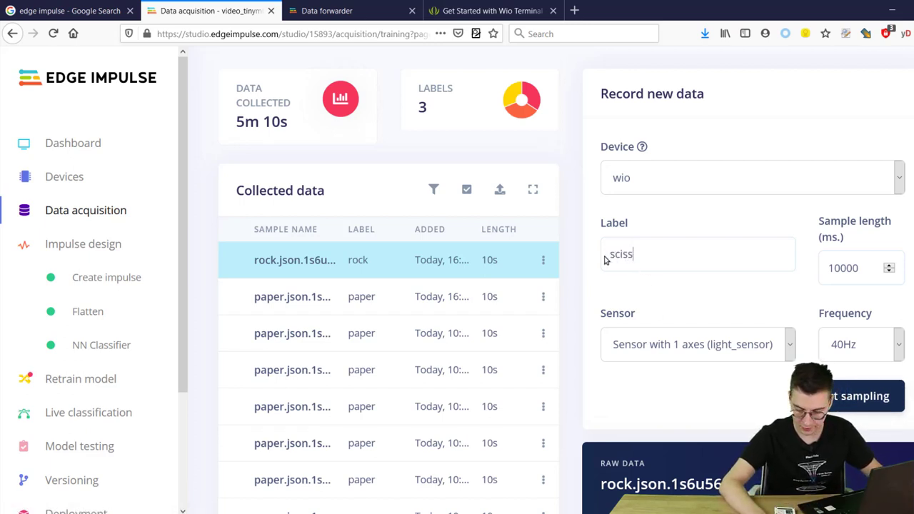
type("ors")
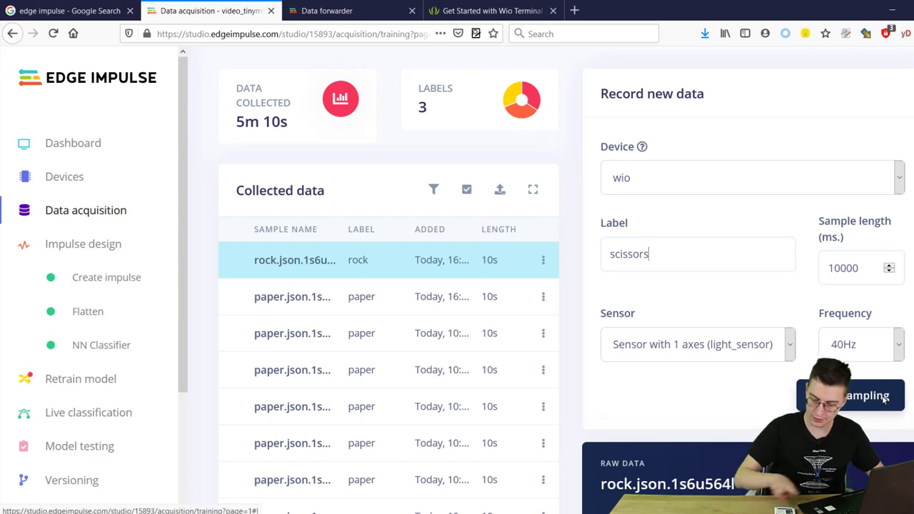
left_click(875, 396)
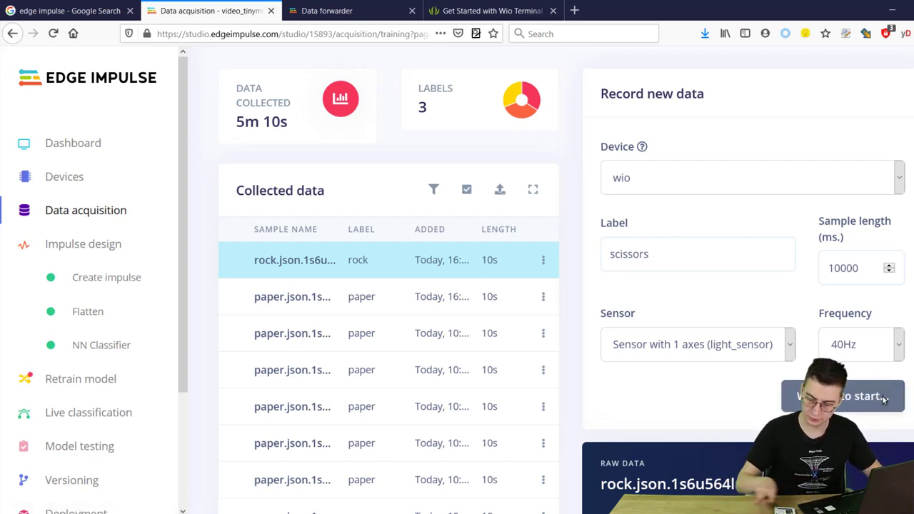
left_click(844, 397)
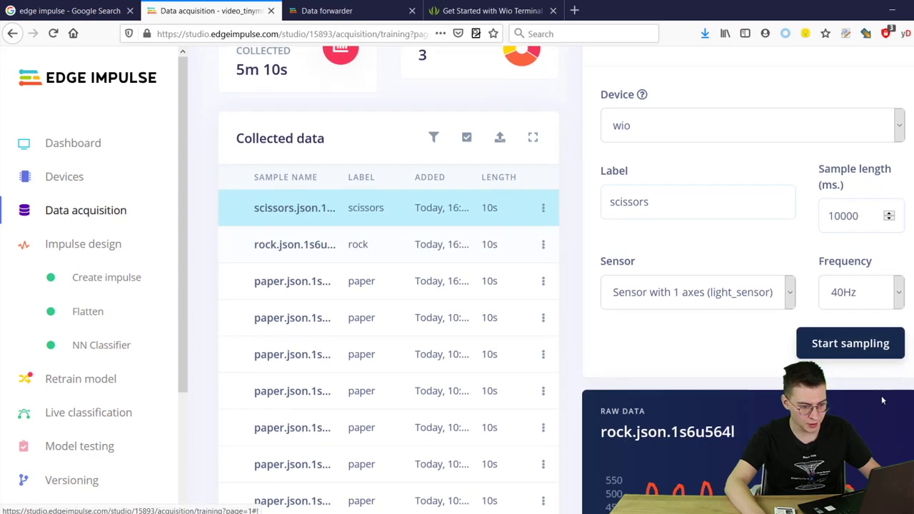
Step: Scroll down to the new scissors sample's raw light-sensor chart
scroll("down", 3)
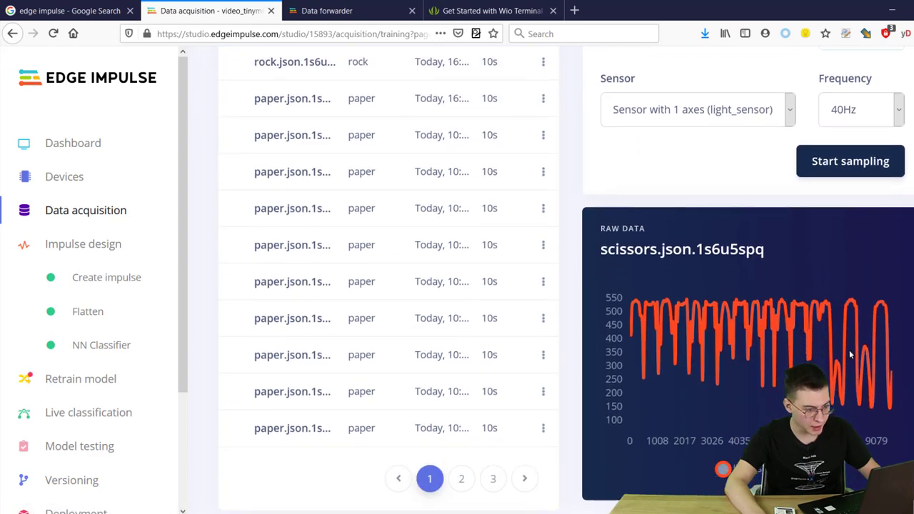
mouse_move(655, 317)
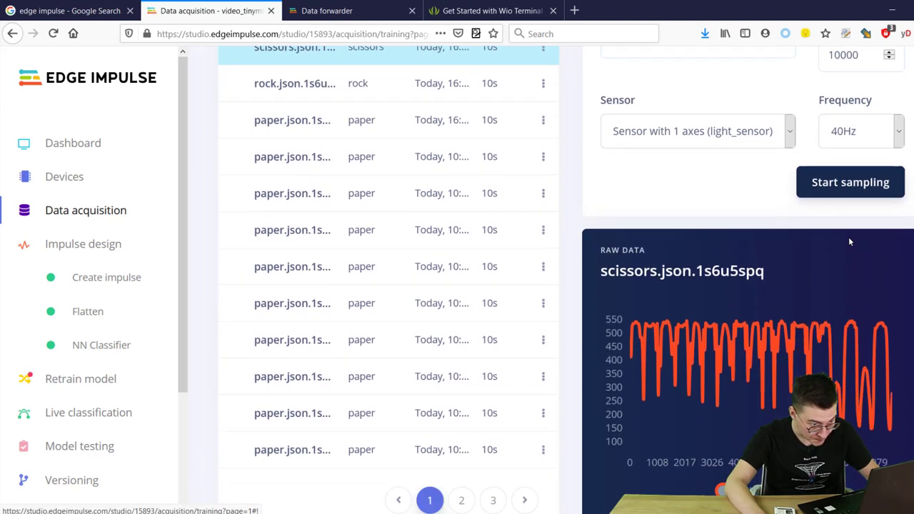
scroll("down", 3)
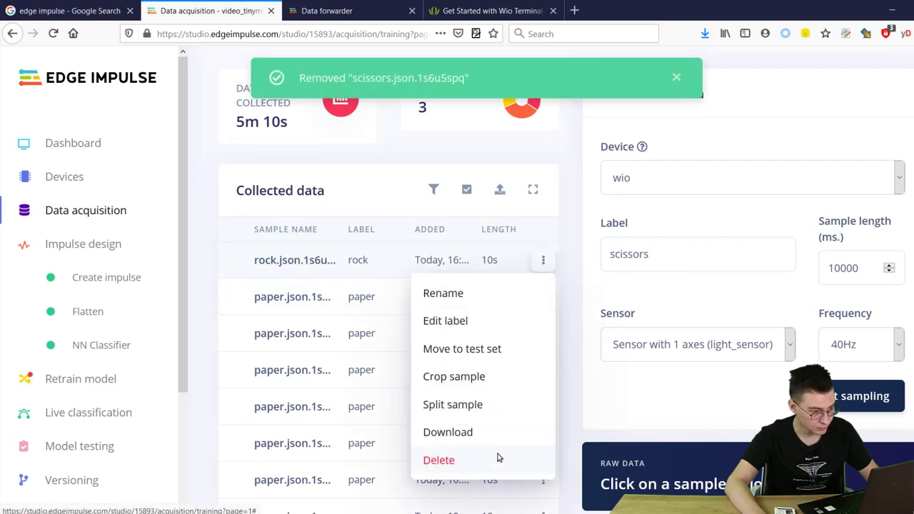
Step: Delete sample paper.json.1s6u3cjr, reducing collected data to 4m 51s
left_click(439, 459)
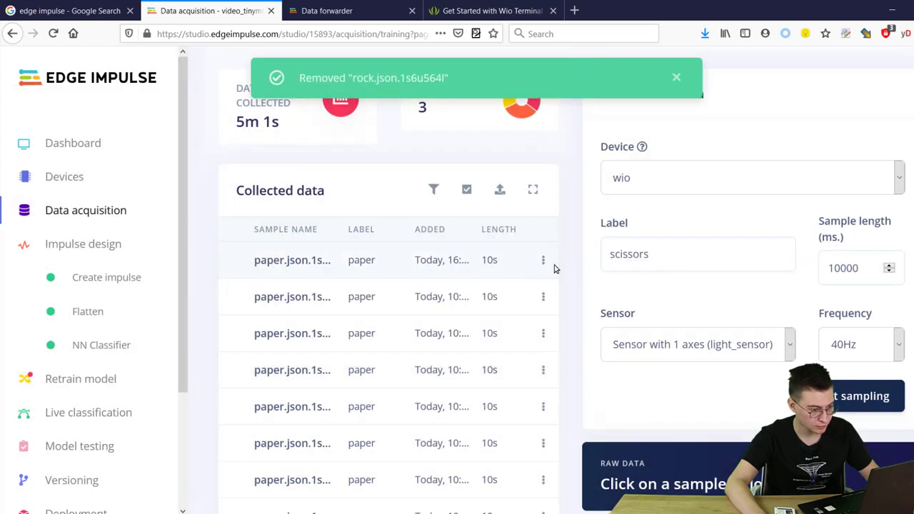
left_click(543, 260)
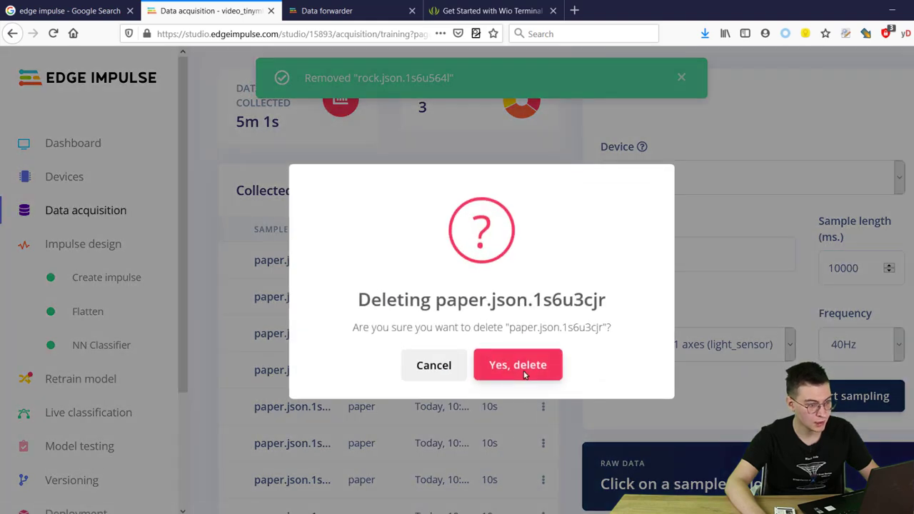
left_click(518, 365)
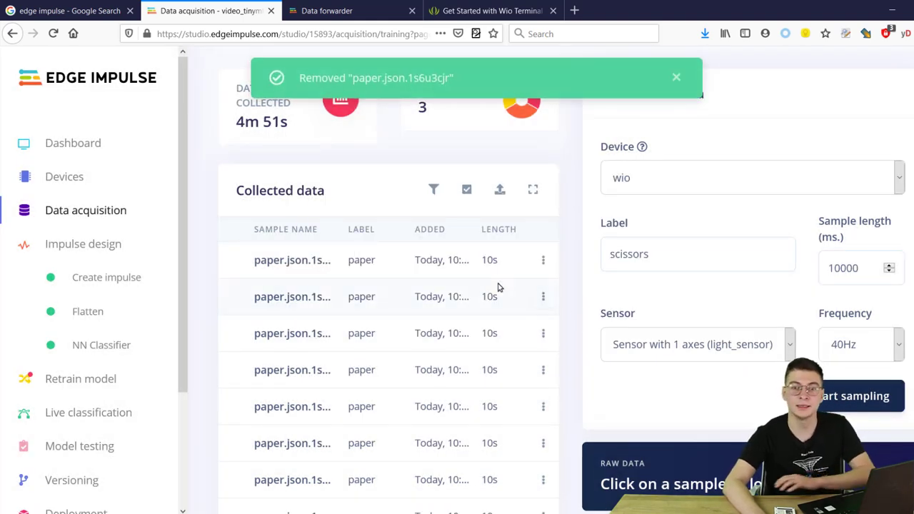
mouse_move(585, 282)
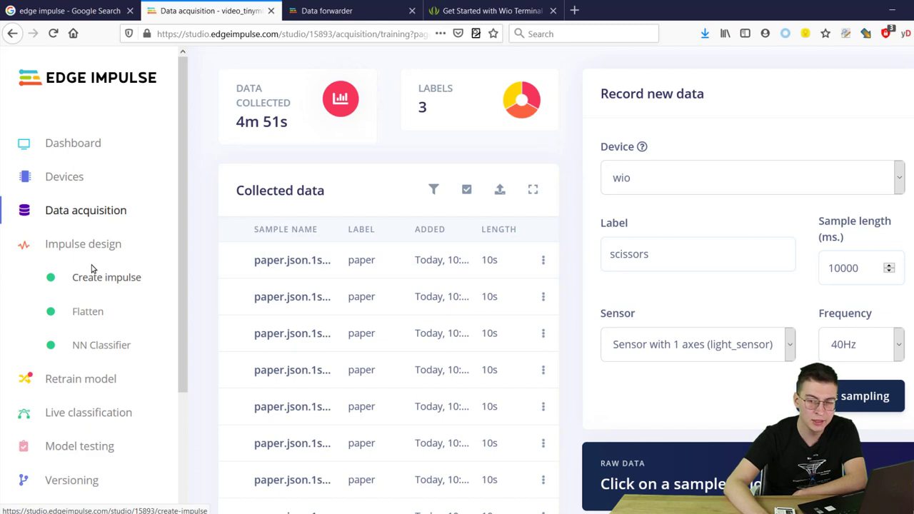
Step: Review the Time series, Flatten and NN Classifier impulse blocks and browse processing blocks
left_click(106, 277)
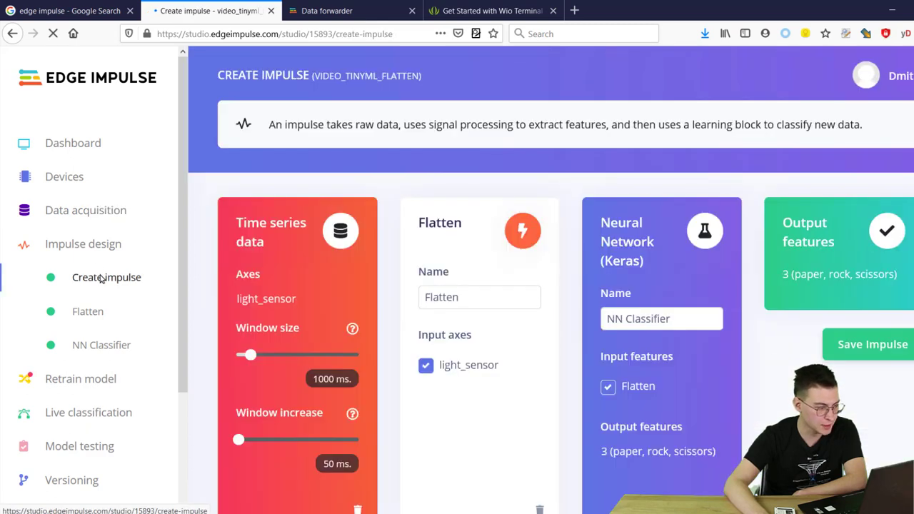
scroll("down", 3)
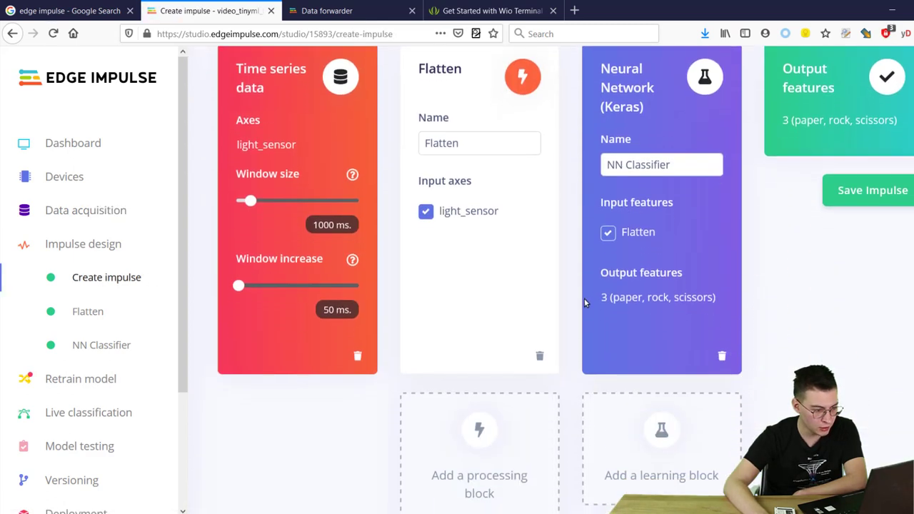
scroll("down", 3)
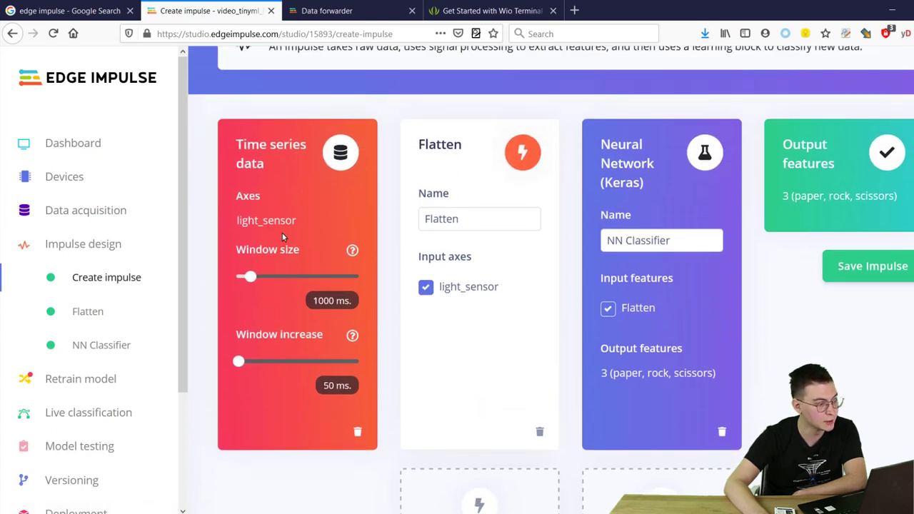
mouse_move(286, 331)
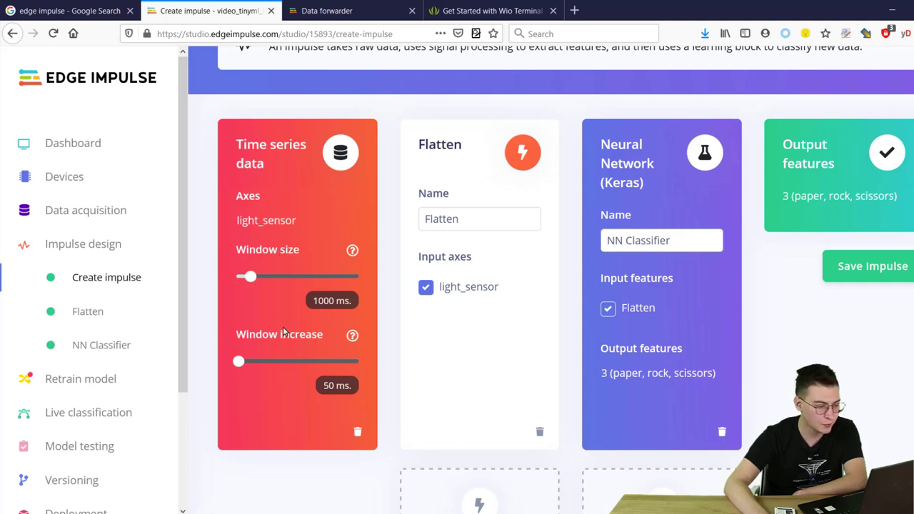
scroll("down", 3)
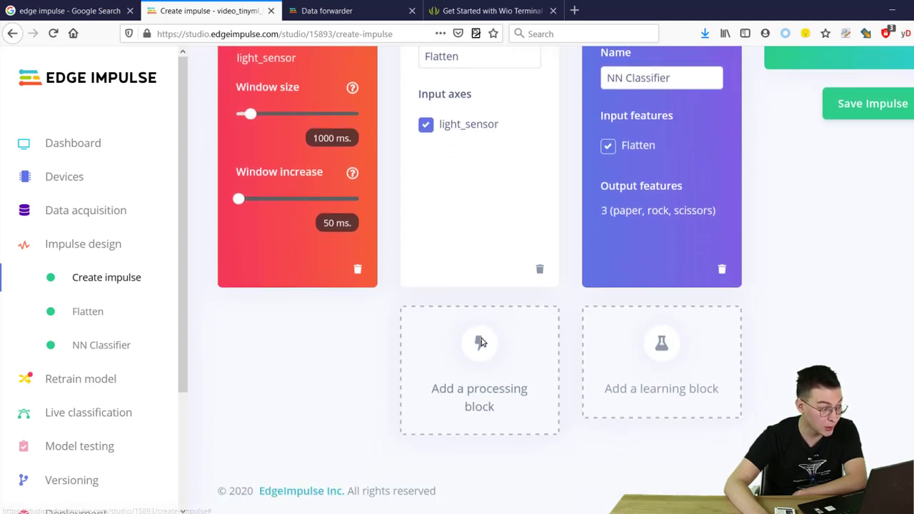
left_click(479, 343)
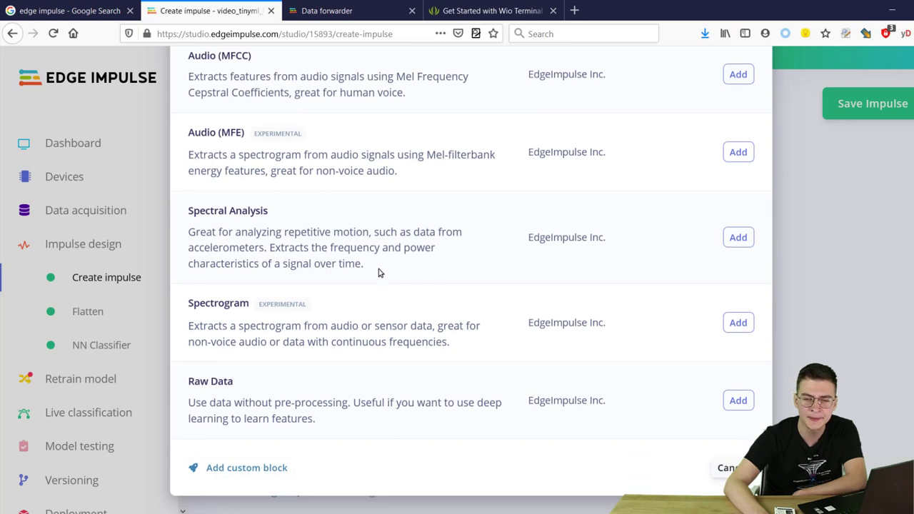
scroll("up", 3)
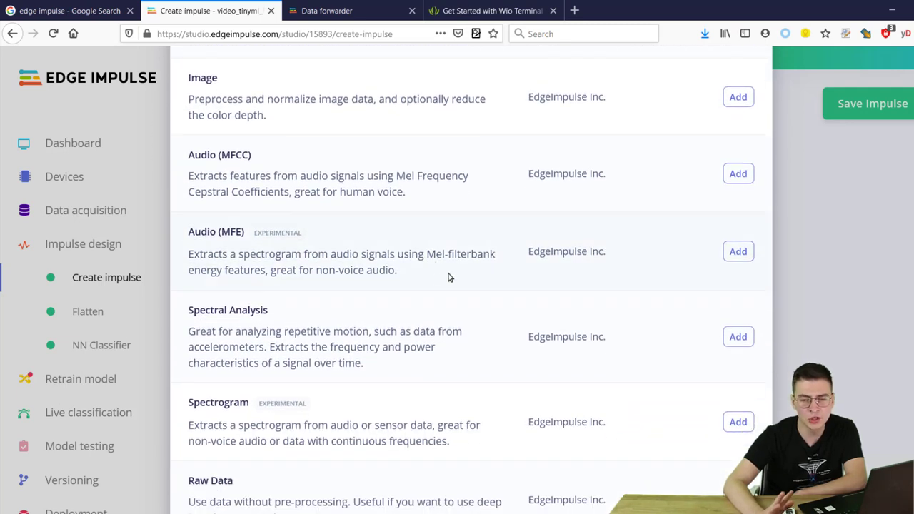
mouse_move(478, 273)
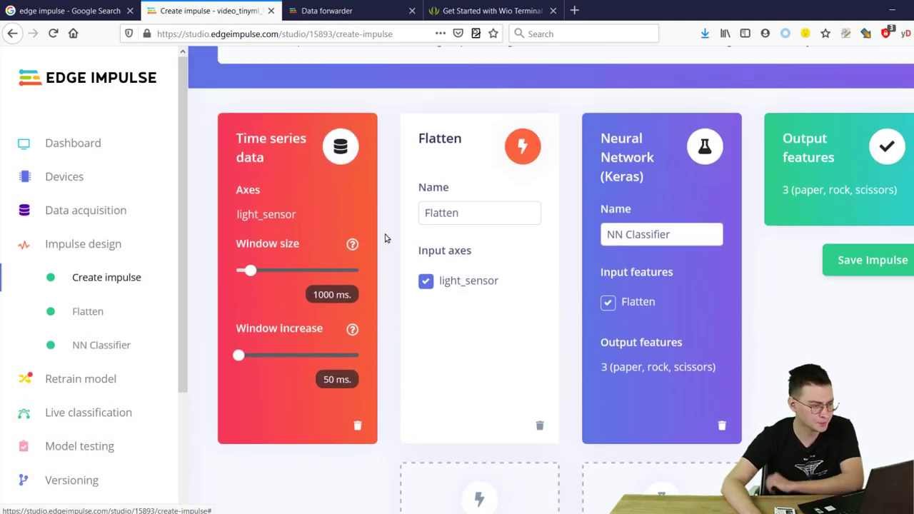
Step: Inspect Flatten's raw and processed features, scaling 0.001, with all seven methods enabled
left_click(88, 311)
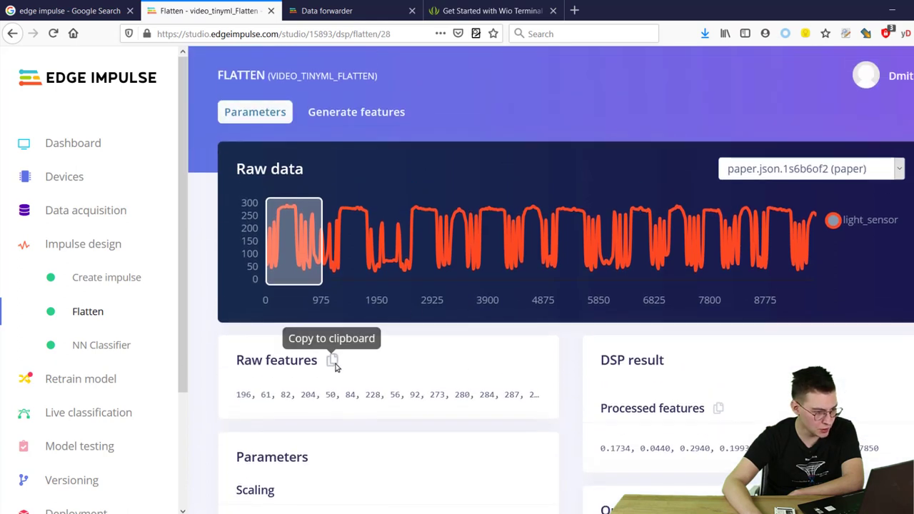
mouse_move(376, 392)
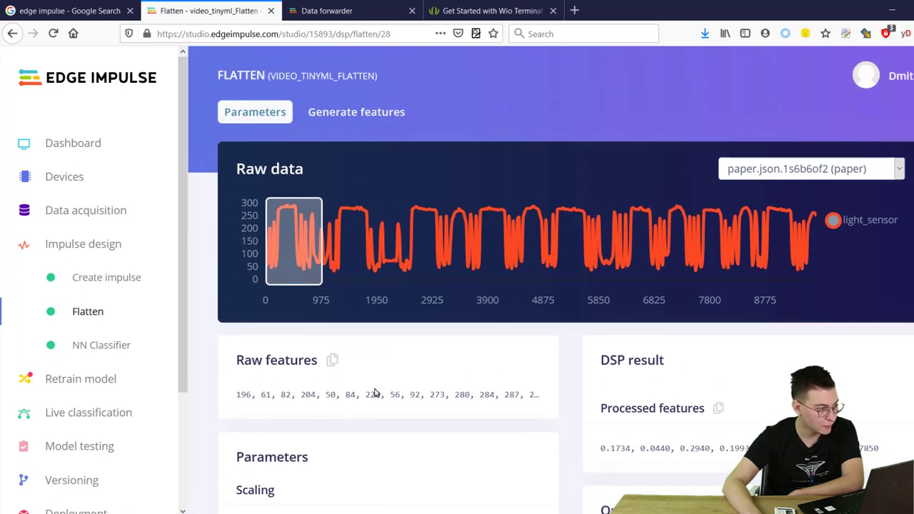
scroll("down", 3)
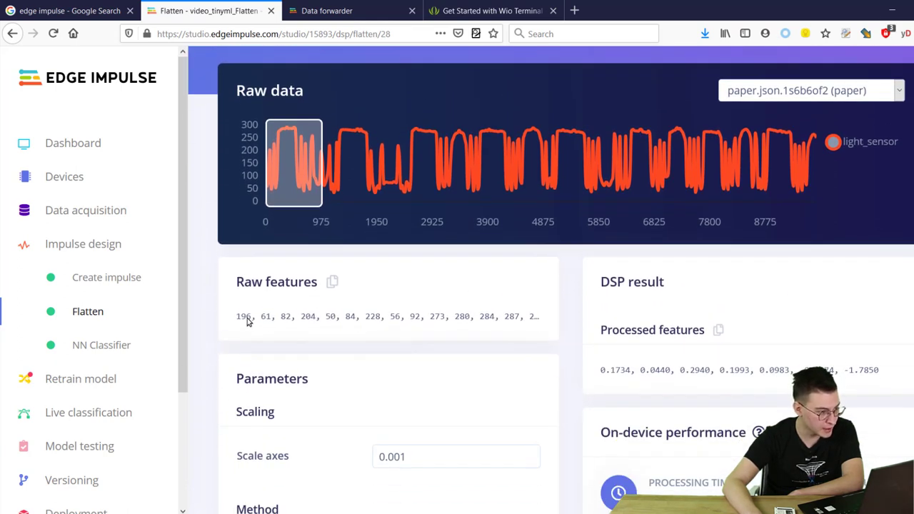
mouse_move(255, 321)
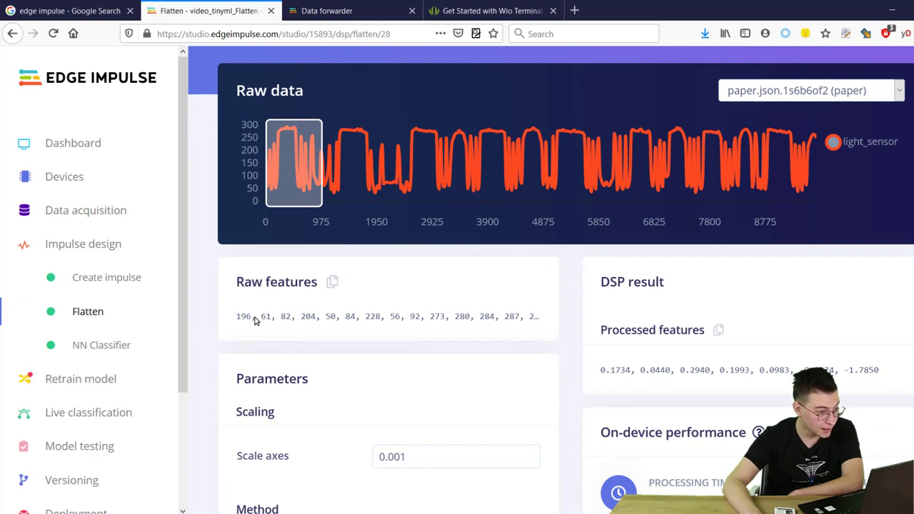
scroll("down", 3)
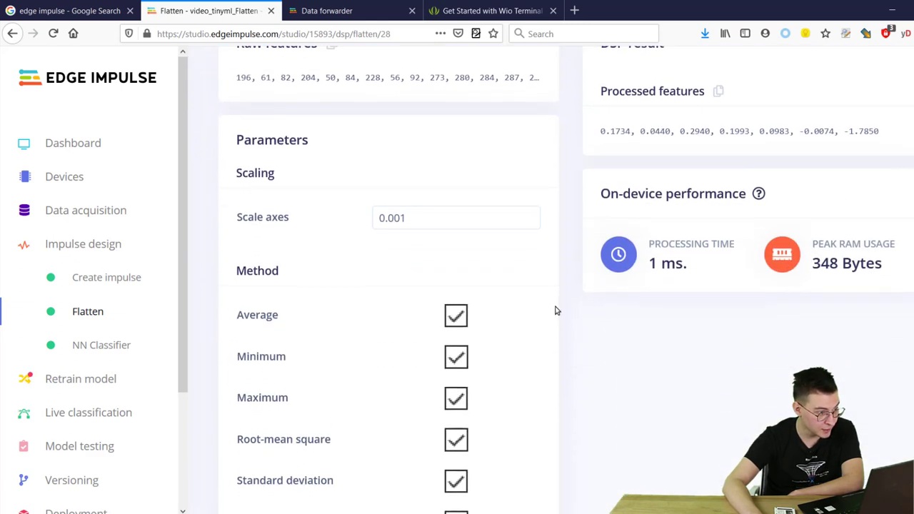
scroll("down", 3)
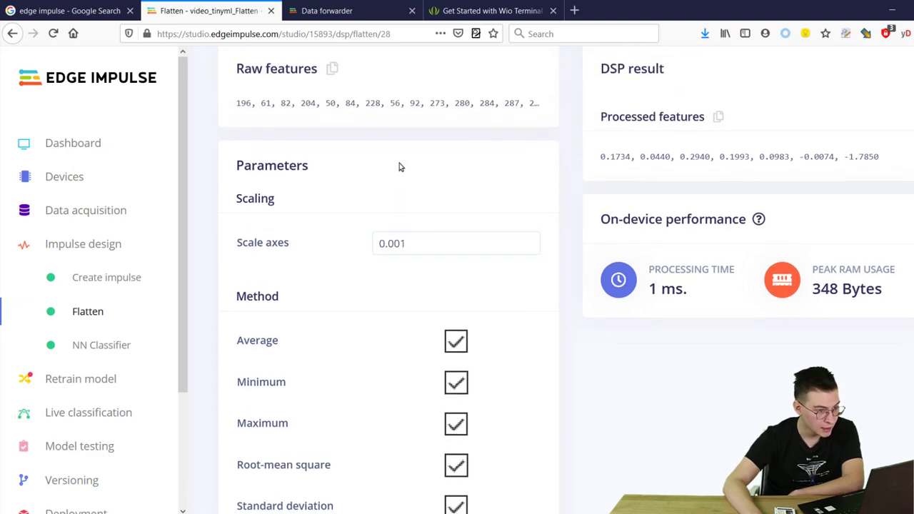
scroll("down", 3)
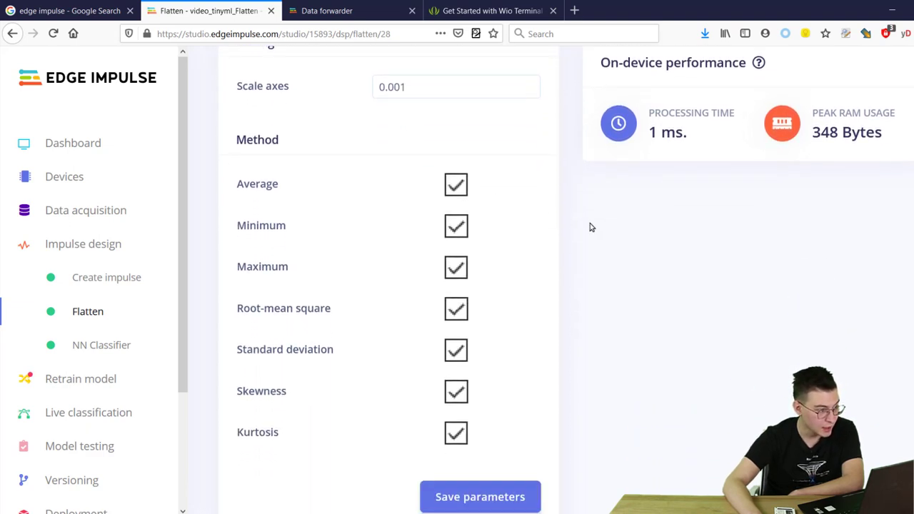
left_click(455, 226)
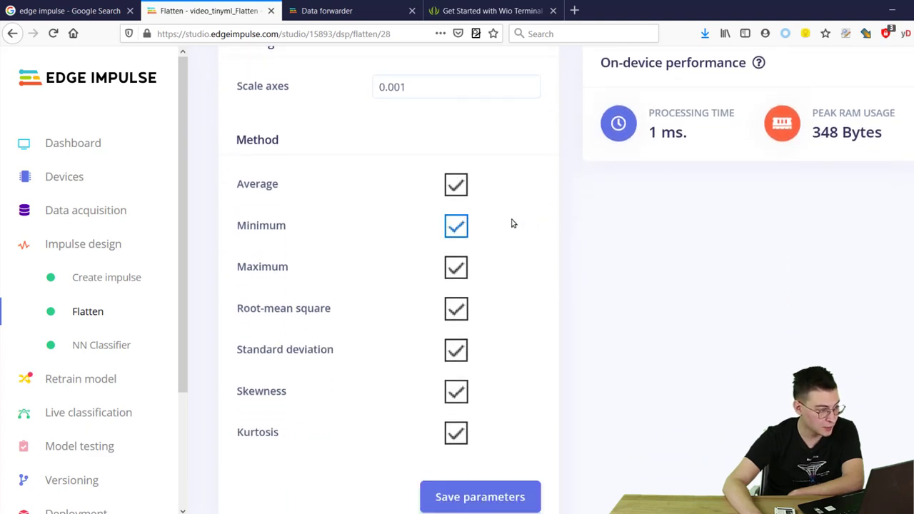
left_click(455, 267)
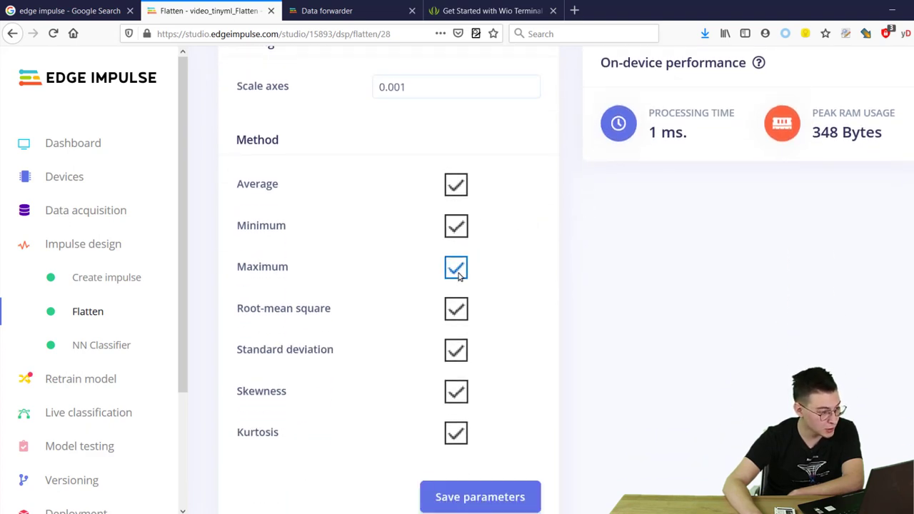
mouse_move(456, 309)
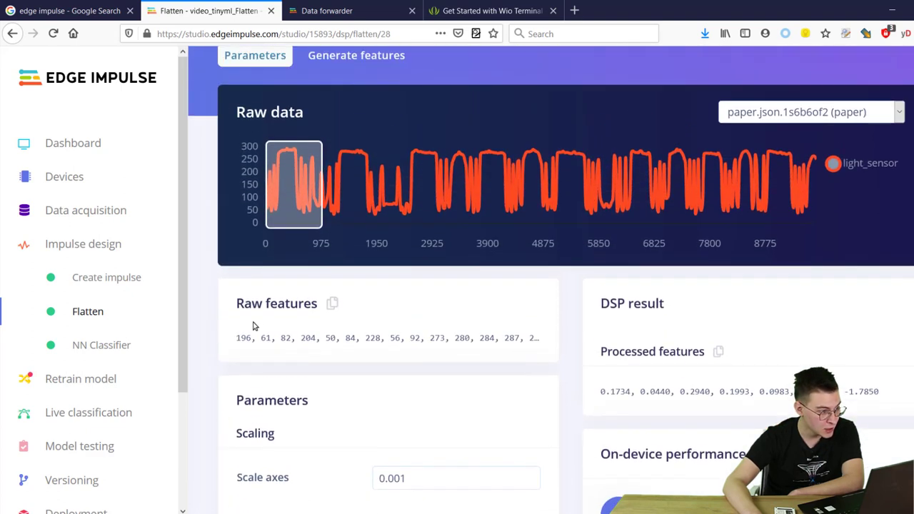
mouse_move(291, 211)
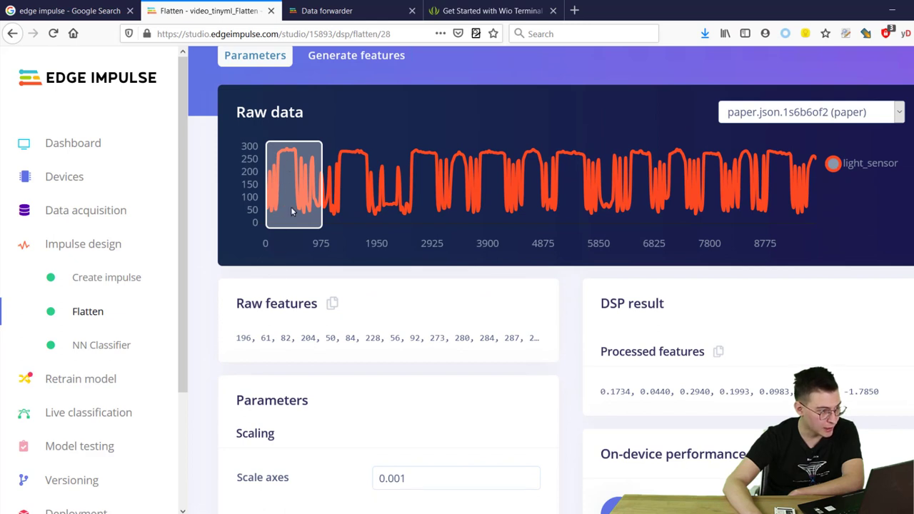
mouse_move(294, 193)
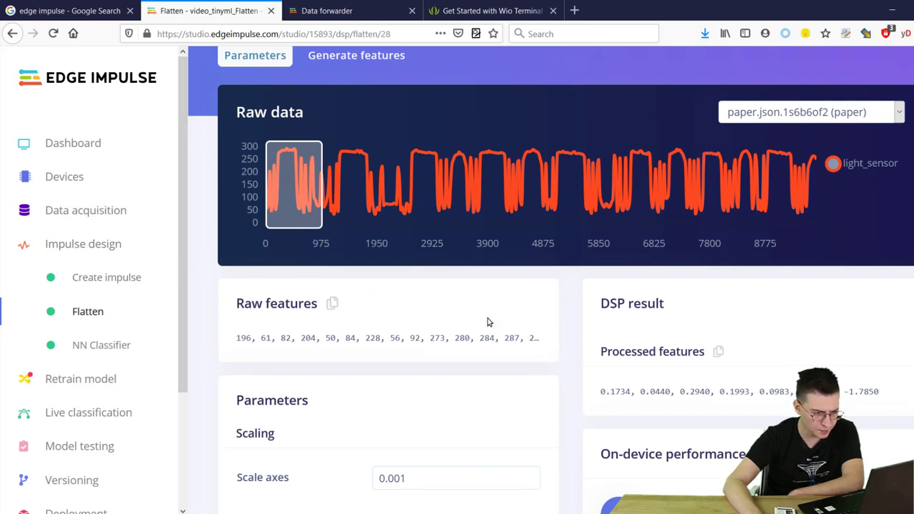
scroll("down", 3)
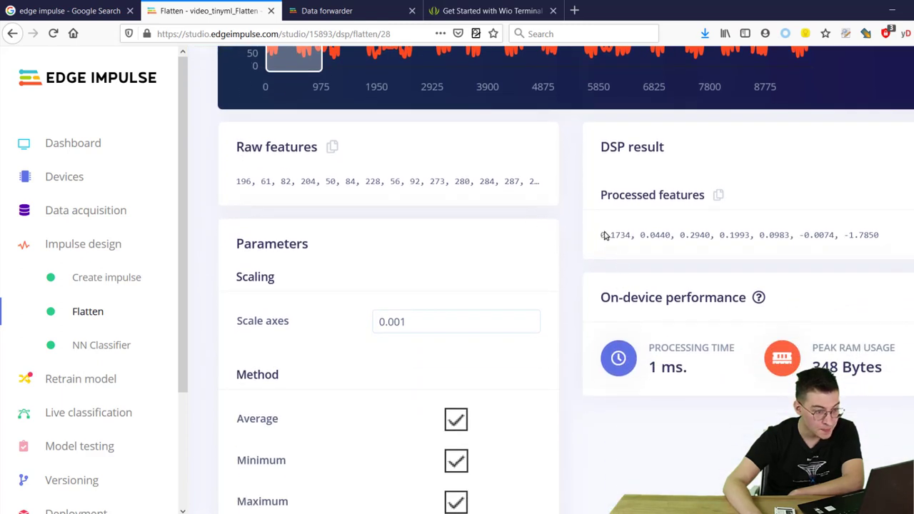
scroll("down", 3)
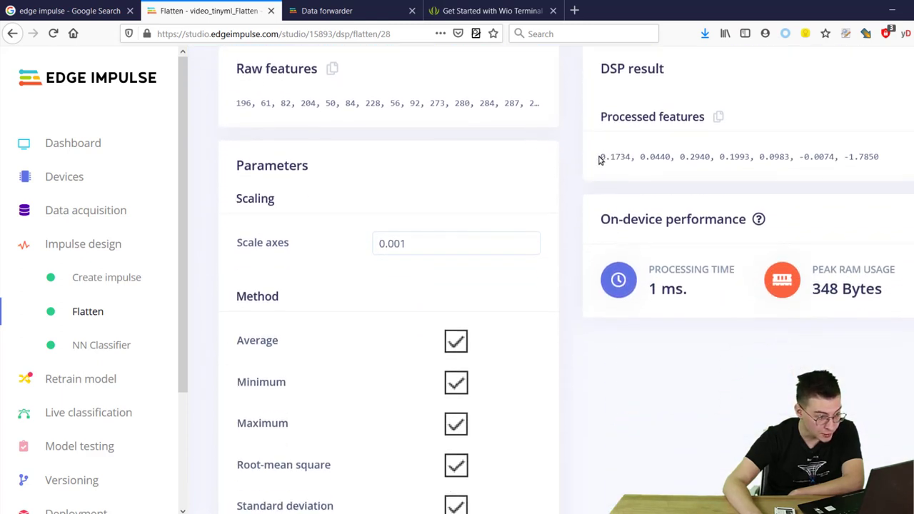
mouse_move(654, 130)
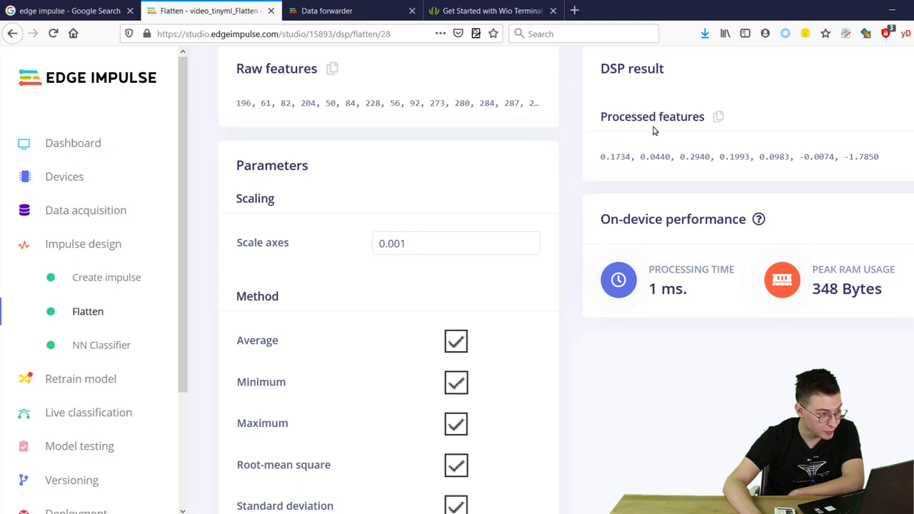
mouse_move(457, 332)
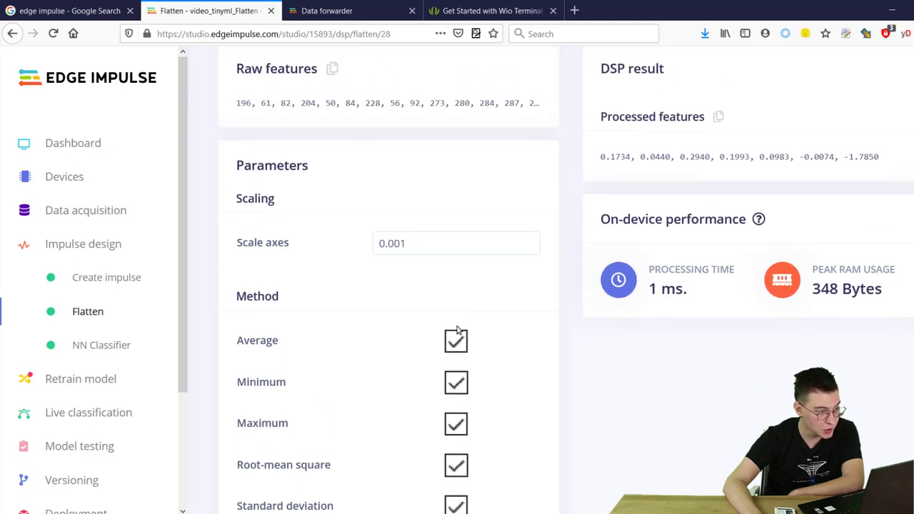
mouse_move(534, 102)
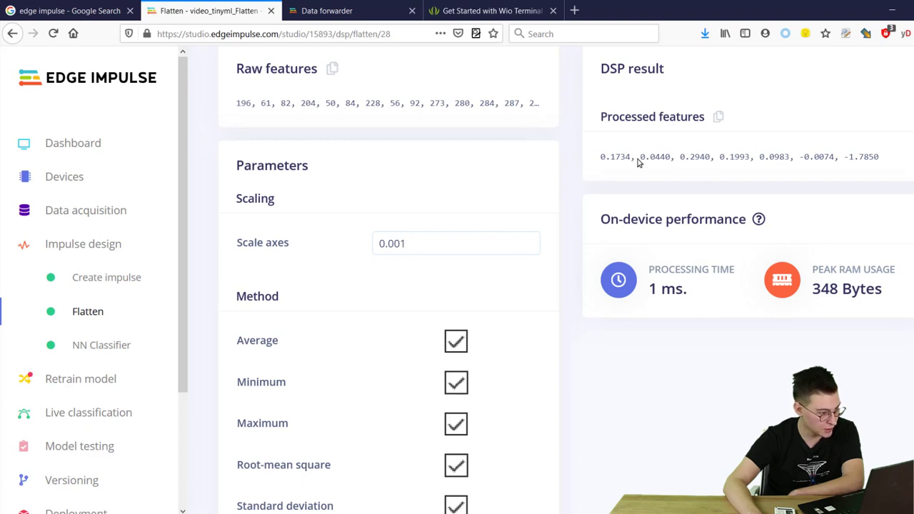
mouse_move(648, 150)
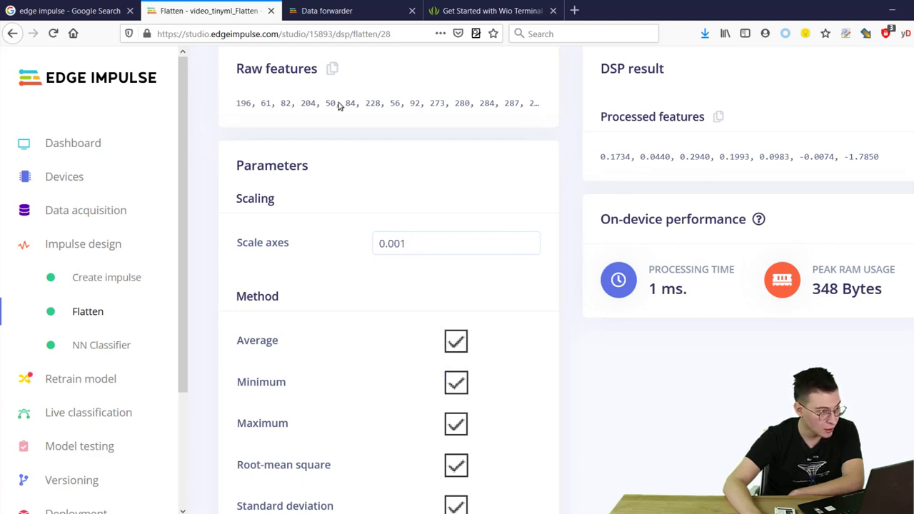
mouse_move(402, 106)
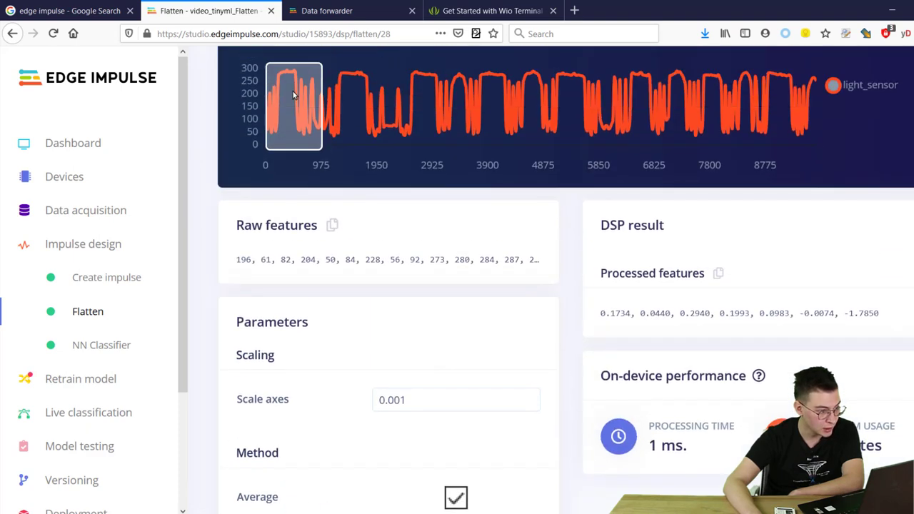
scroll("down", 3)
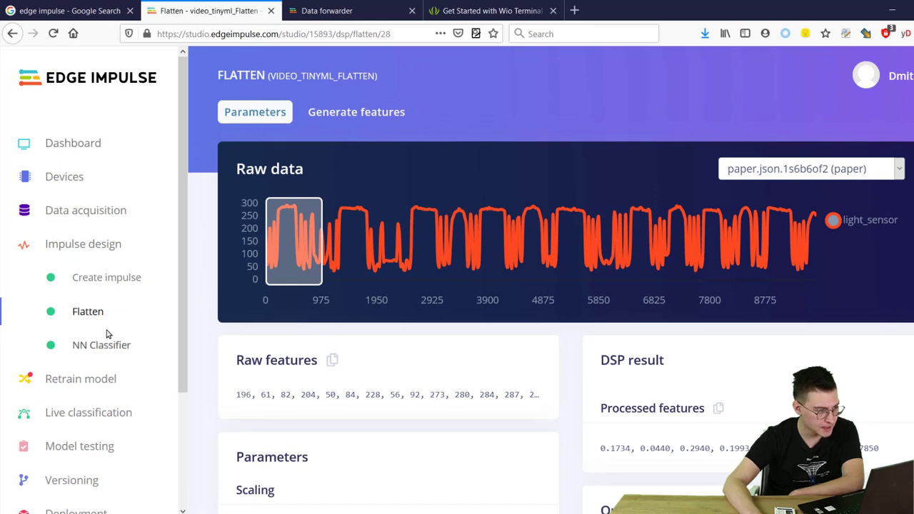
mouse_move(421, 242)
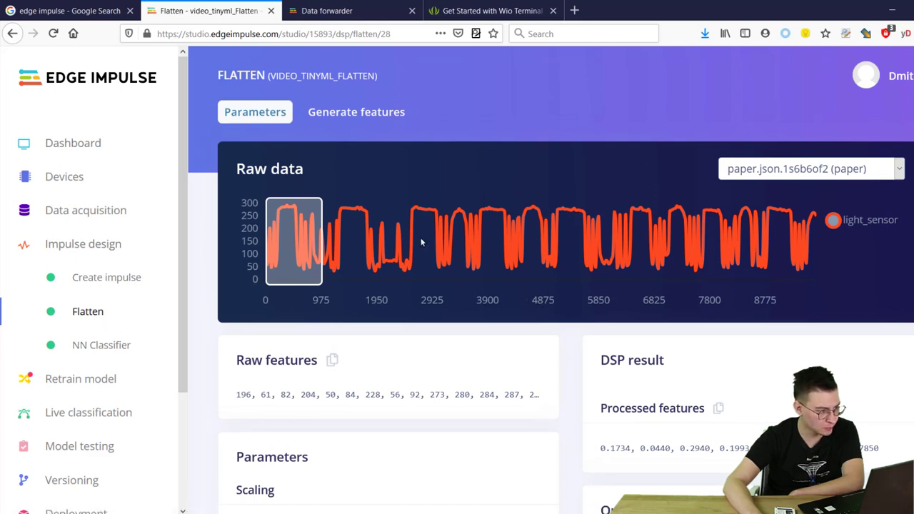
mouse_move(106, 278)
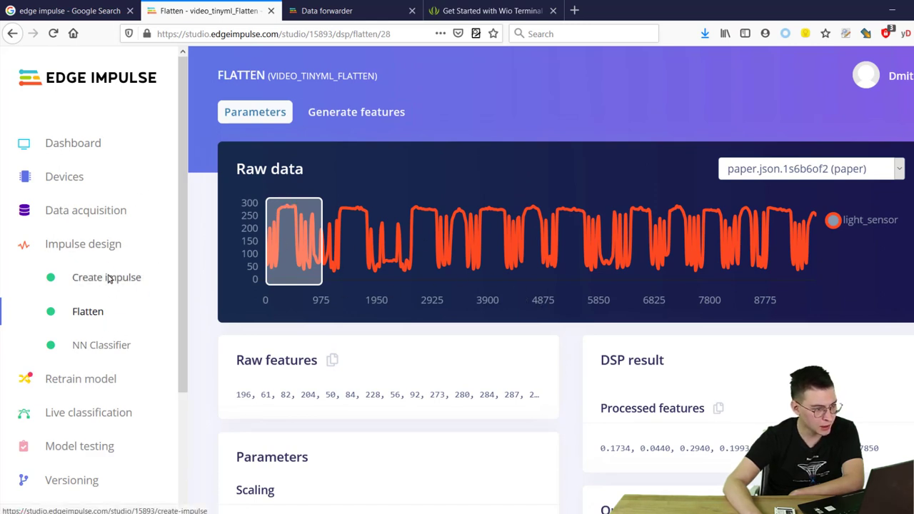
Step: Browse the addable processing blocks, then open the video_tinyml_spectral project dashboard
left_click(107, 277)
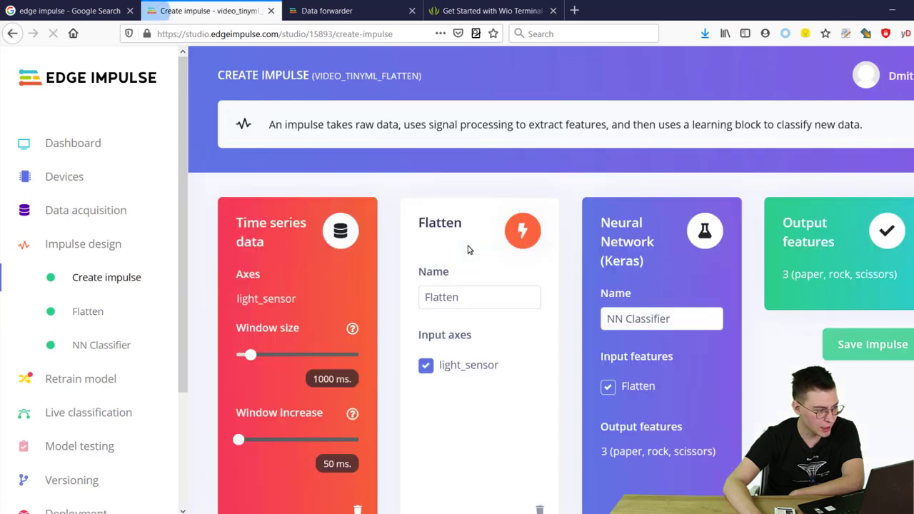
left_click(522, 230)
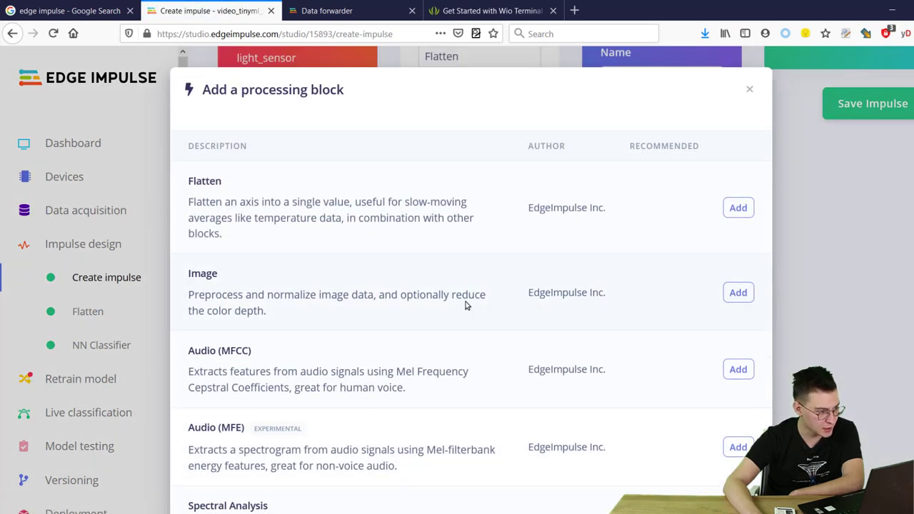
scroll("down", 3)
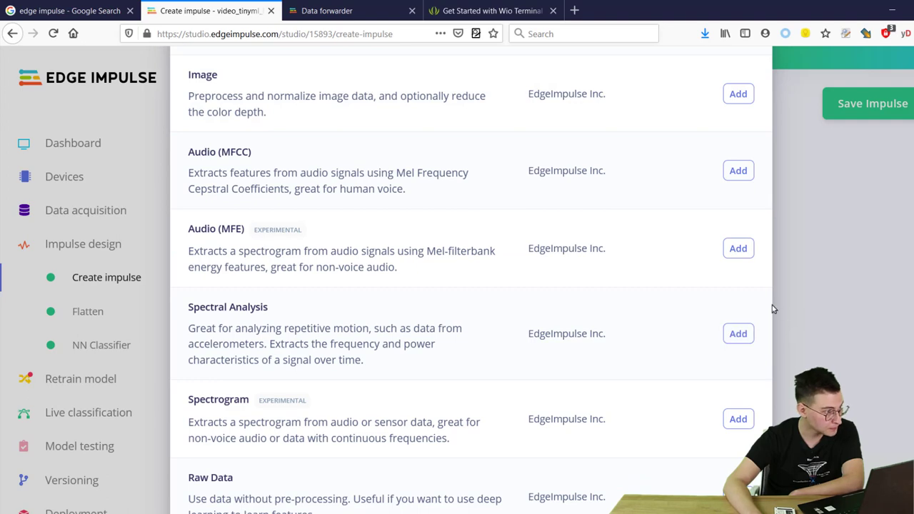
left_click(341, 10)
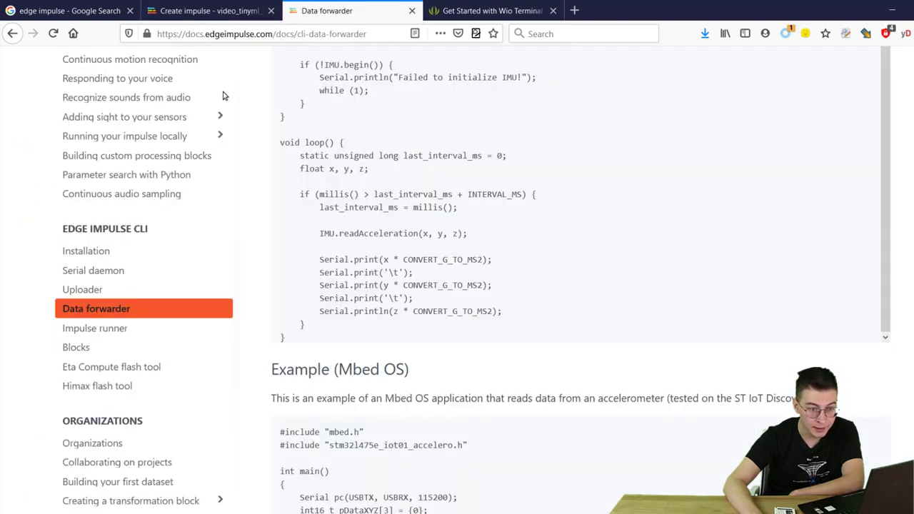
left_click(207, 10)
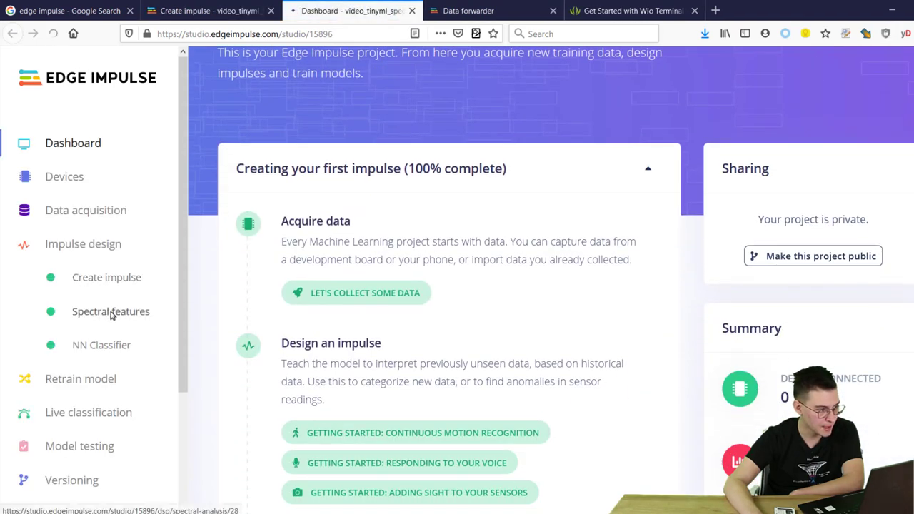
Step: Review the paper sample's spectral features plots and processed features, then open the projects menu
left_click(110, 311)
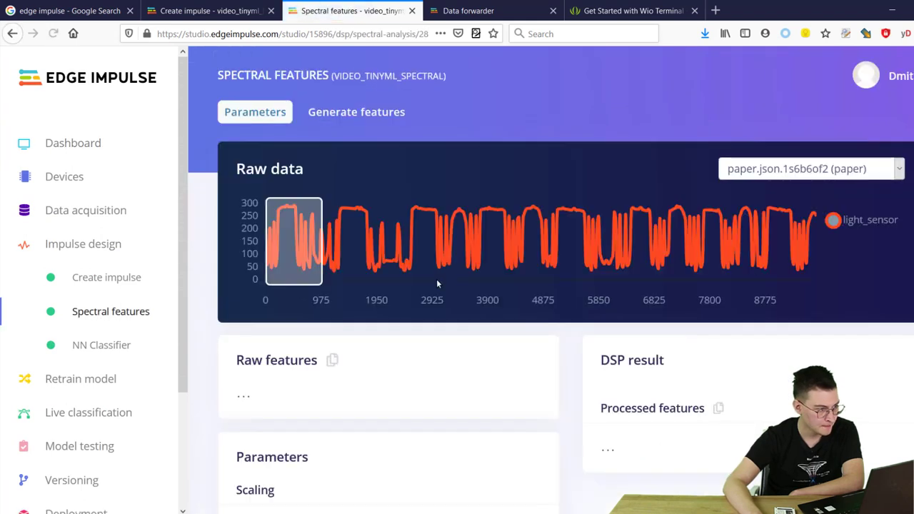
scroll("down", 3)
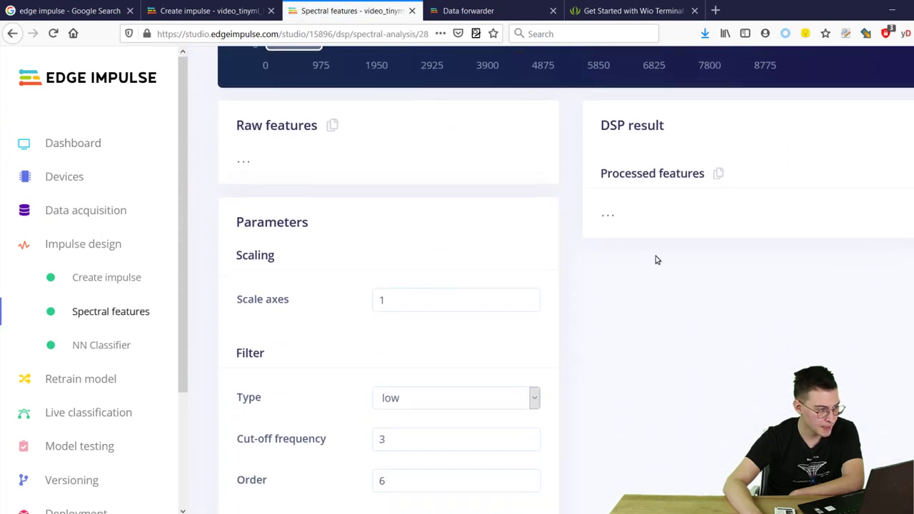
scroll("down", 3)
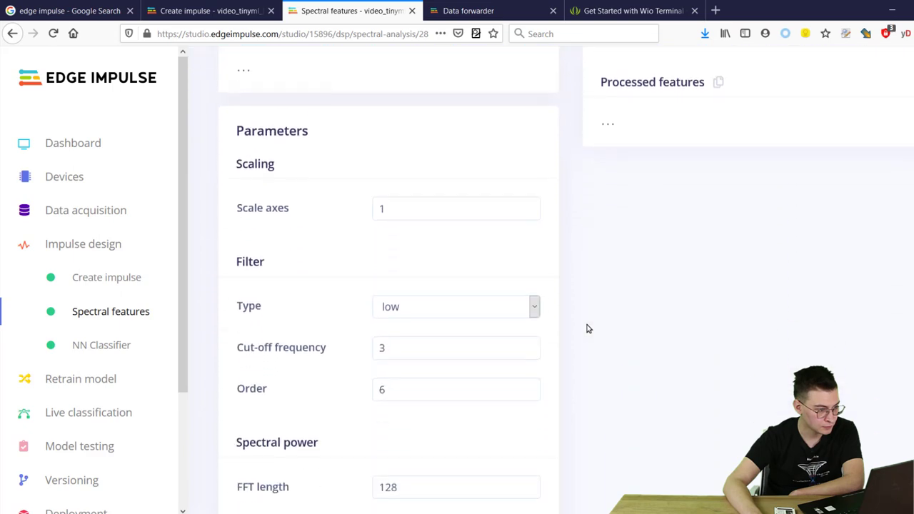
scroll("down", 3)
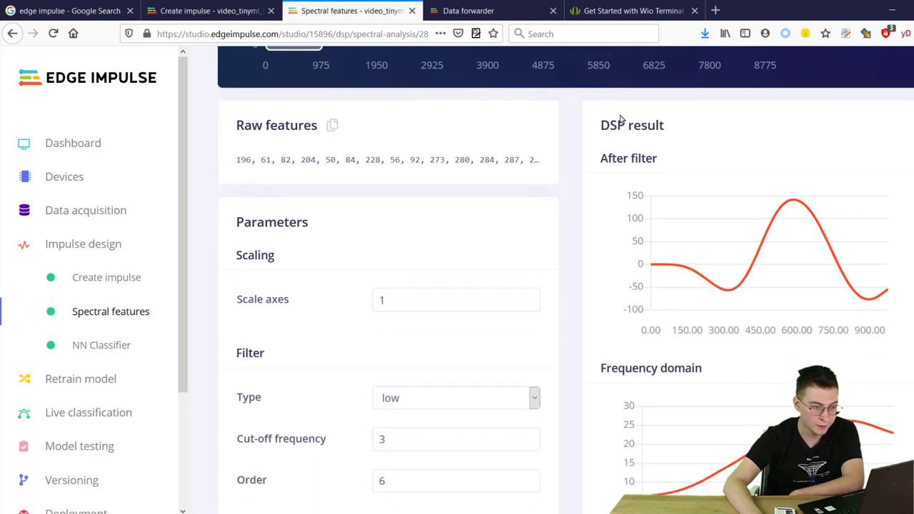
scroll("down", 3)
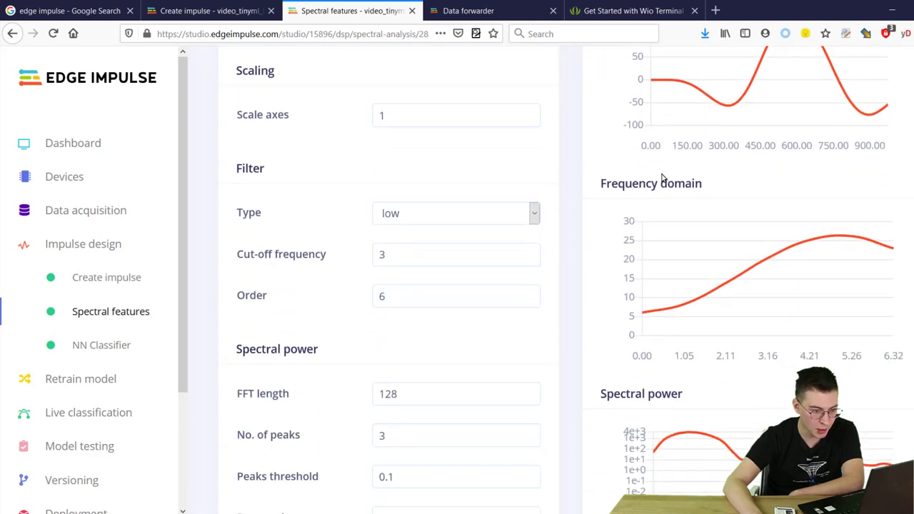
scroll("down", 3)
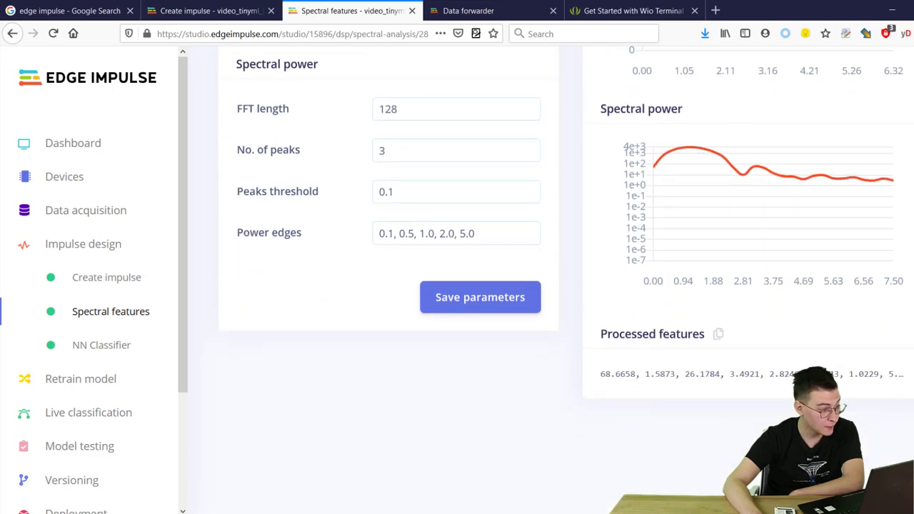
left_click(214, 11)
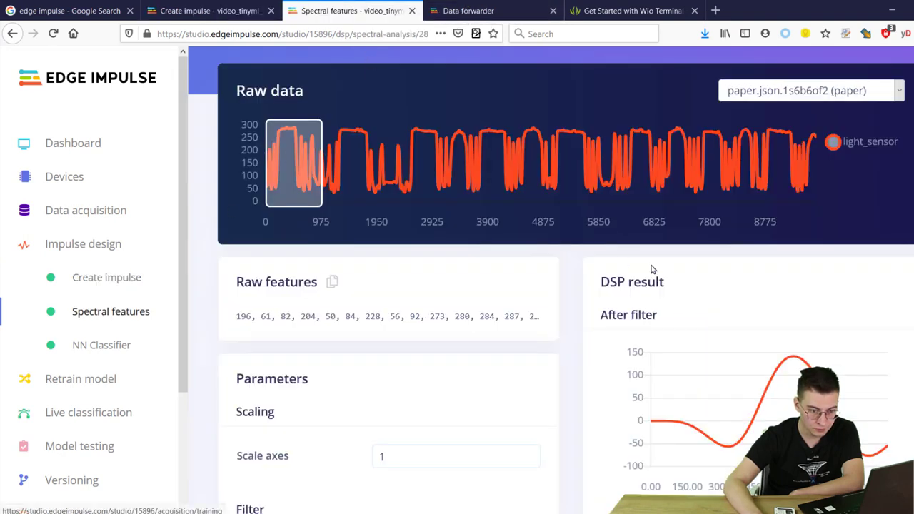
left_click(868, 75)
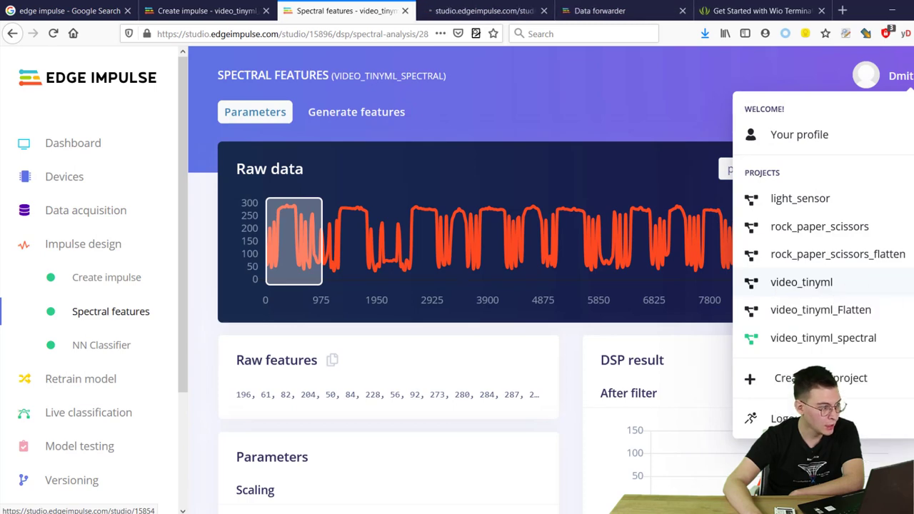
Step: Open video_tinyml and check its Raw data features scaled by 0.001
left_click(801, 282)
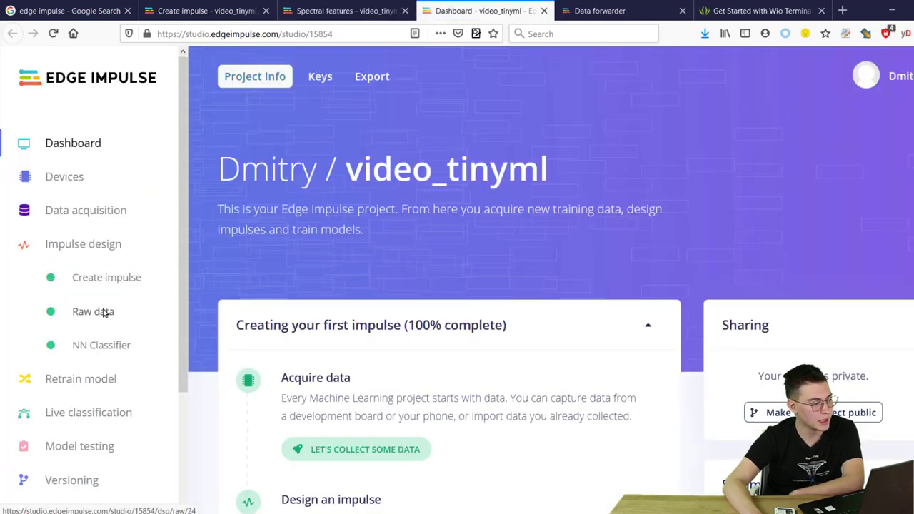
left_click(92, 312)
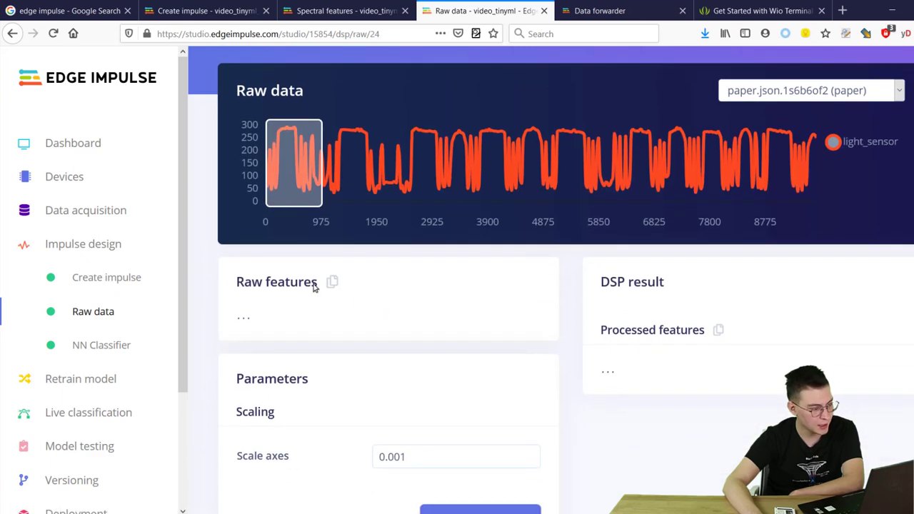
scroll("down", 3)
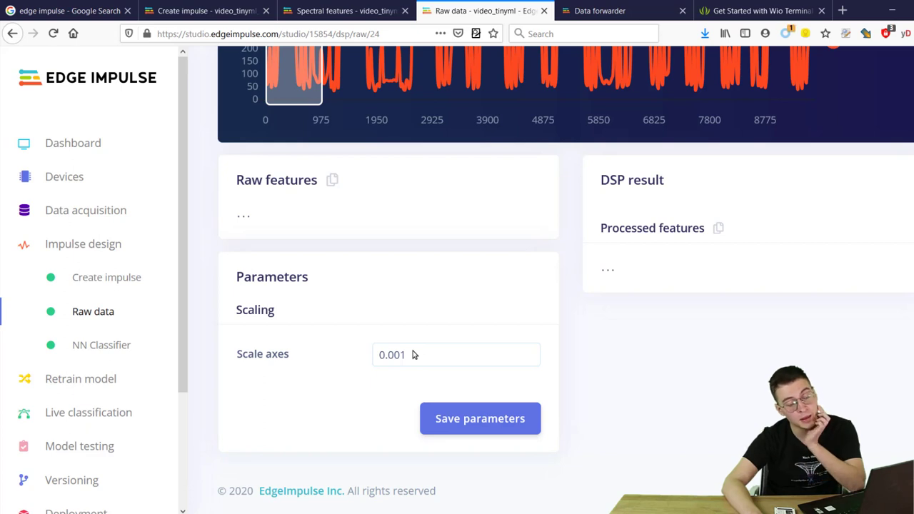
left_click(480, 418)
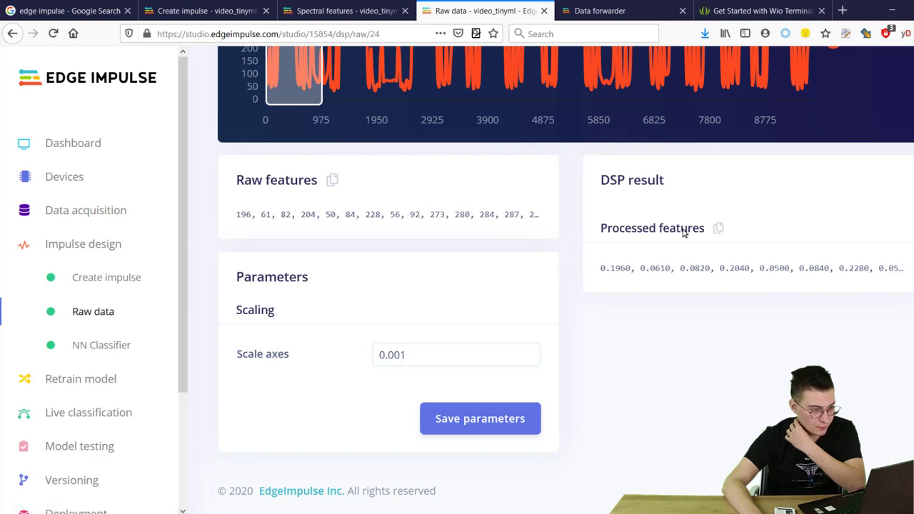
mouse_move(275, 216)
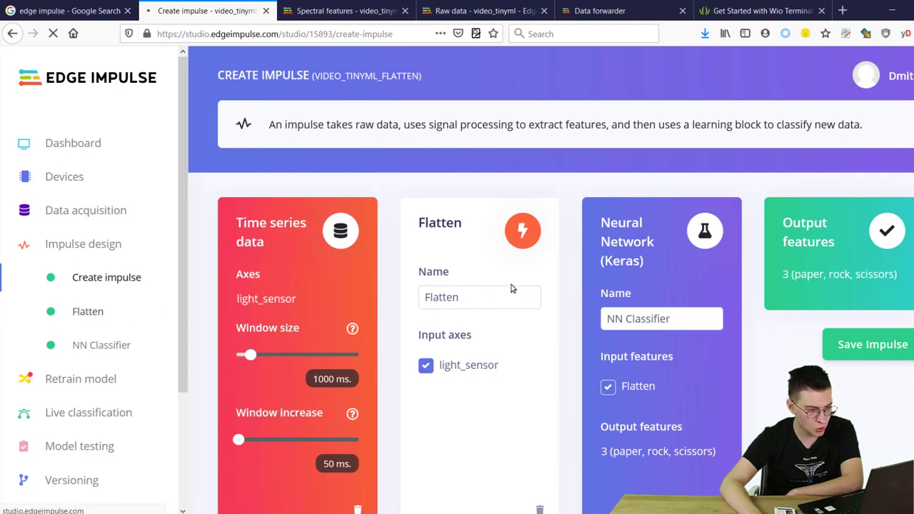
Step: Save the Flatten project's impulse design
left_click(87, 311)
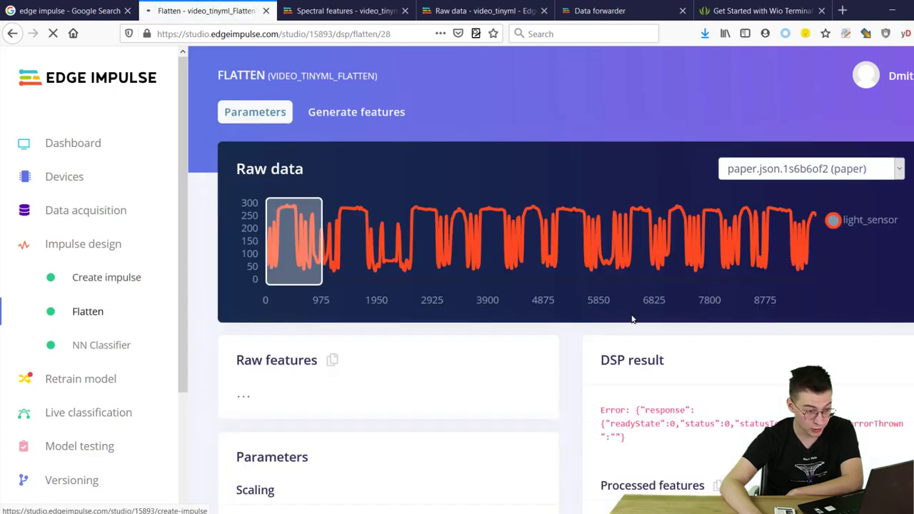
left_click(106, 277)
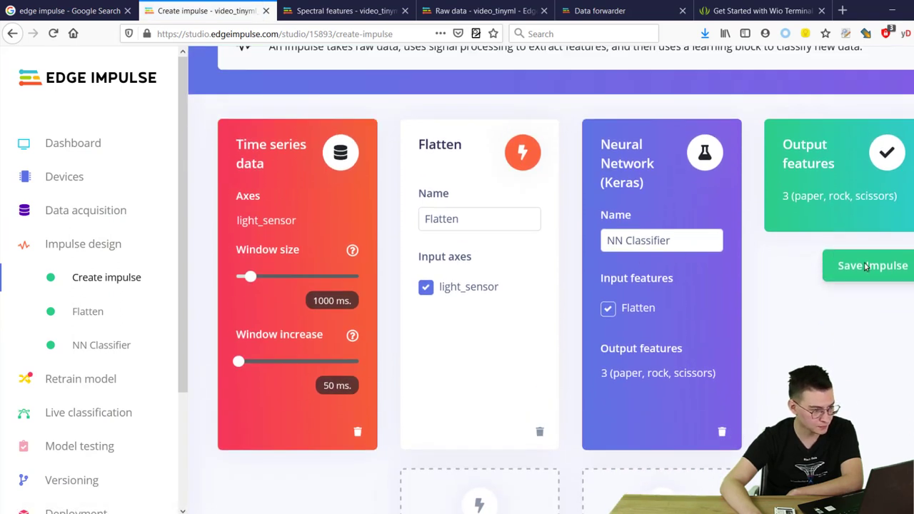
left_click(872, 266)
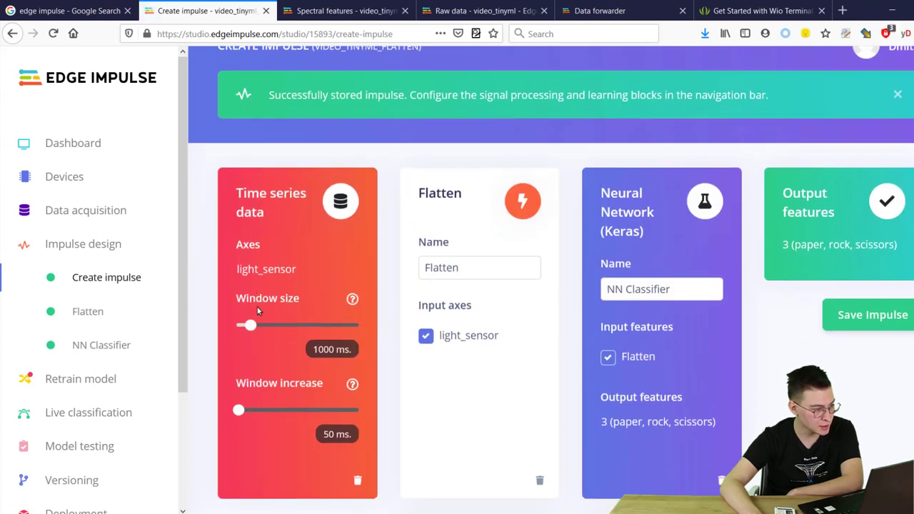
scroll("down", 3)
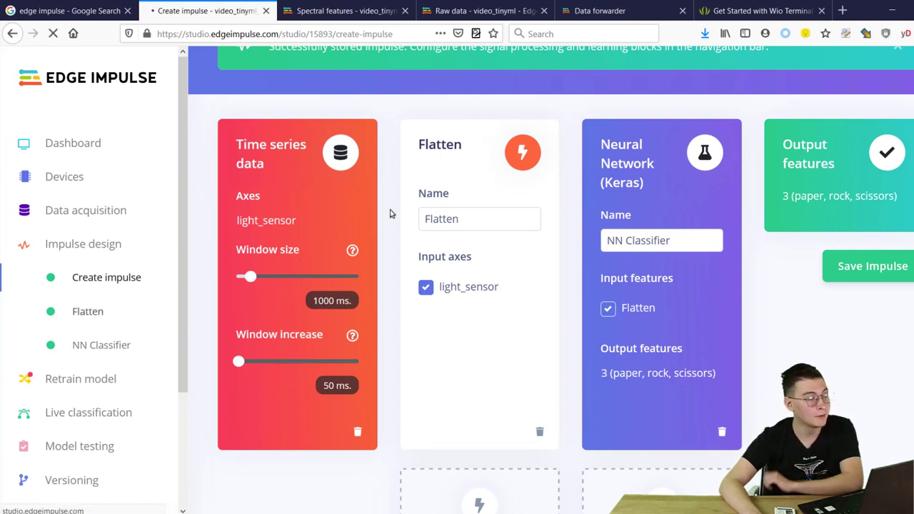
Step: Save the Flatten parameters (scale 0.001, all statistics) and go to Generate features
left_click(87, 312)
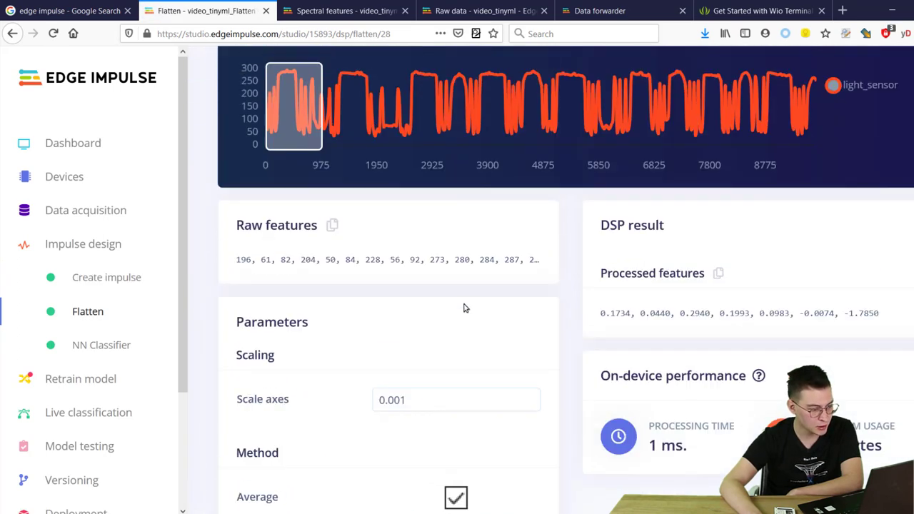
scroll("down", 3)
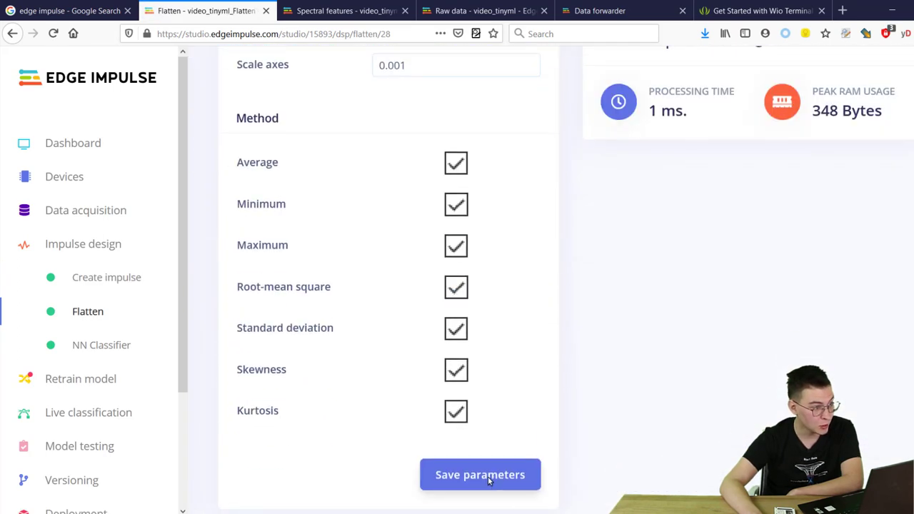
left_click(480, 474)
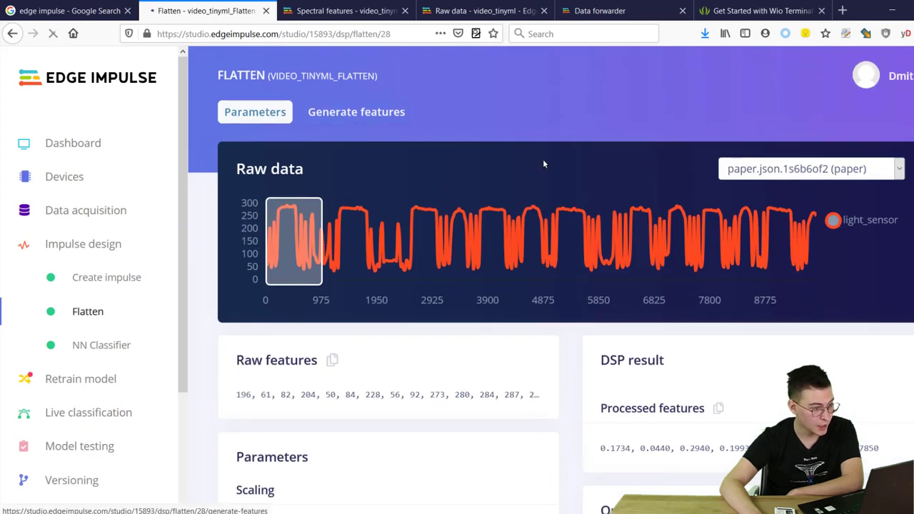
left_click(356, 111)
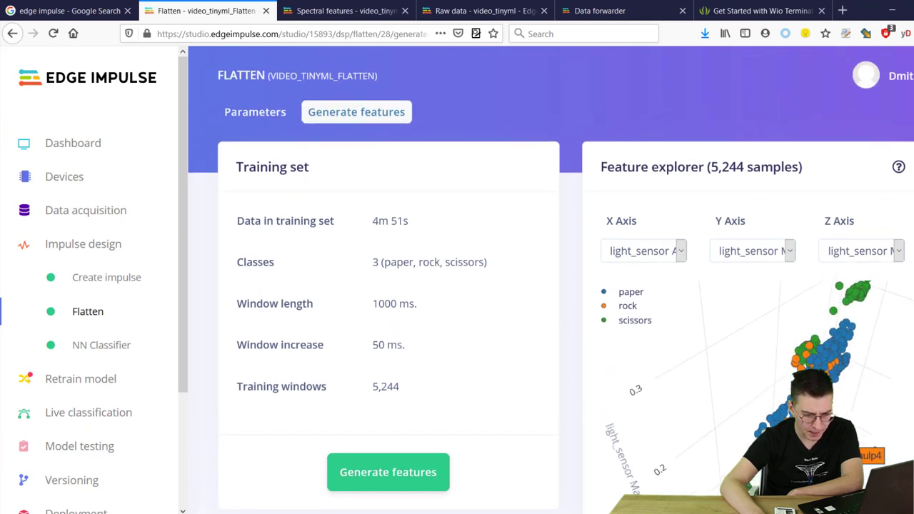
Step: Inspect a rock sample among the 5,244 flatten features, then view the 69.9% NN Classifier
scroll("down", 3)
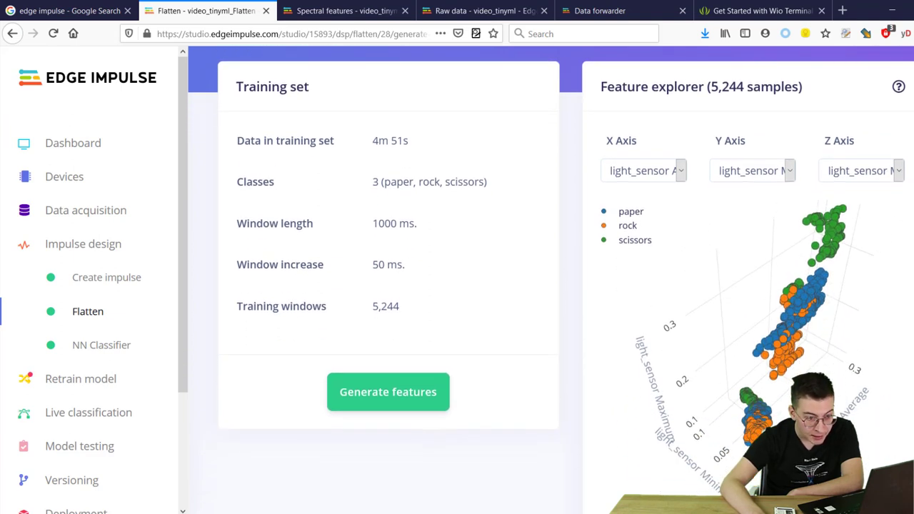
scroll("down", 3)
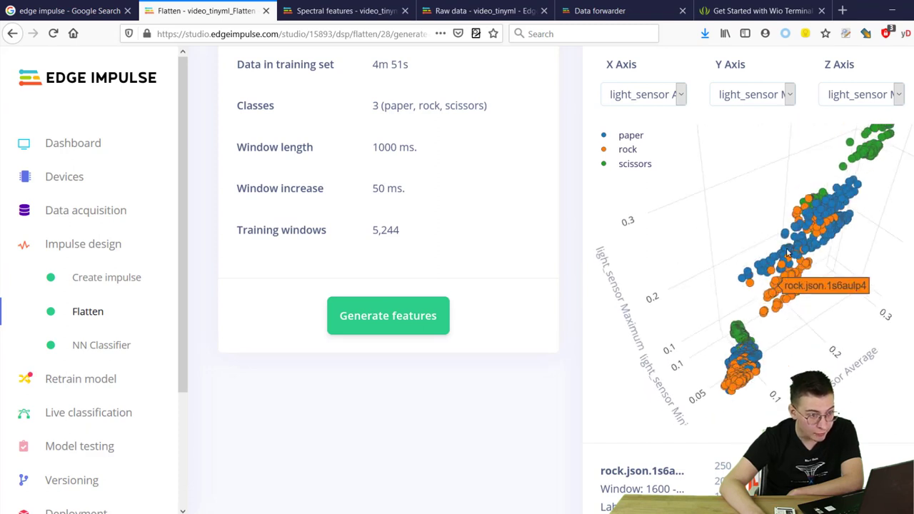
left_click(643, 94)
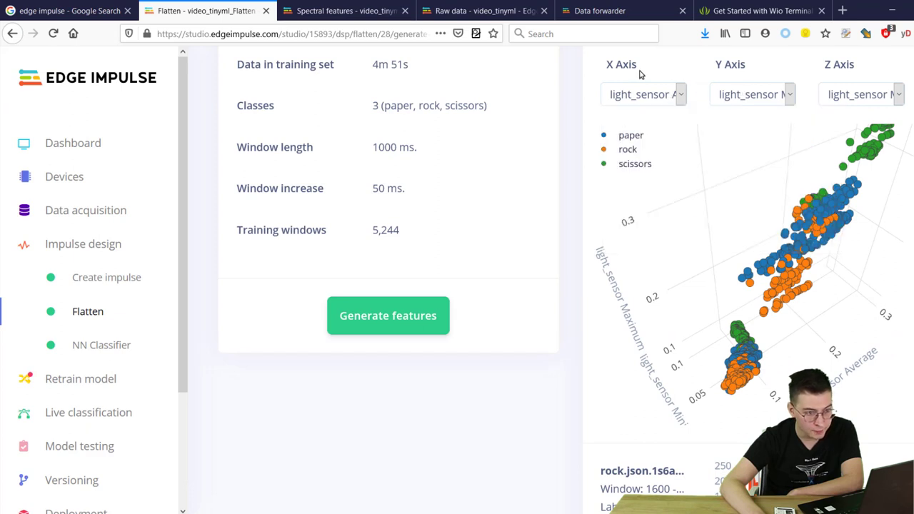
mouse_move(748, 94)
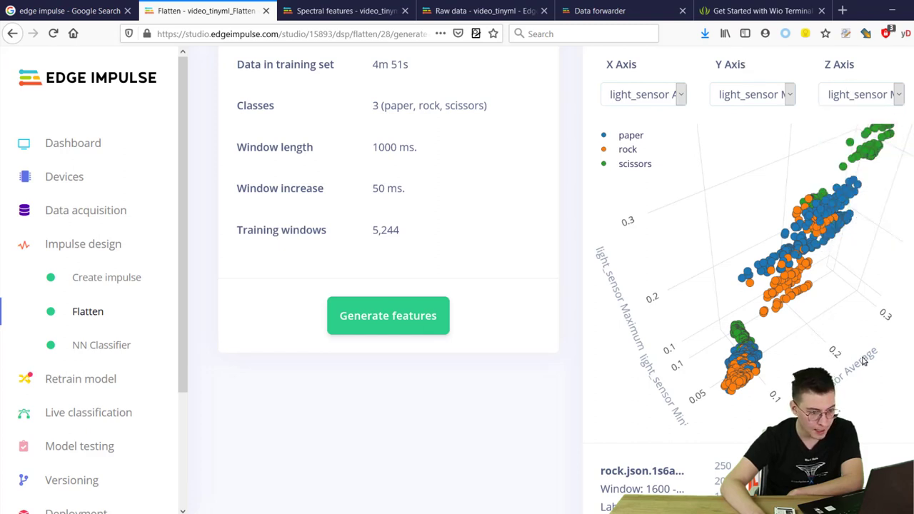
scroll("down", 3)
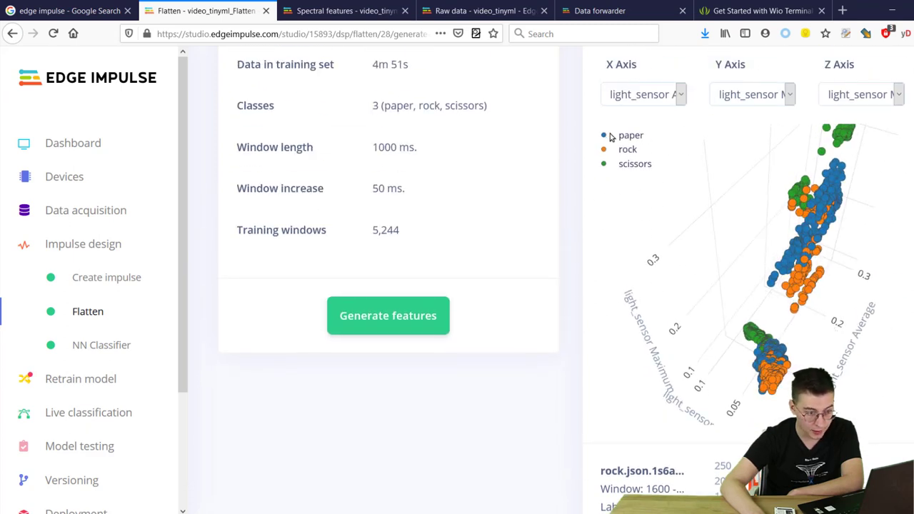
mouse_move(785, 258)
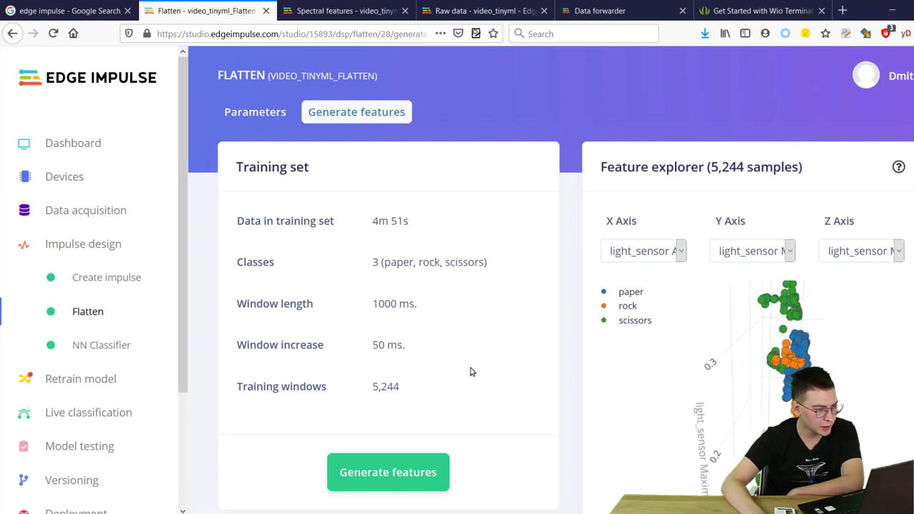
scroll("down", 3)
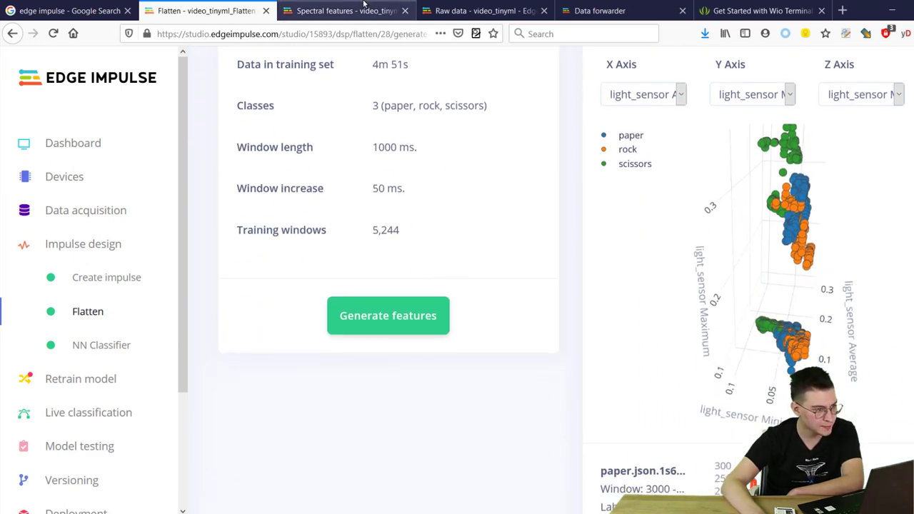
left_click(357, 10)
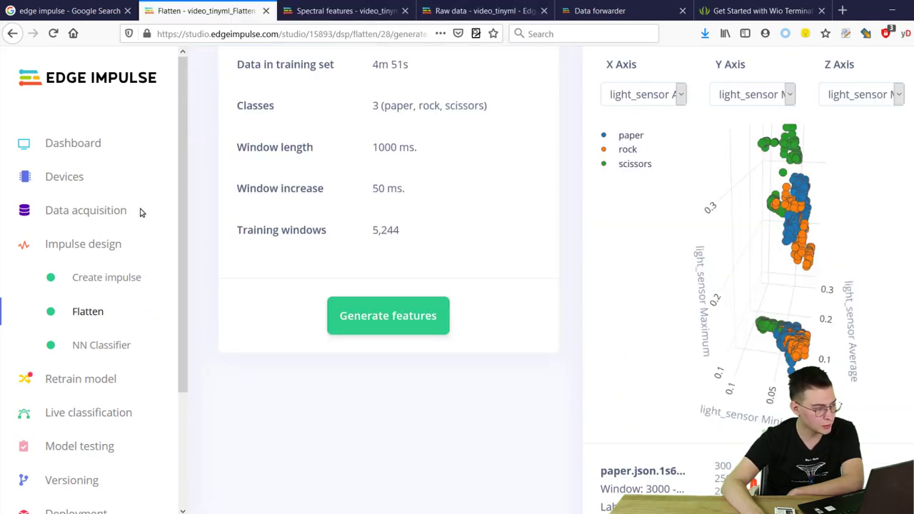
left_click(101, 345)
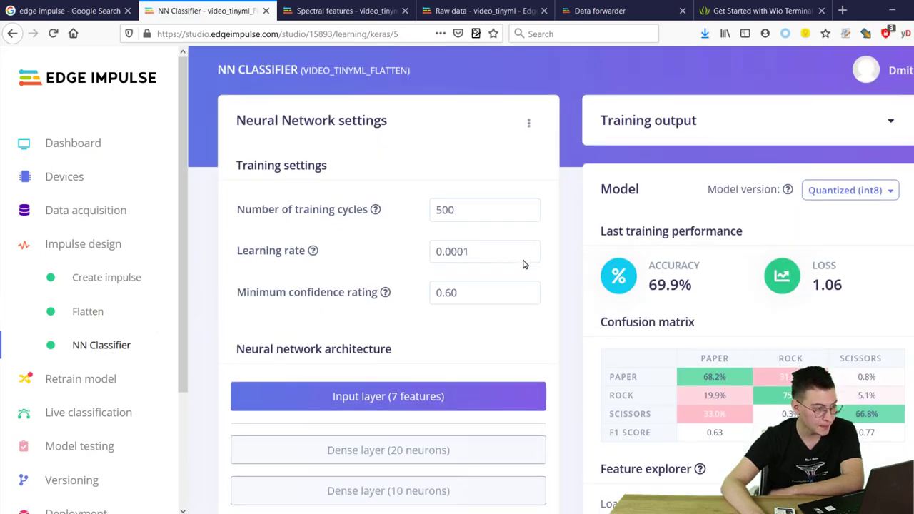
scroll("down", 3)
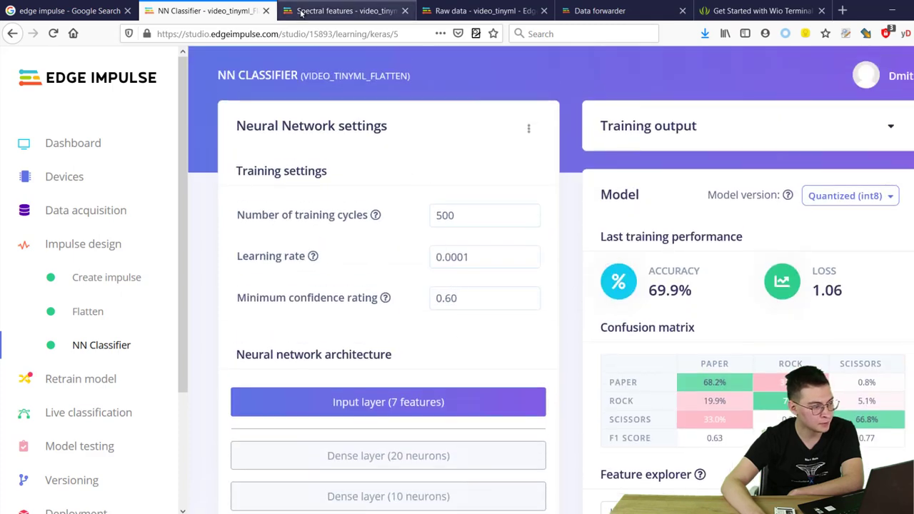
mouse_move(337, 312)
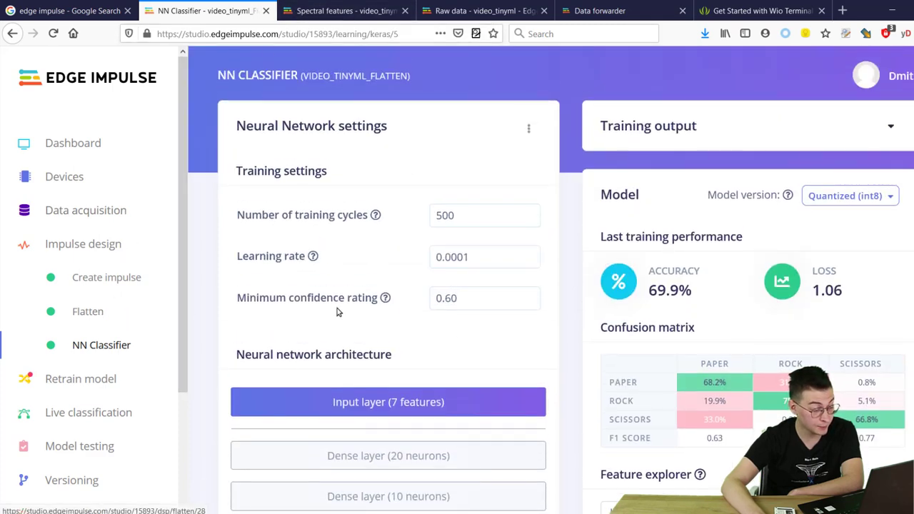
scroll("down", 3)
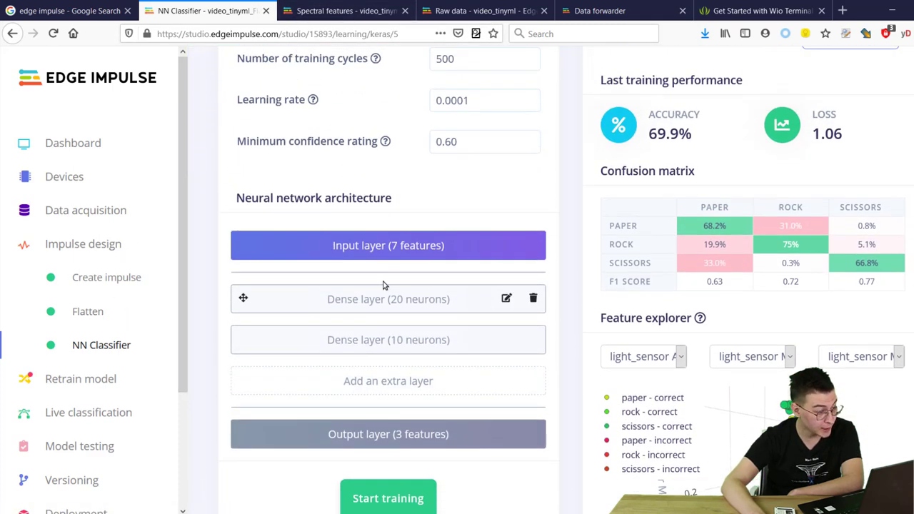
mouse_move(381, 309)
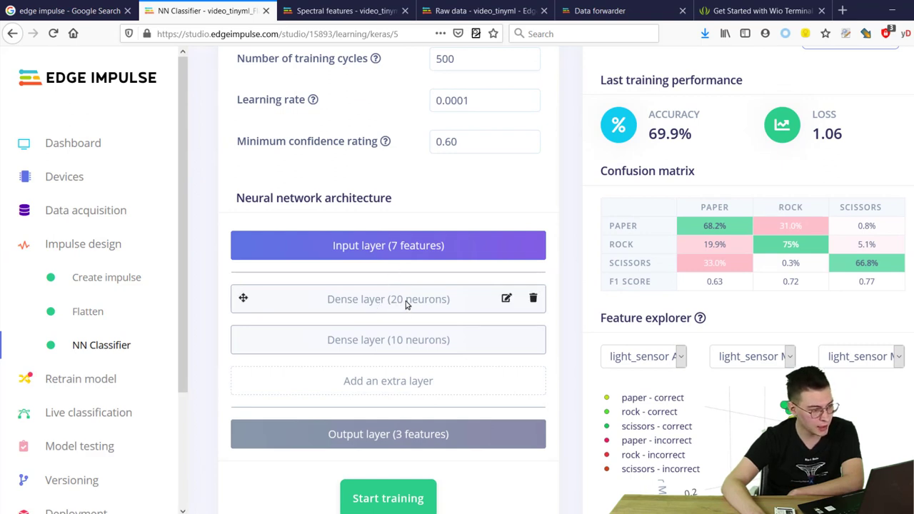
mouse_move(408, 340)
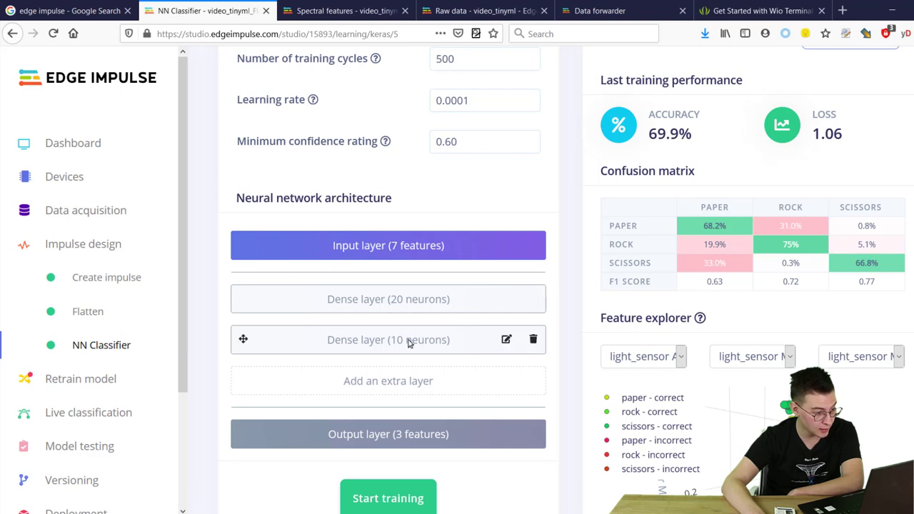
mouse_move(386, 434)
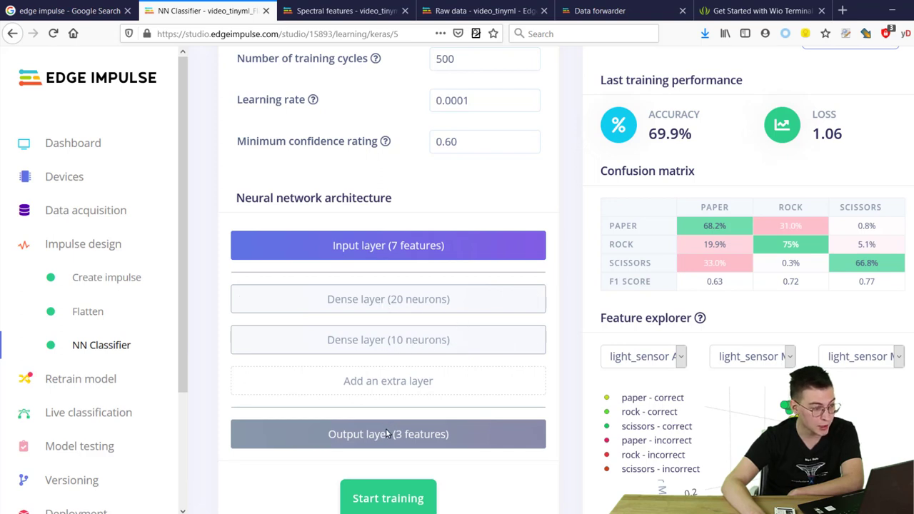
scroll("down", 3)
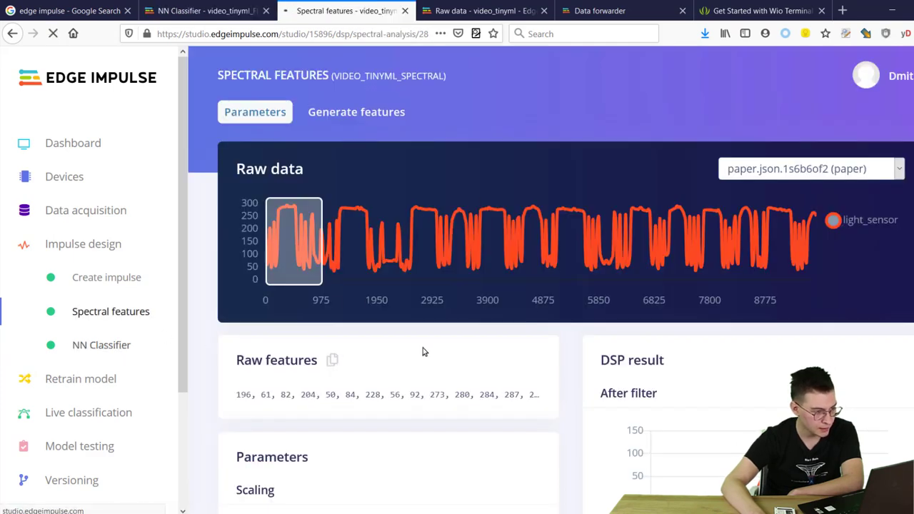
Step: View the raw-data block's generated features and scroll through its 1D conv classifier layers
left_click(101, 344)
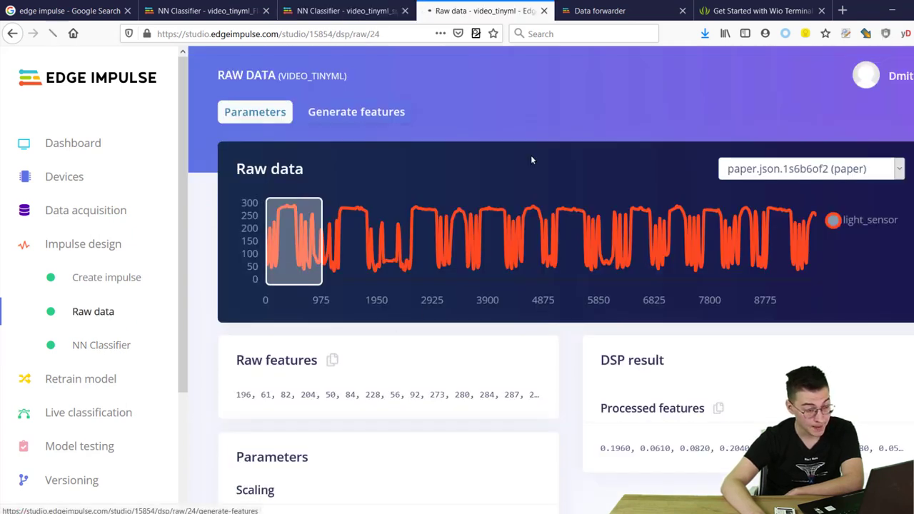
left_click(355, 111)
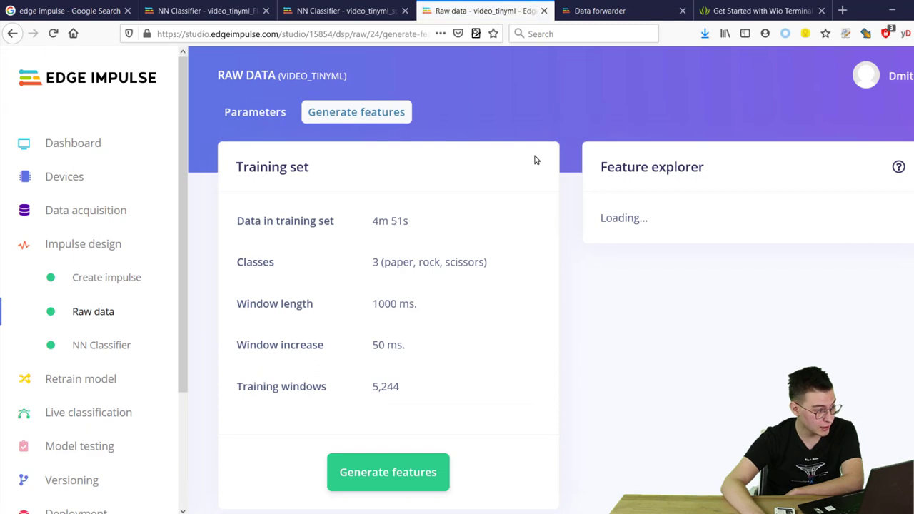
mouse_move(91, 345)
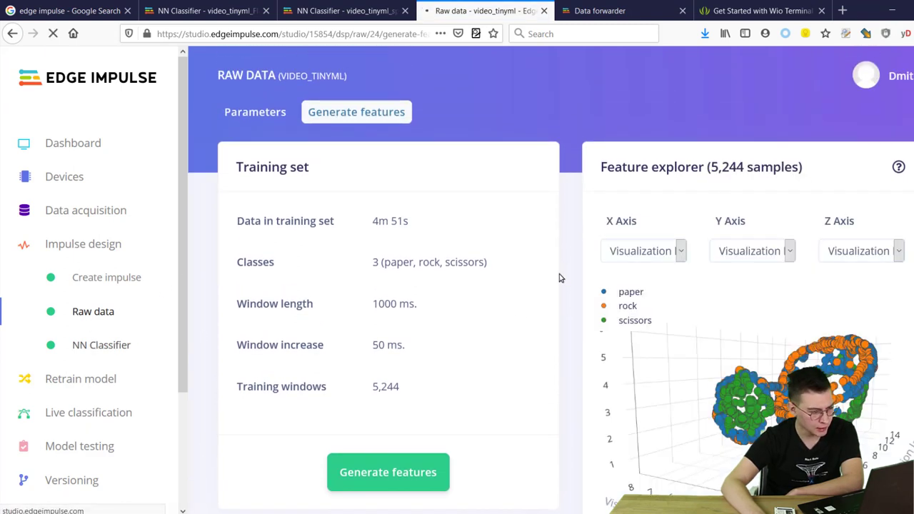
left_click(100, 345)
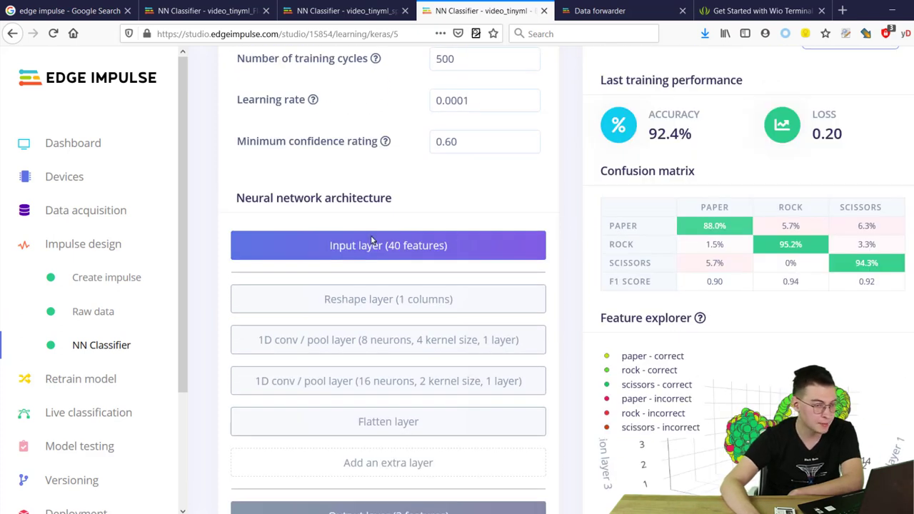
mouse_move(368, 236)
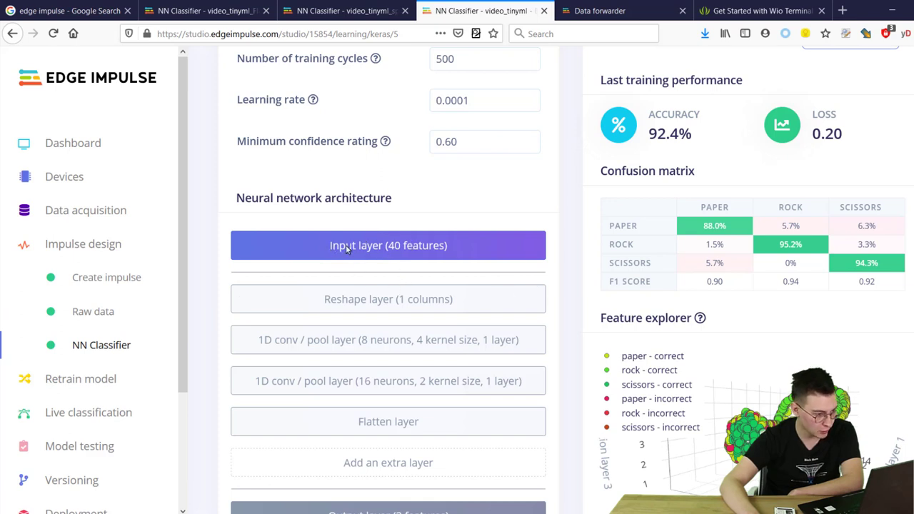
mouse_move(409, 299)
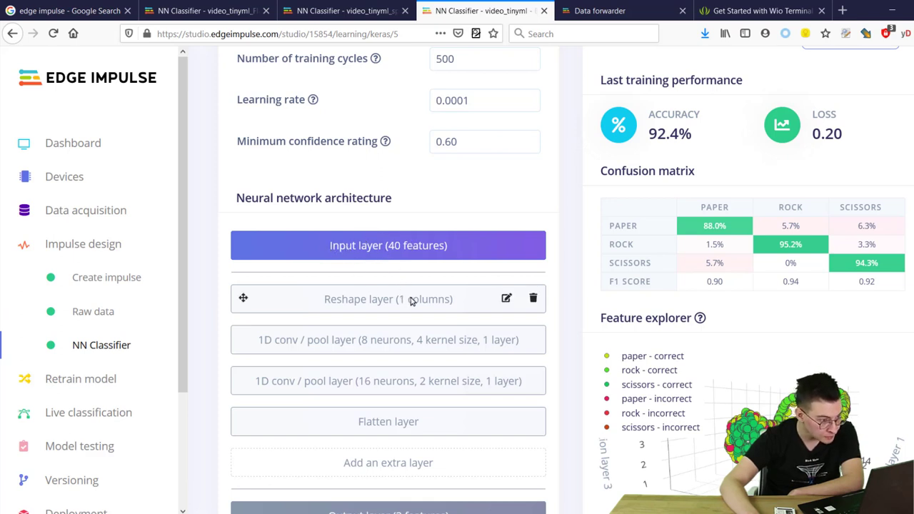
scroll("down", 3)
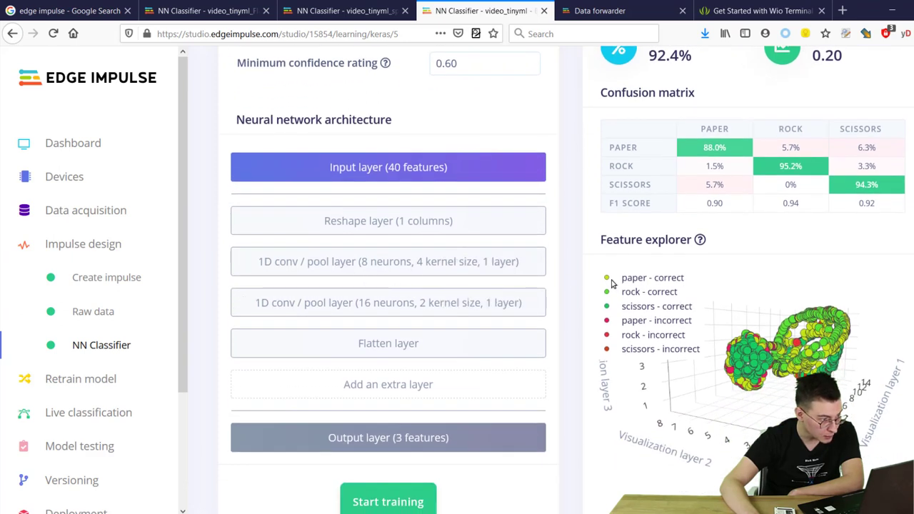
mouse_move(318, 262)
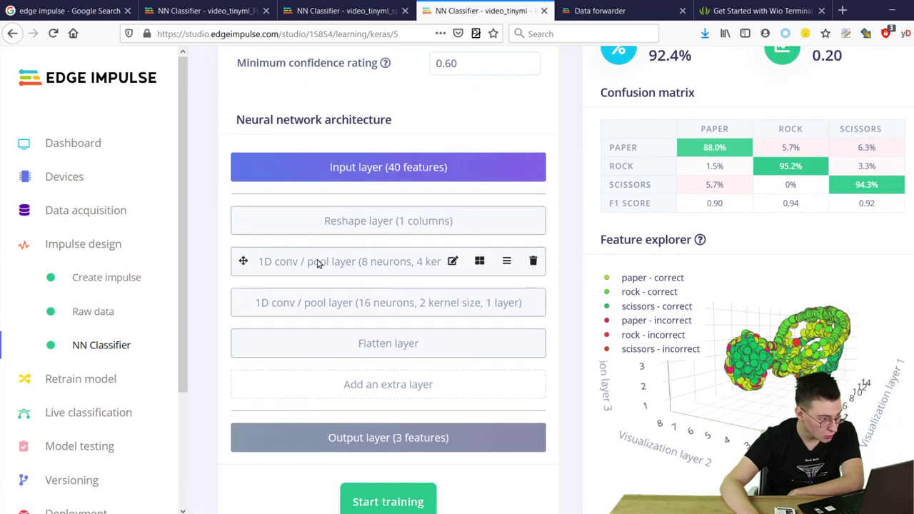
mouse_move(292, 269)
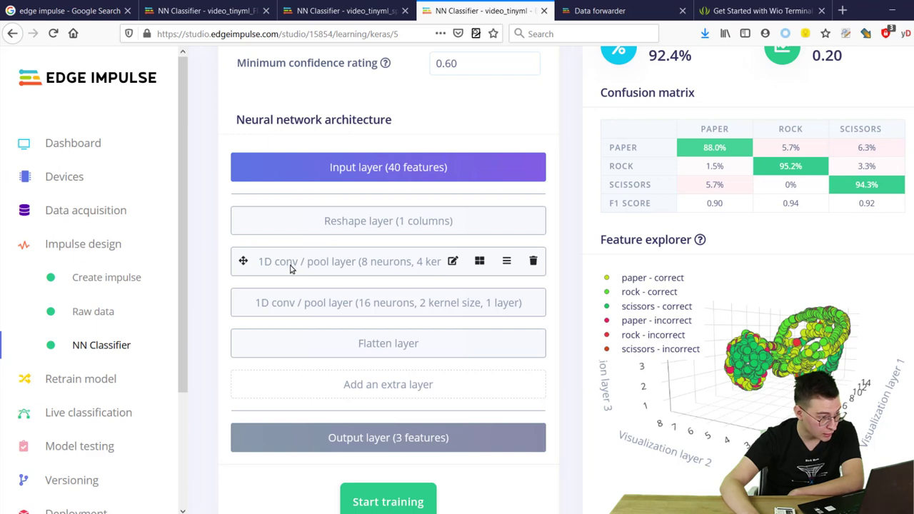
mouse_move(309, 262)
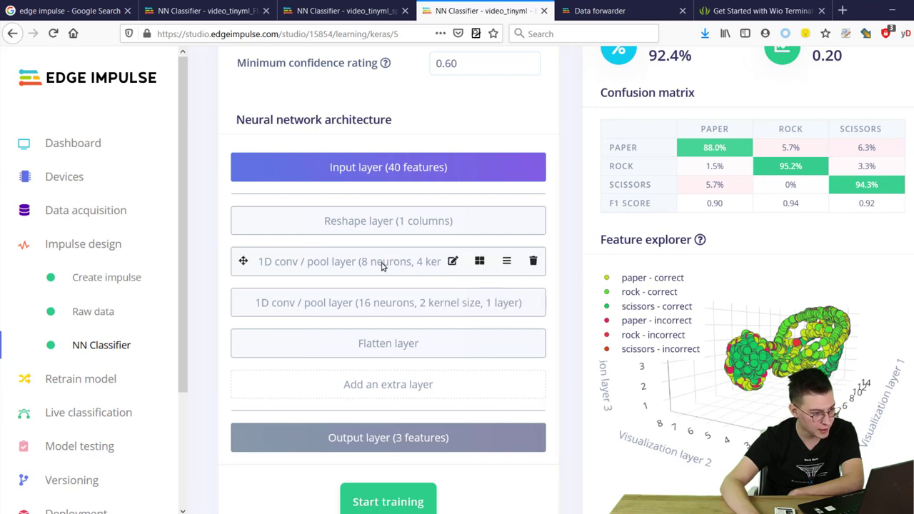
mouse_move(549, 303)
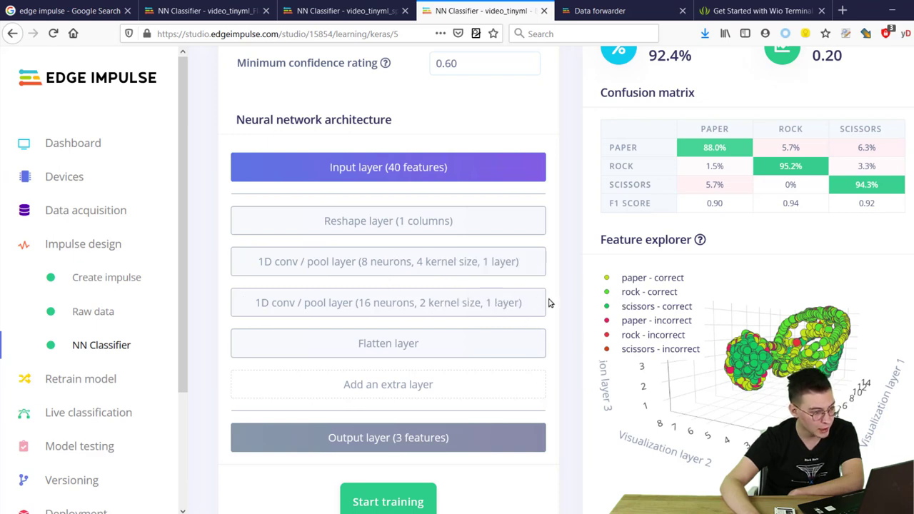
mouse_move(436, 294)
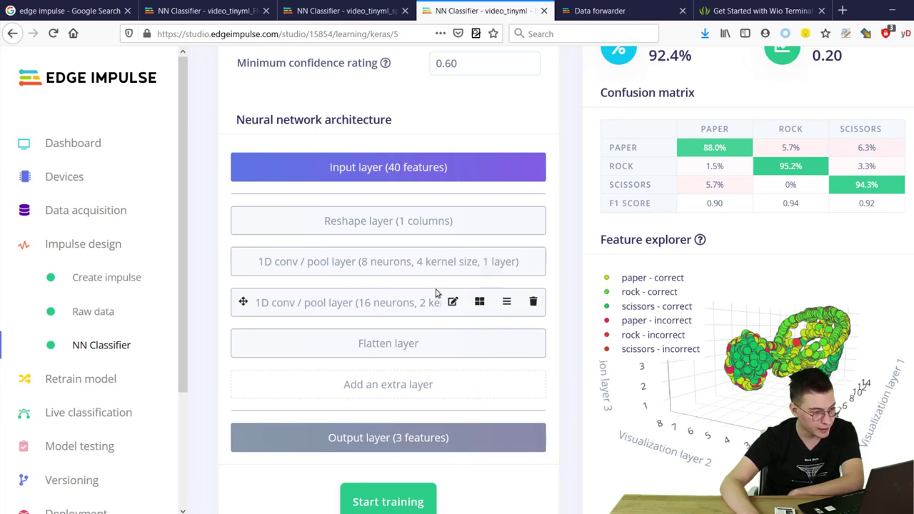
scroll("down", 3)
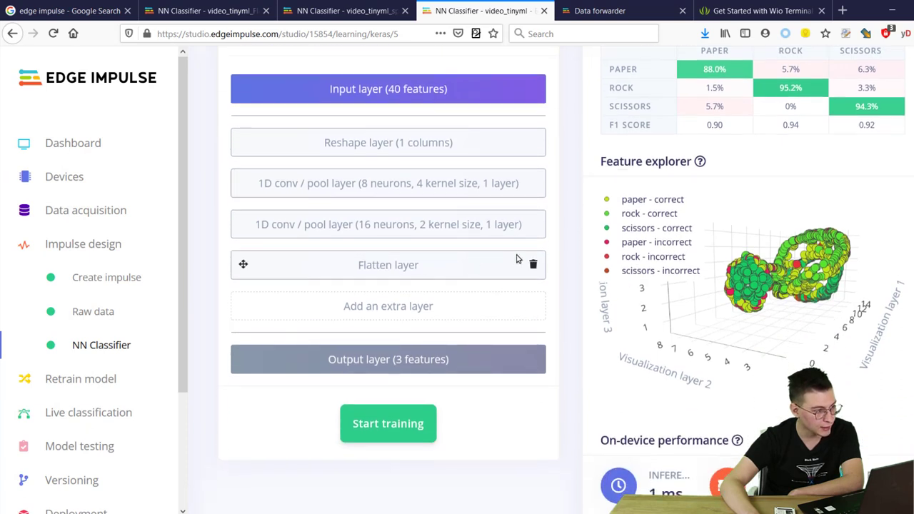
mouse_move(283, 224)
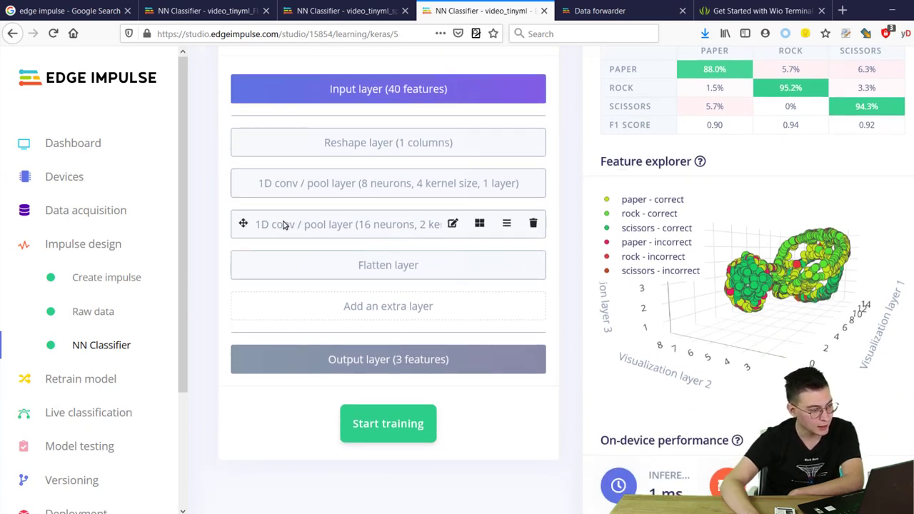
scroll("down", 3)
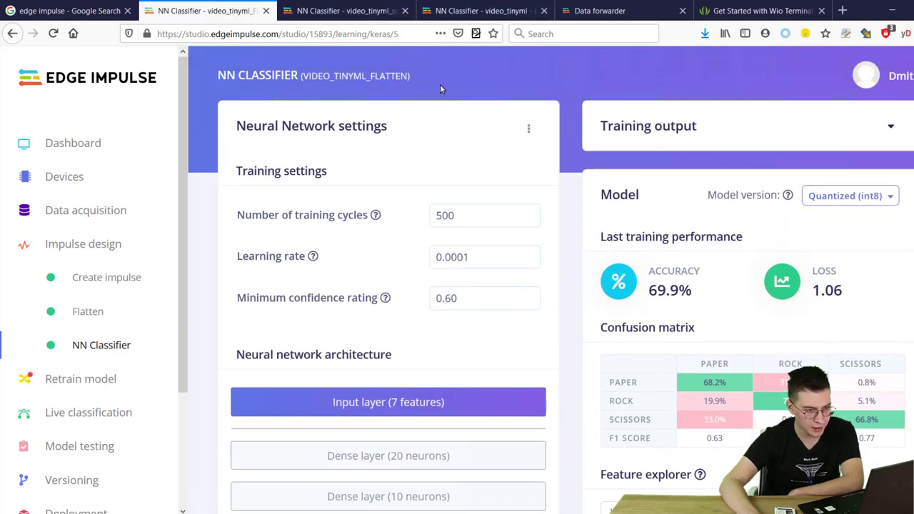
Step: Scroll down the classifier page to its feature explorer and on-device performance
scroll("down", 3)
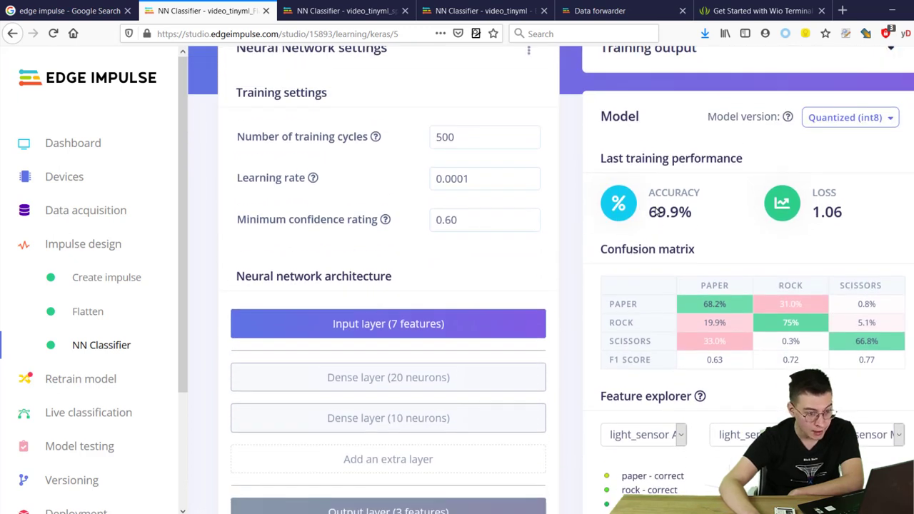
scroll("down", 3)
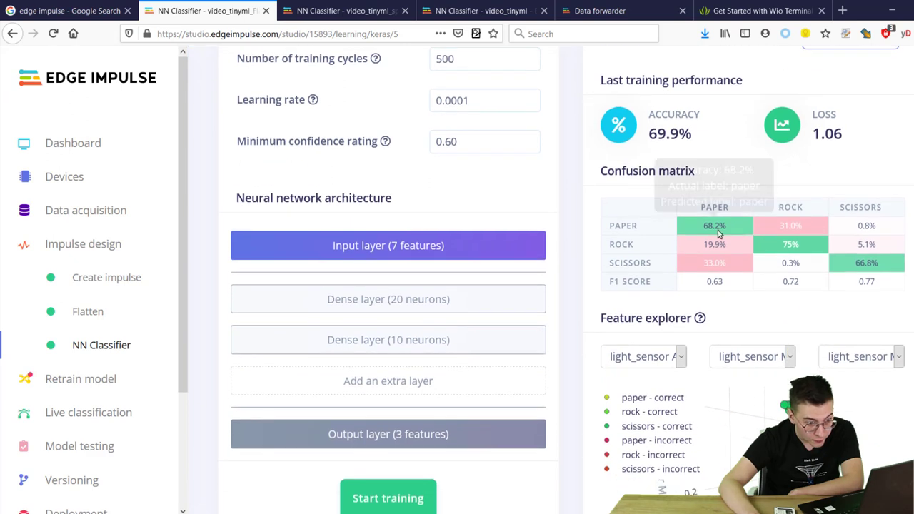
mouse_move(812, 291)
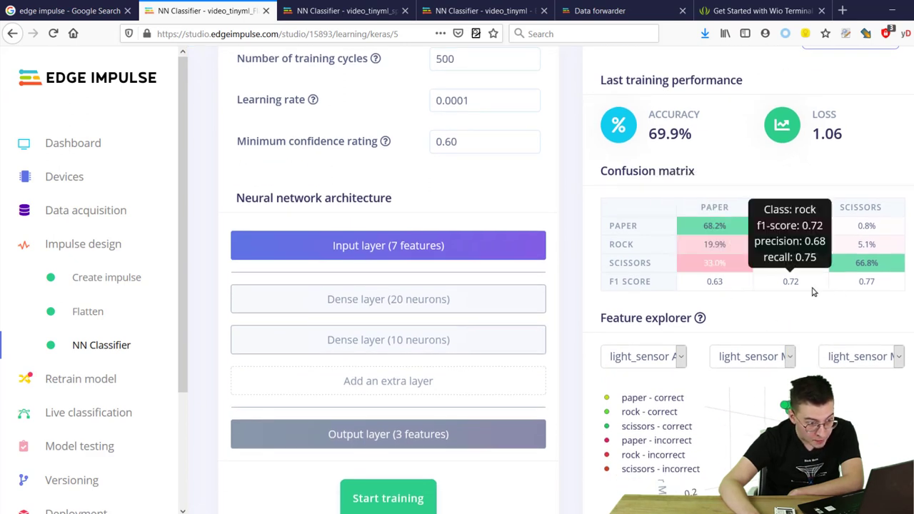
mouse_move(714, 225)
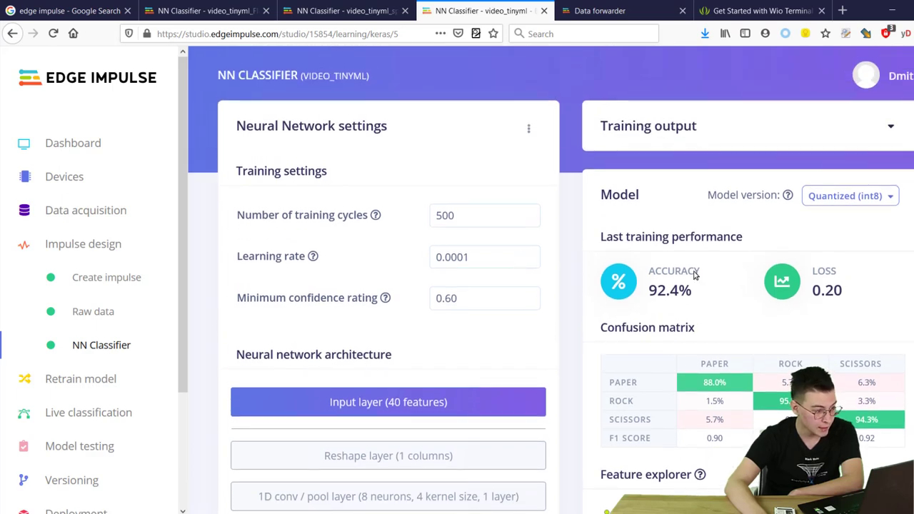
scroll("down", 3)
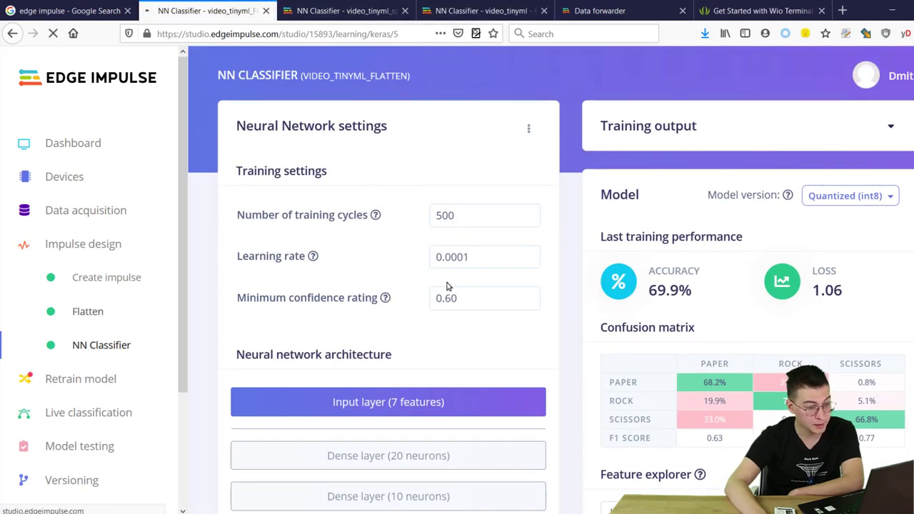
Step: Check the Flatten block's raw light-sensor data and parameters, then revisit the conv classifier's estimates
left_click(87, 311)
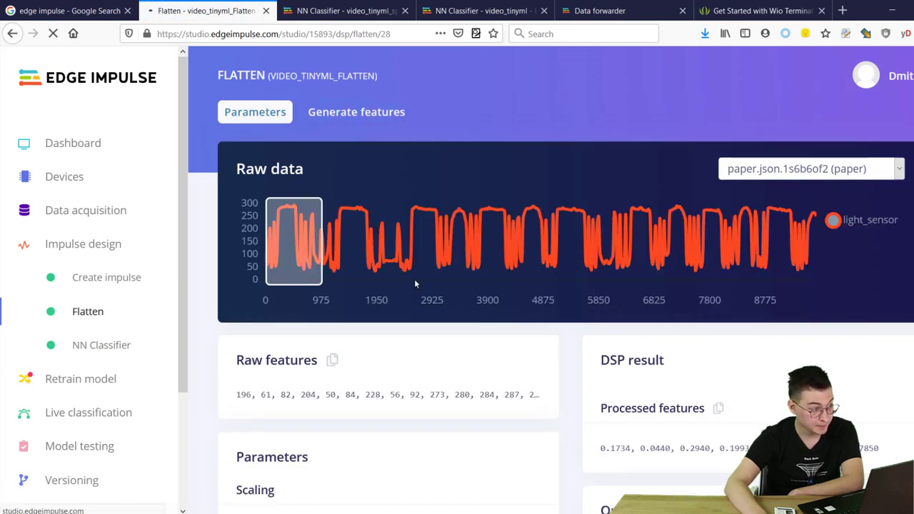
left_click(356, 111)
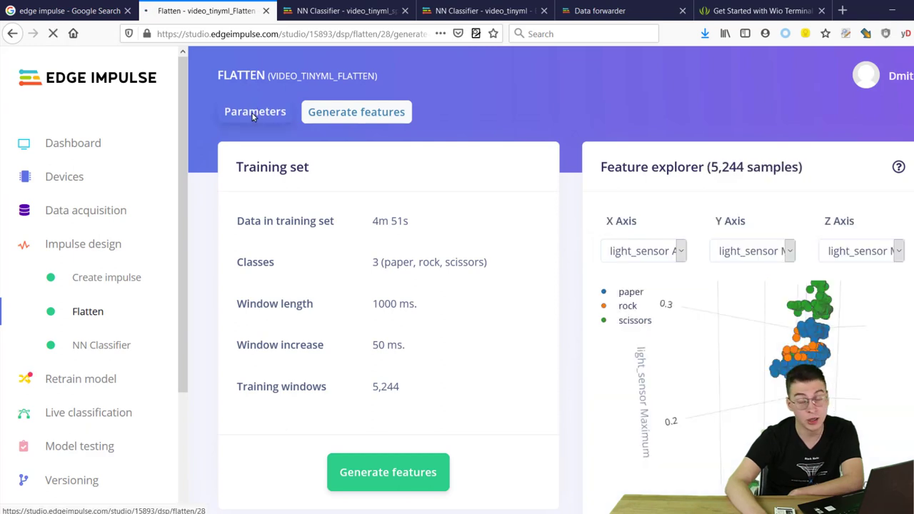
left_click(255, 111)
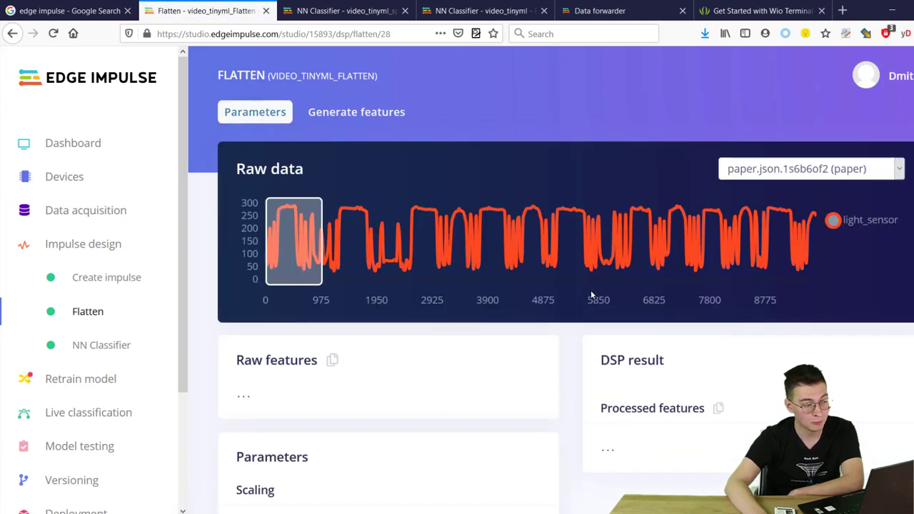
mouse_move(425, 231)
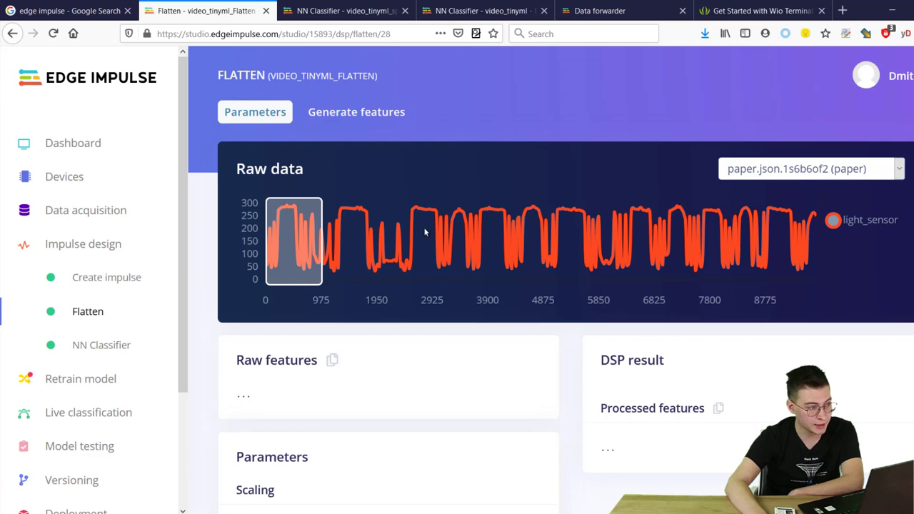
mouse_move(307, 243)
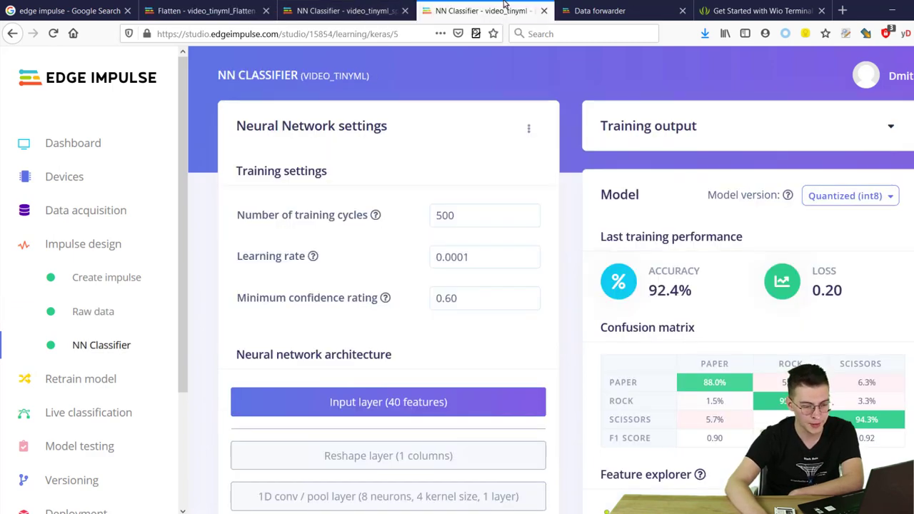
scroll("down", 3)
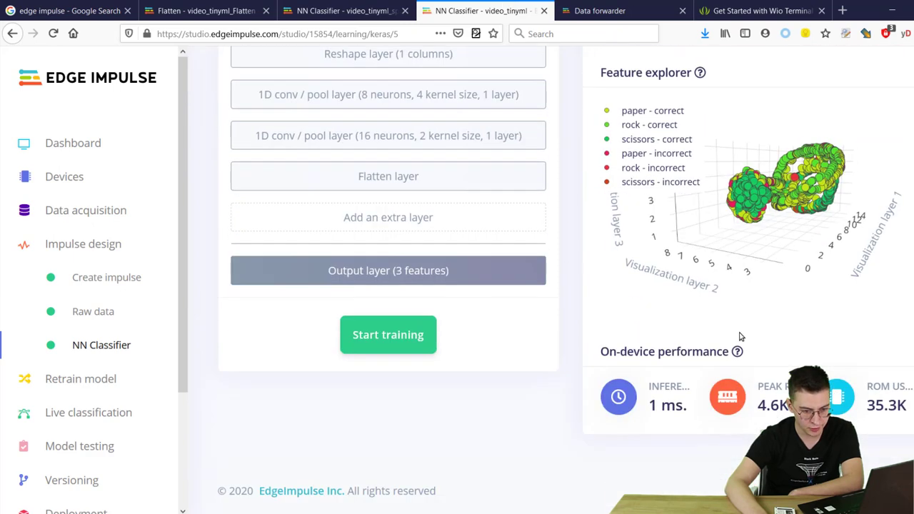
mouse_move(875, 410)
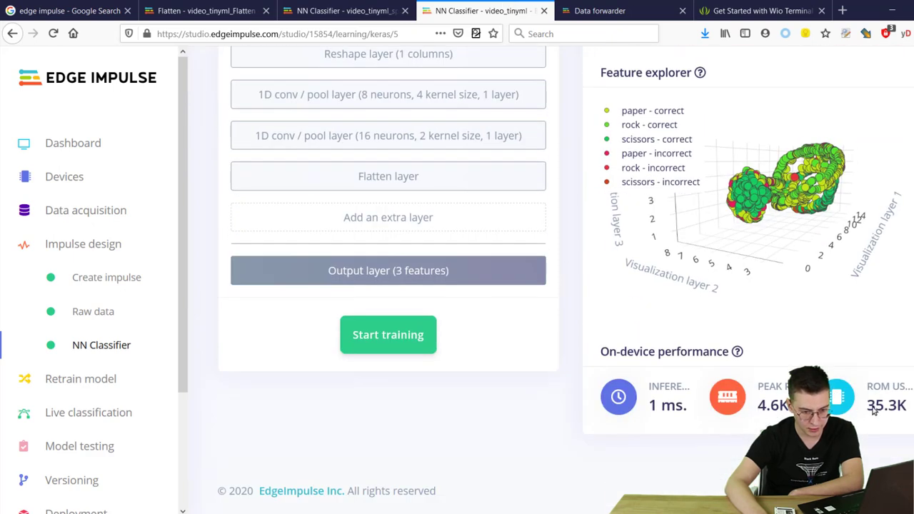
double_click(876, 404)
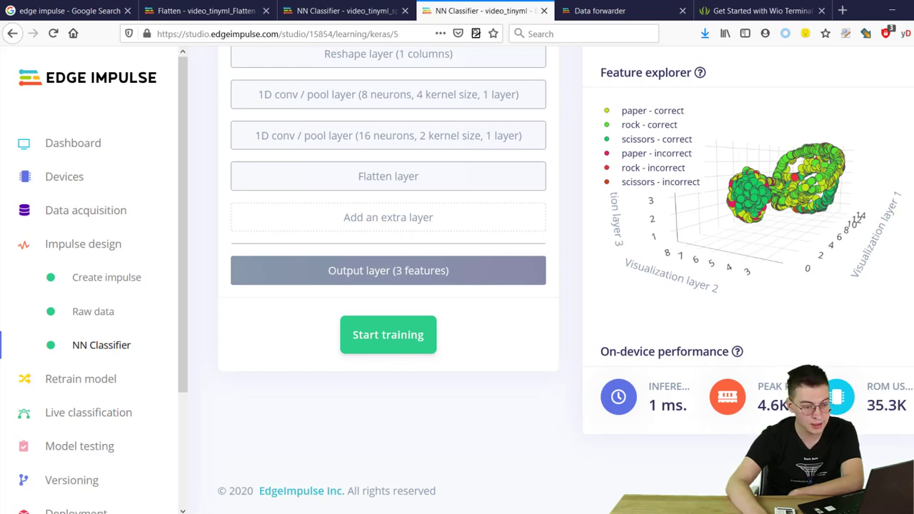
Step: Record a fresh light-sensor test sample on Live classification and see its classification
left_click(89, 412)
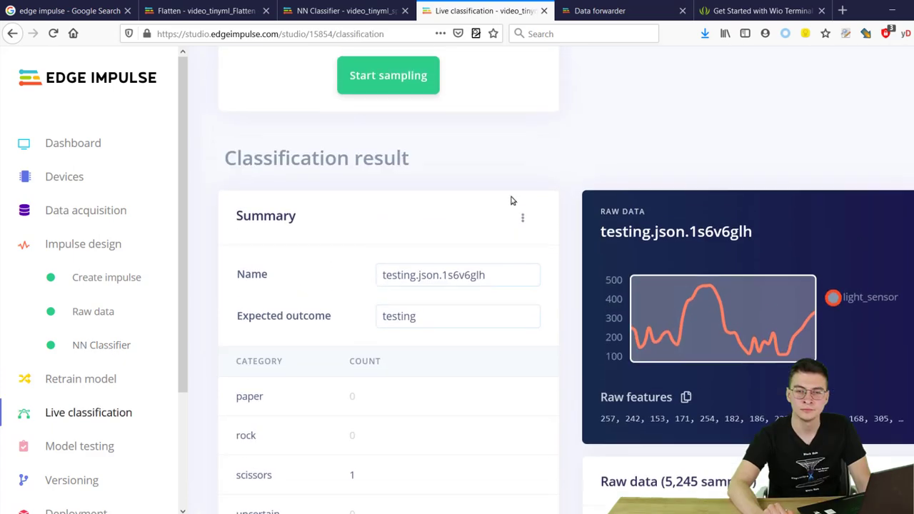
left_click(388, 75)
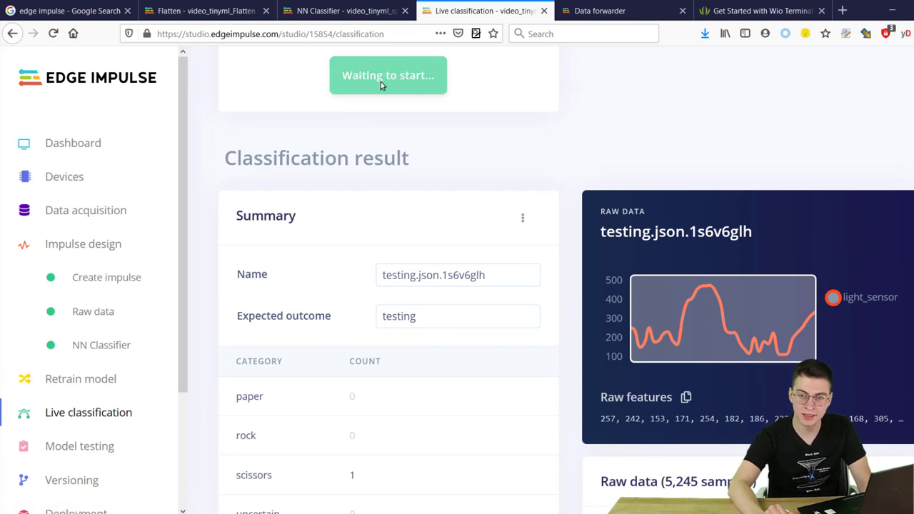
left_click(388, 75)
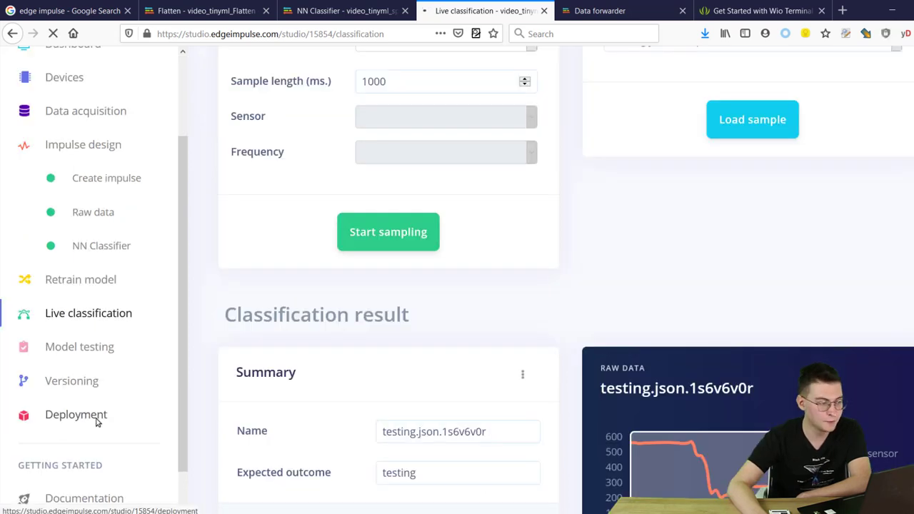
Step: Choose the Arduino library deployment with EON Compiler on and Quantized (int8) selected
left_click(76, 415)
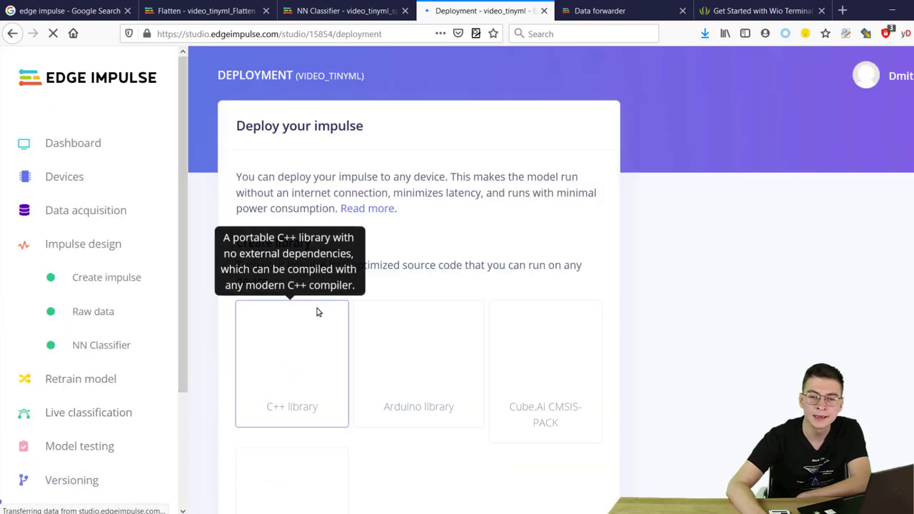
mouse_move(385, 297)
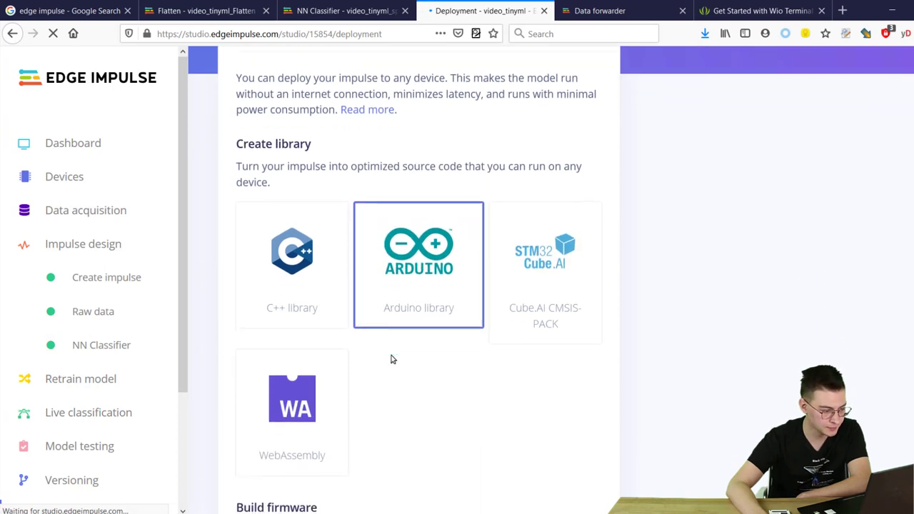
scroll("down", 3)
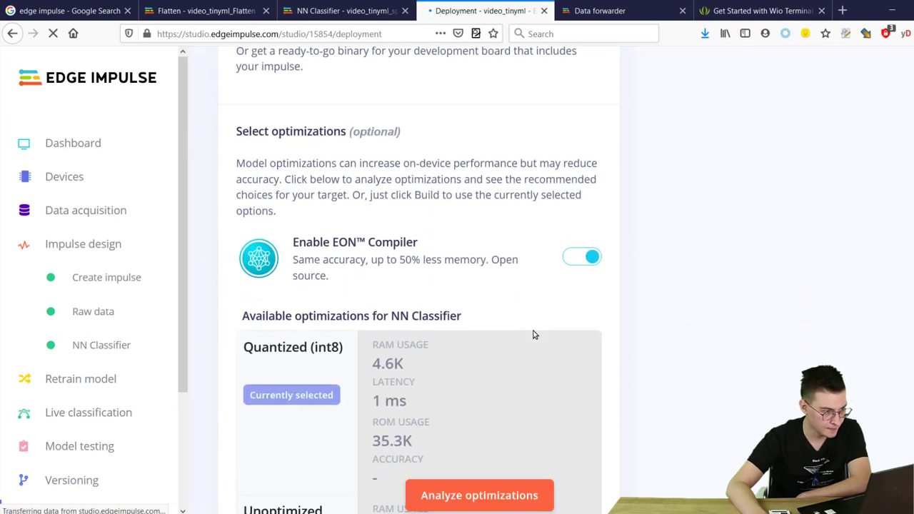
scroll("down", 3)
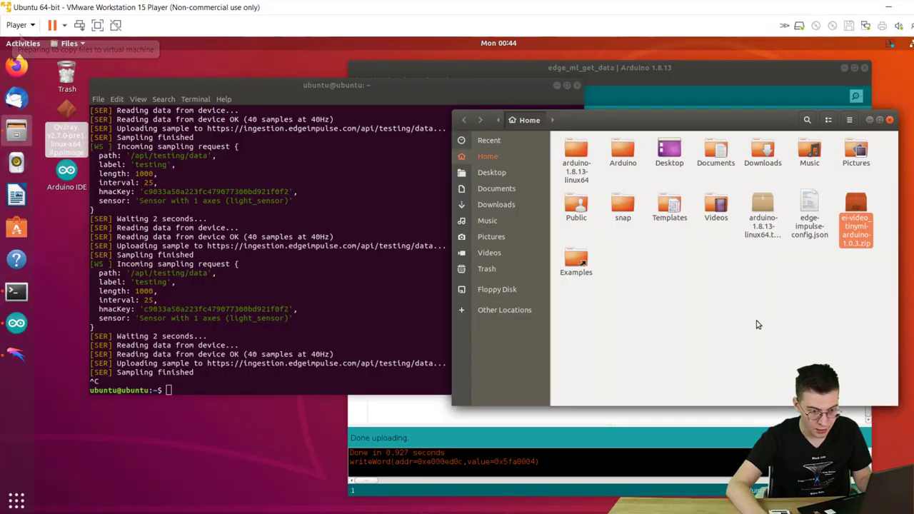
Step: Extract ei-video_tinyml-arduino-1.0.3.zip in Home and open the Arduino folder
right_click(856, 214)
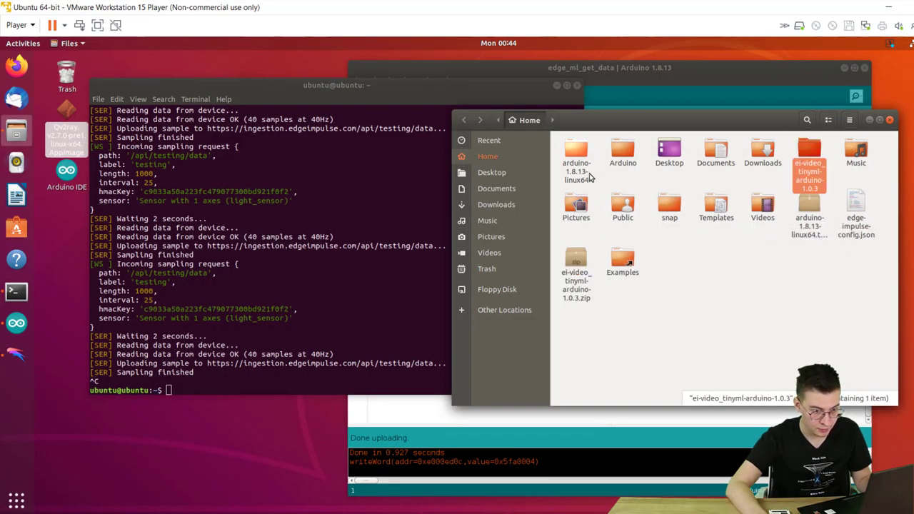
double_click(808, 161)
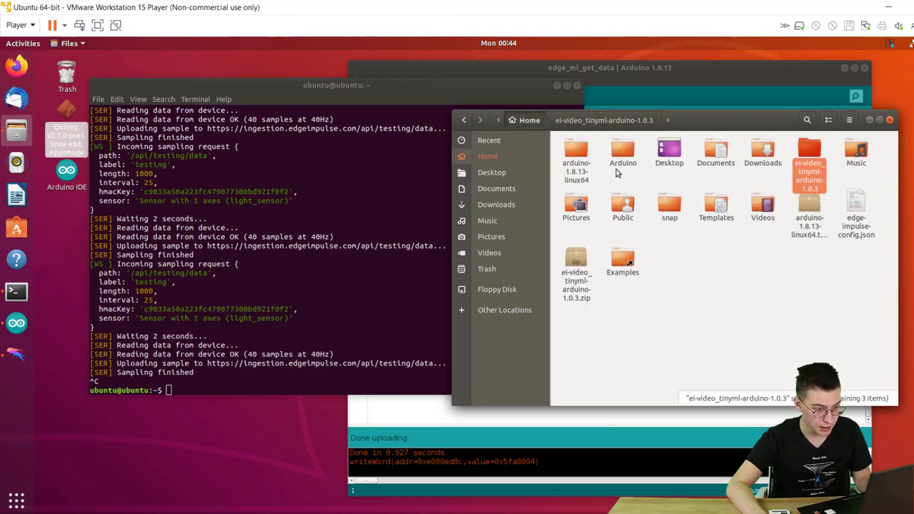
double_click(576, 150)
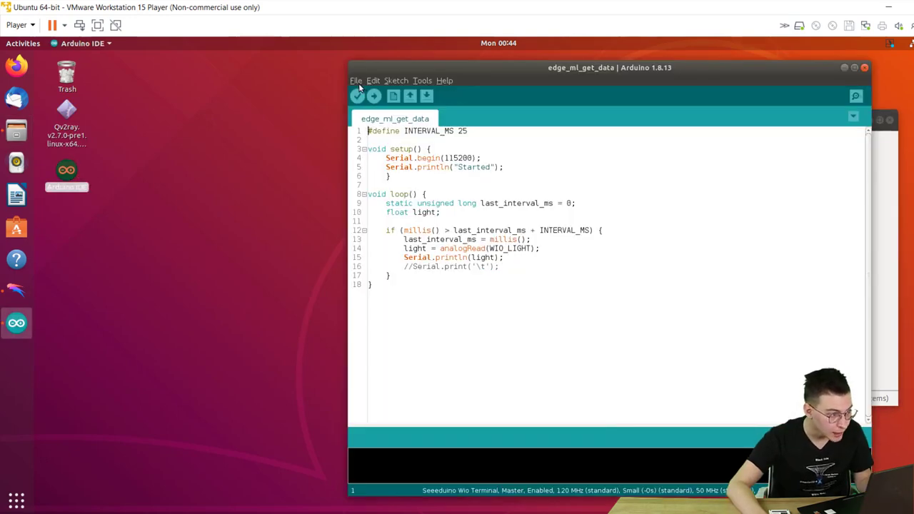
Step: Open the library's static_buffer example and scroll through its features array and inference loop
left_click(355, 80)
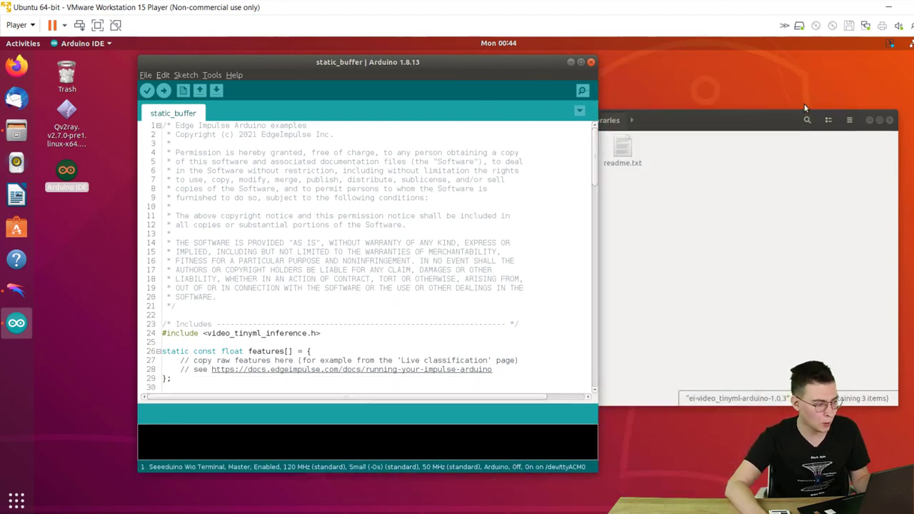
scroll("down", 3)
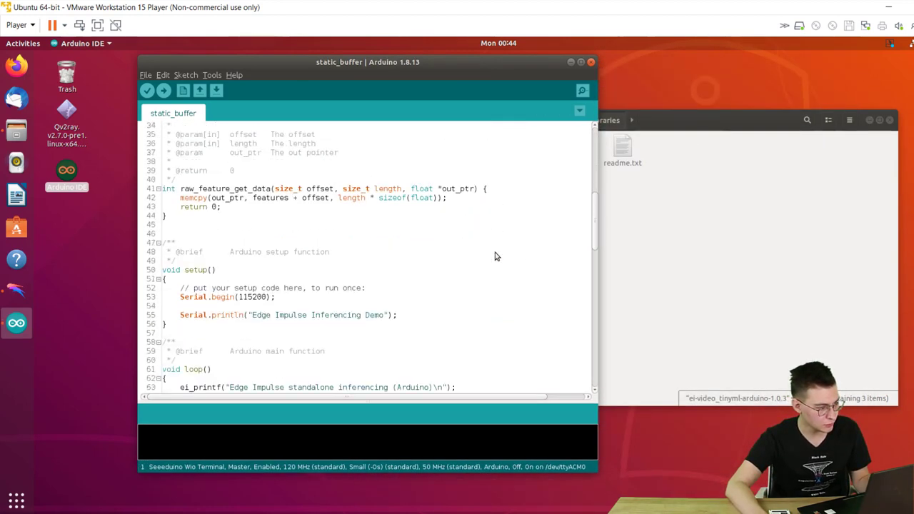
scroll("down", 3)
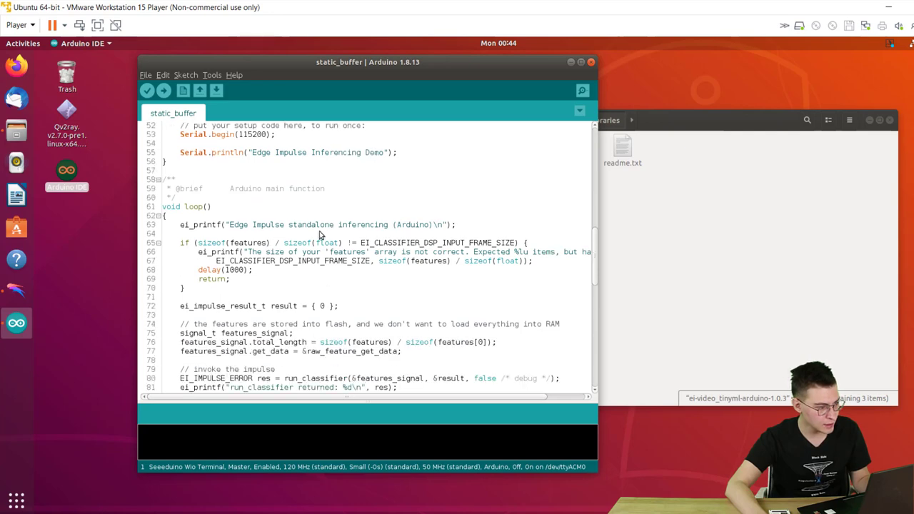
scroll("down", 3)
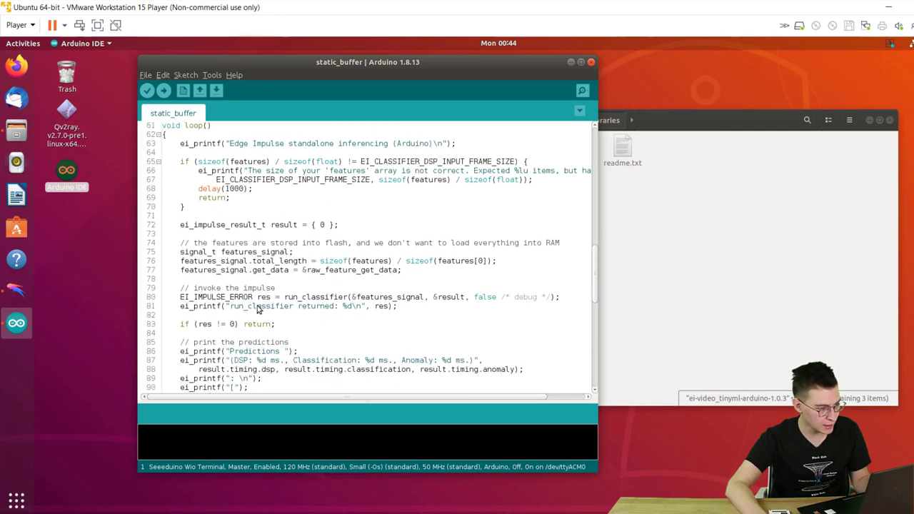
scroll("down", 3)
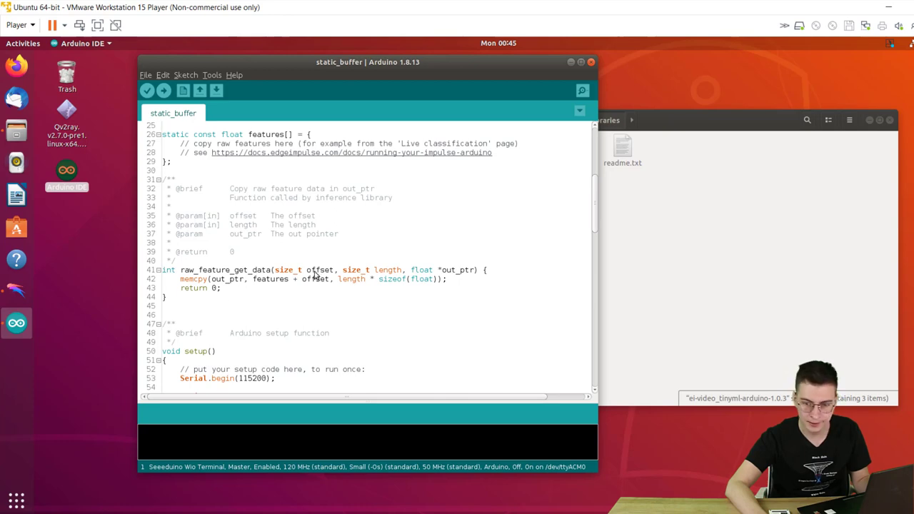
mouse_move(184, 279)
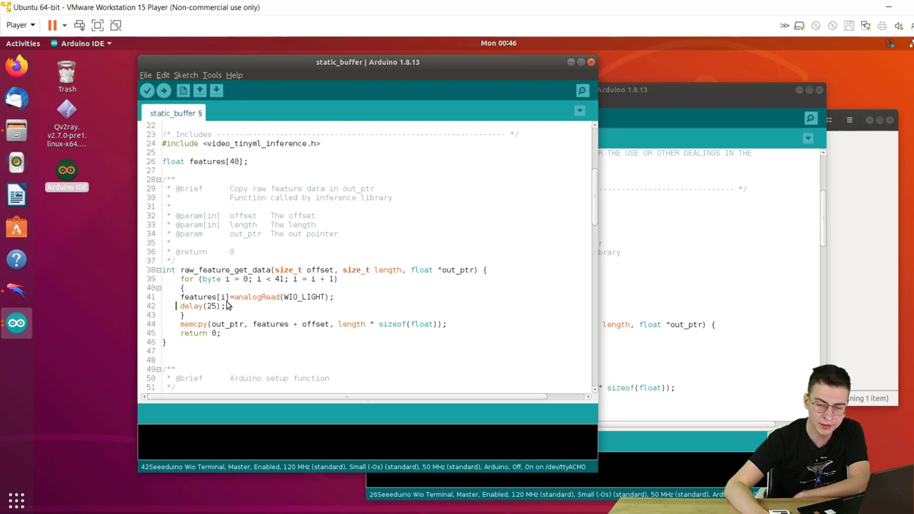
mouse_move(273, 292)
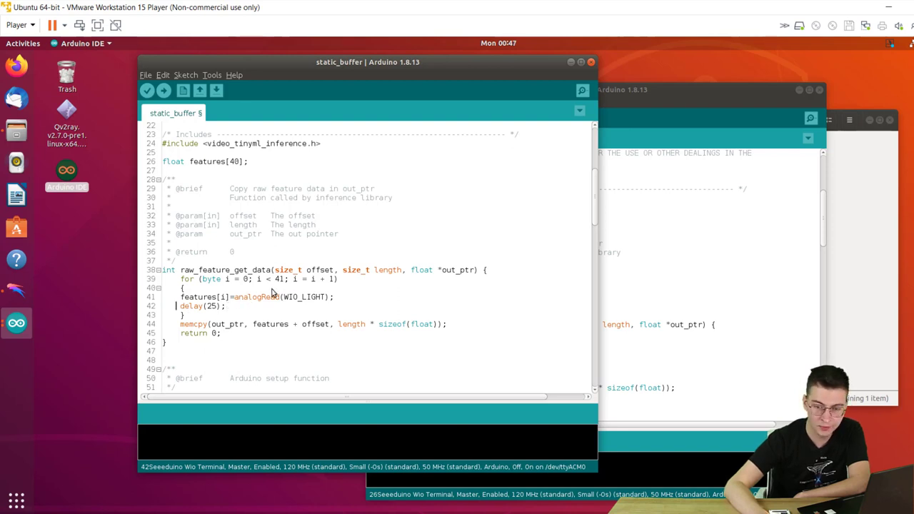
mouse_move(208, 315)
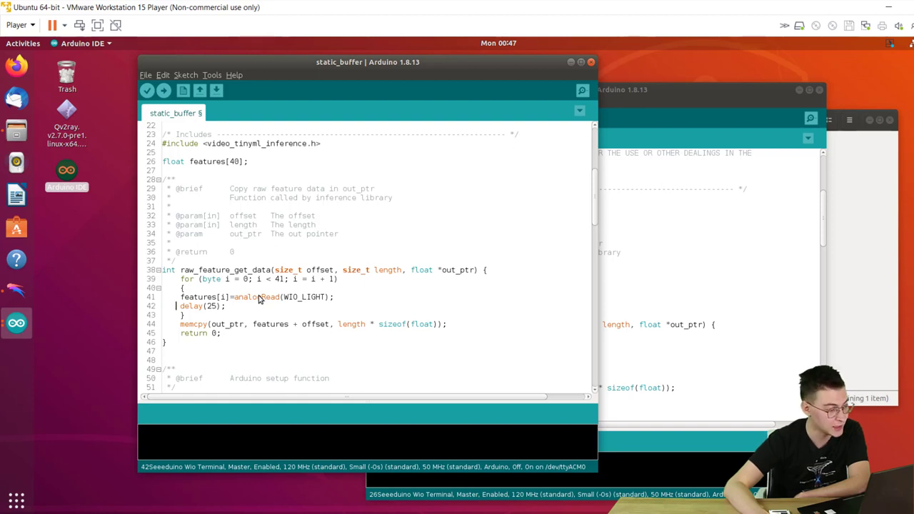
mouse_move(164, 92)
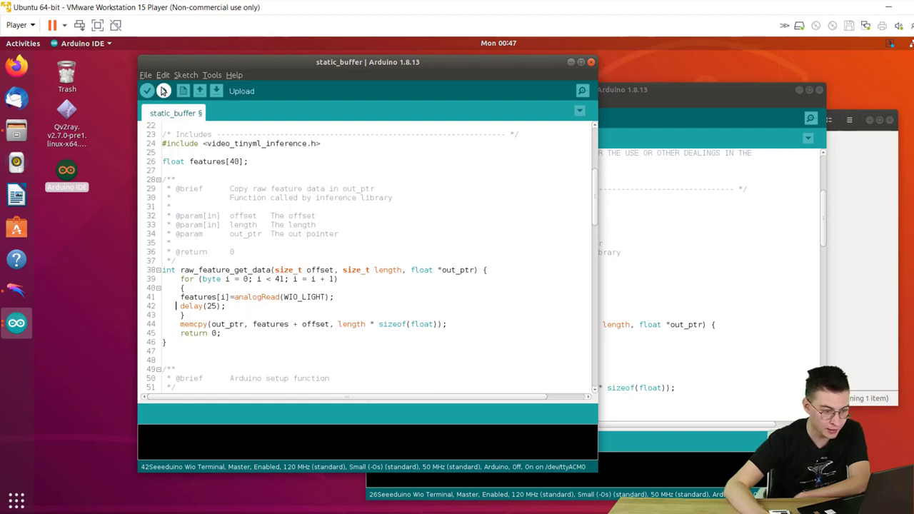
Step: Upload the modified static_buffer sketch to the Wio Terminal until Done uploading
left_click(148, 91)
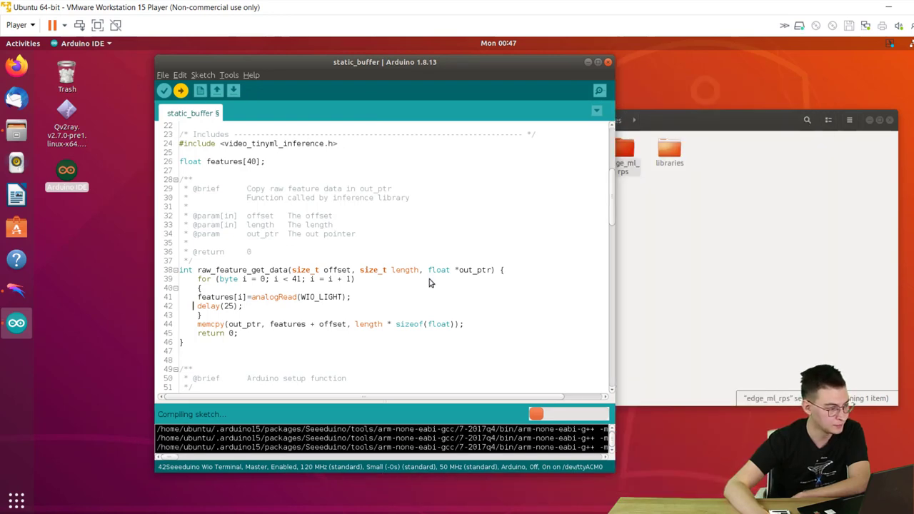
left_click(180, 91)
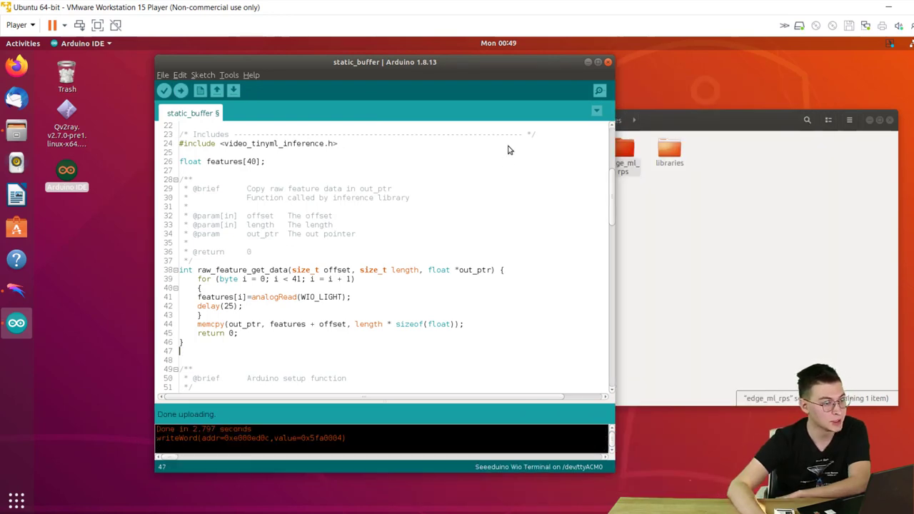
mouse_move(584, 91)
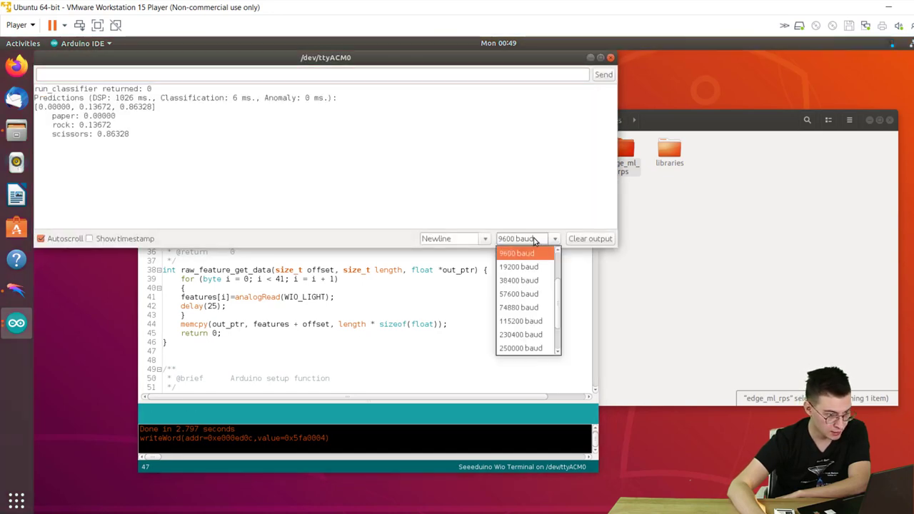
Step: Set the serial monitor to 115200 baud and move its window aside
left_click(520, 321)
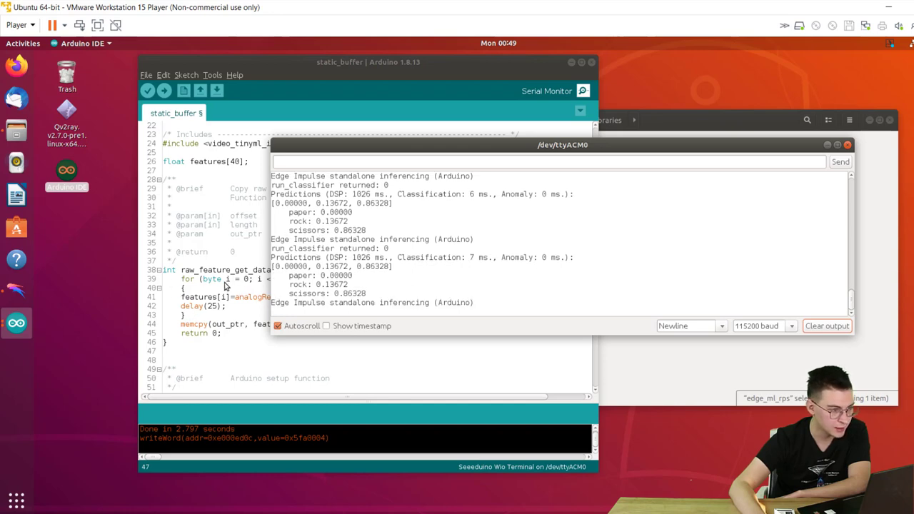
left_click_drag(563, 144, 601, 120)
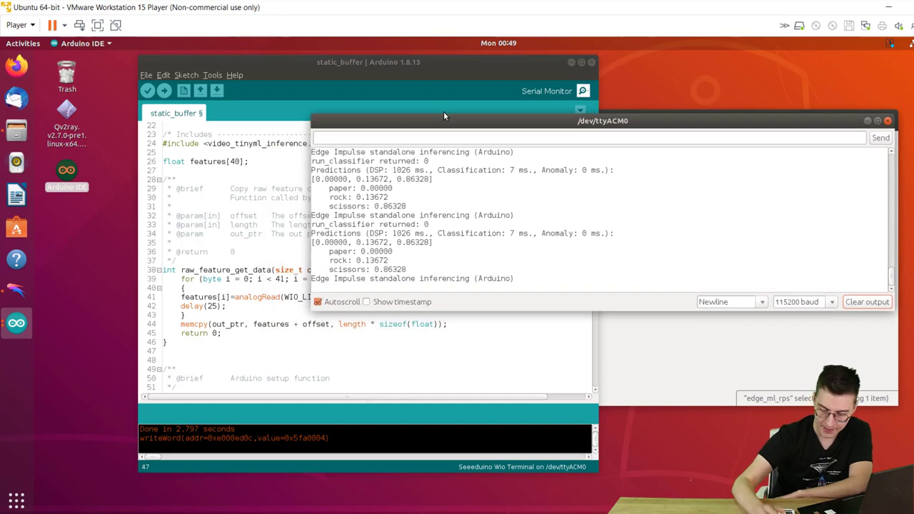